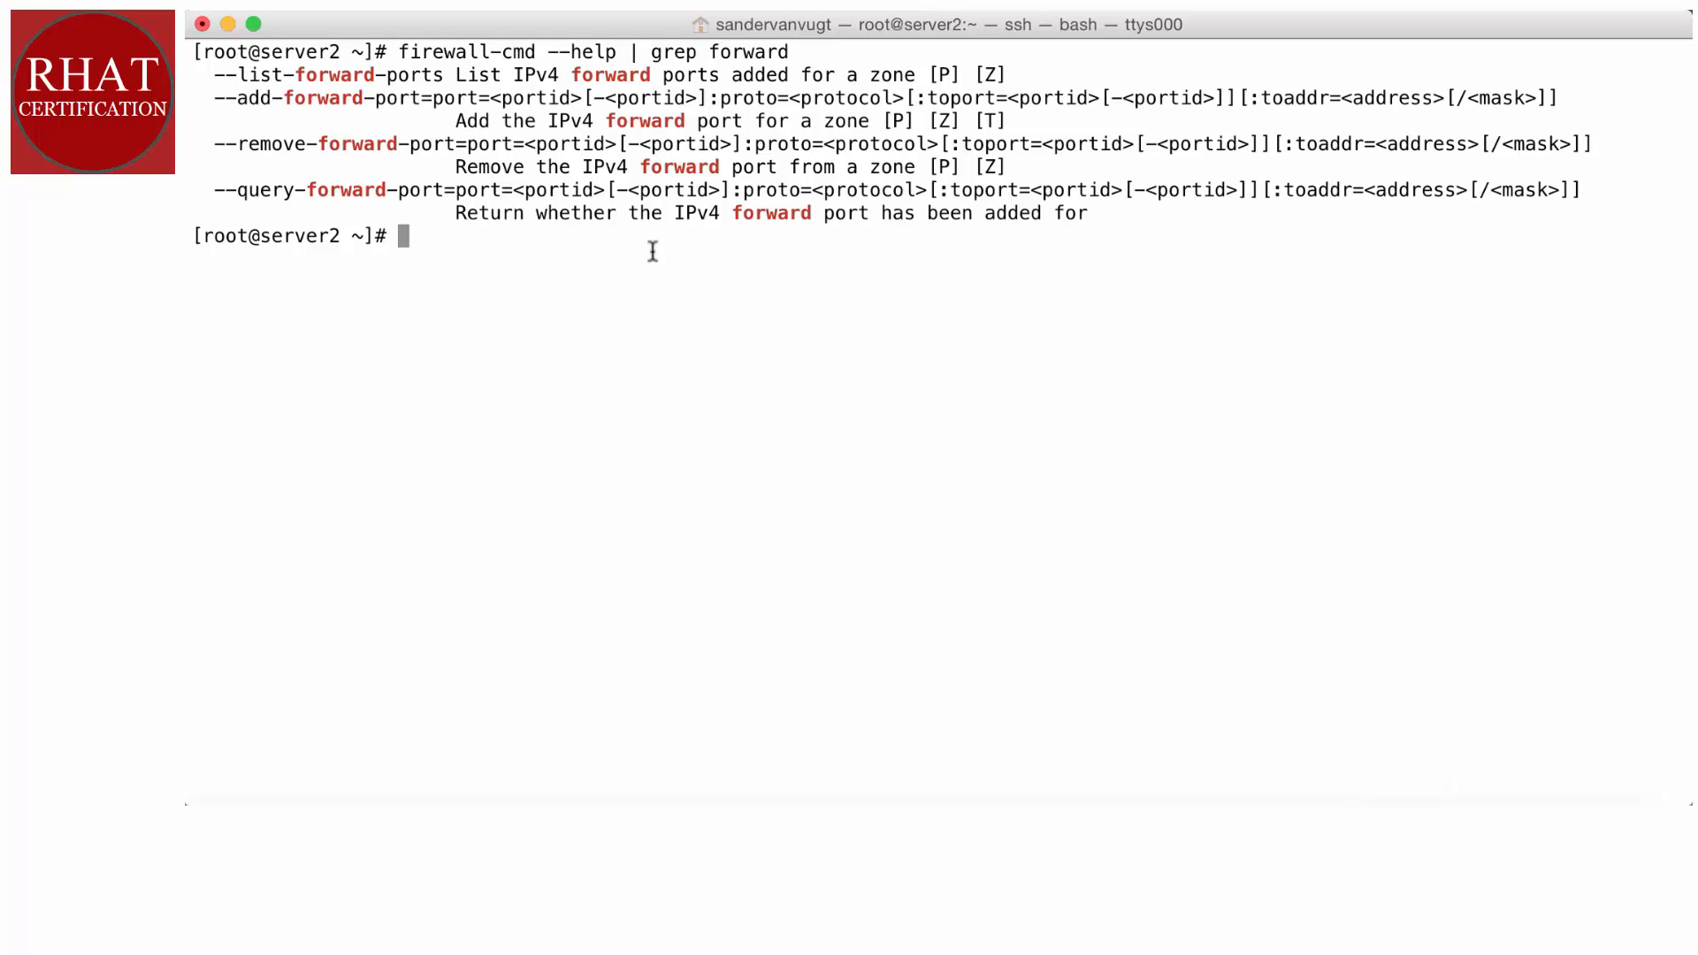
mouse_move(214, 96)
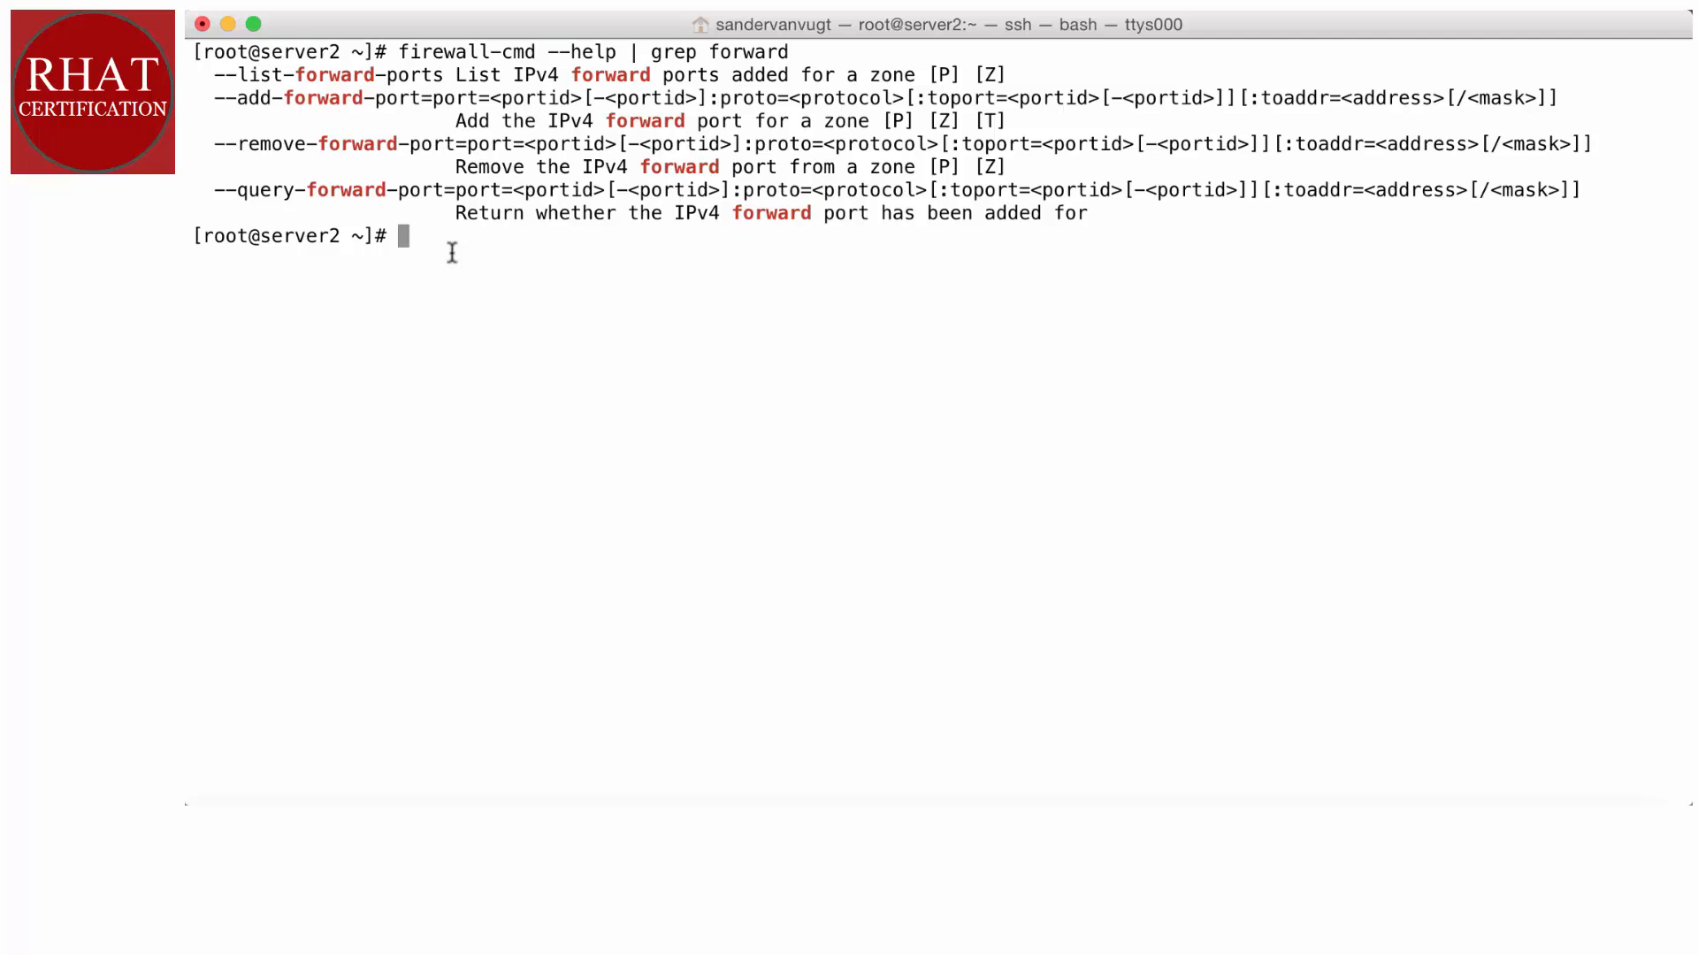
Enter firewall-cmd --add-forward-port=port=2222:proto=tcp:toport=22 on server2.
type("firw")
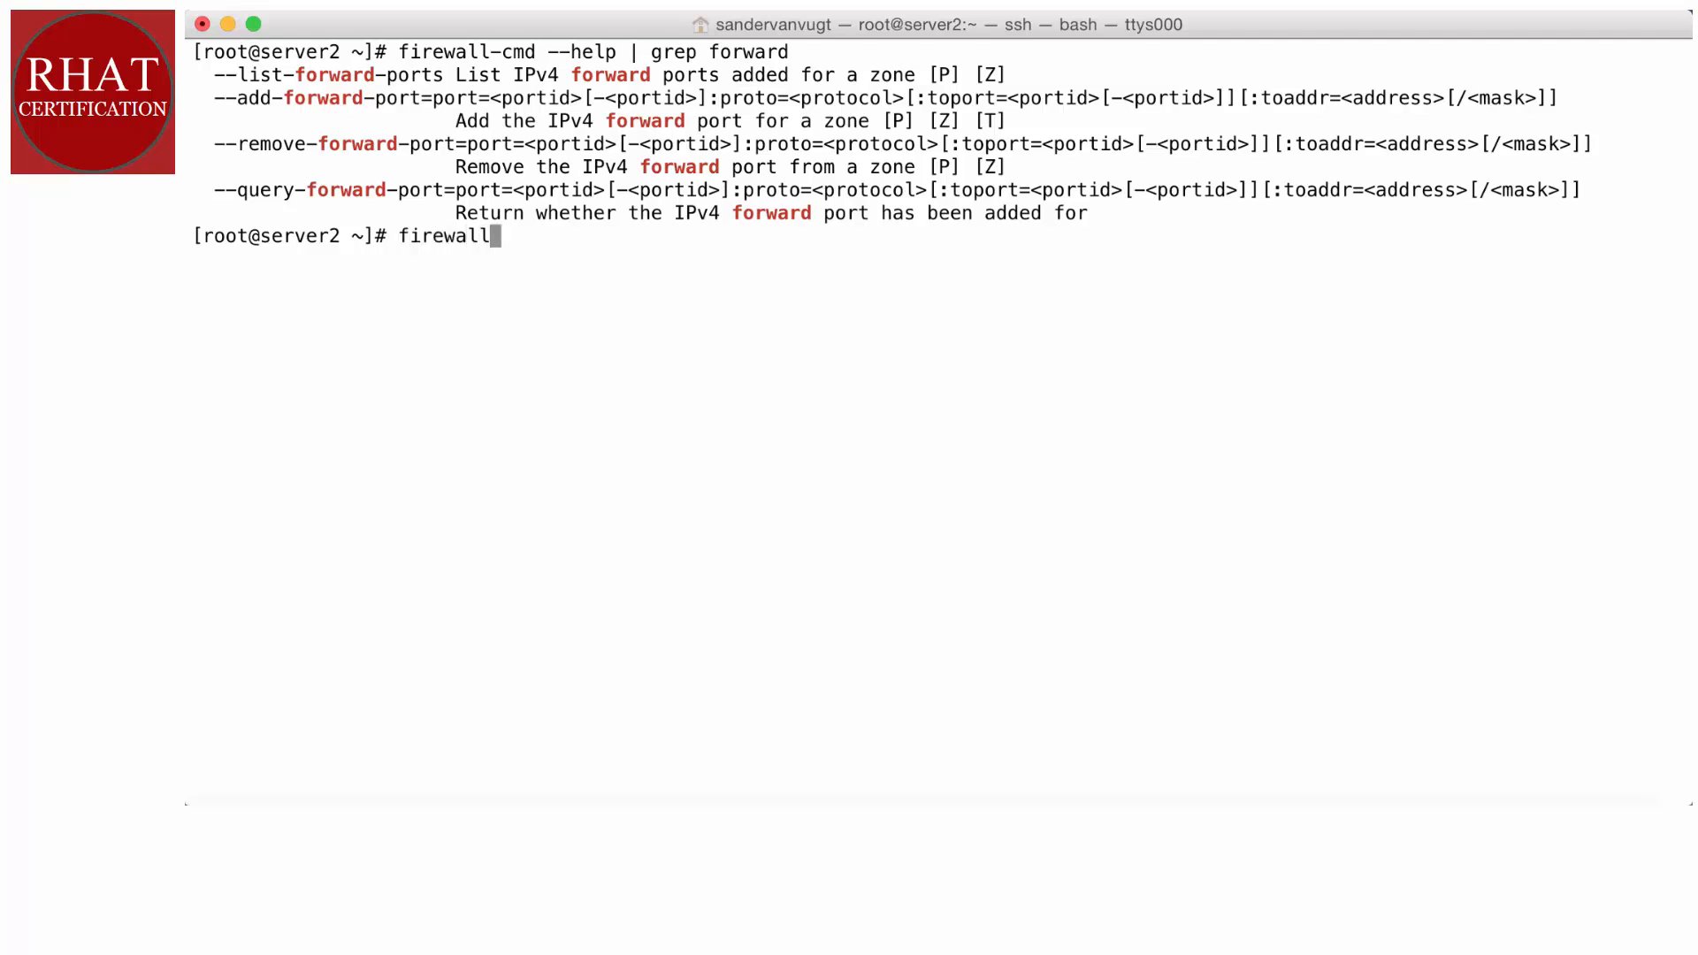
type("-cmd --")
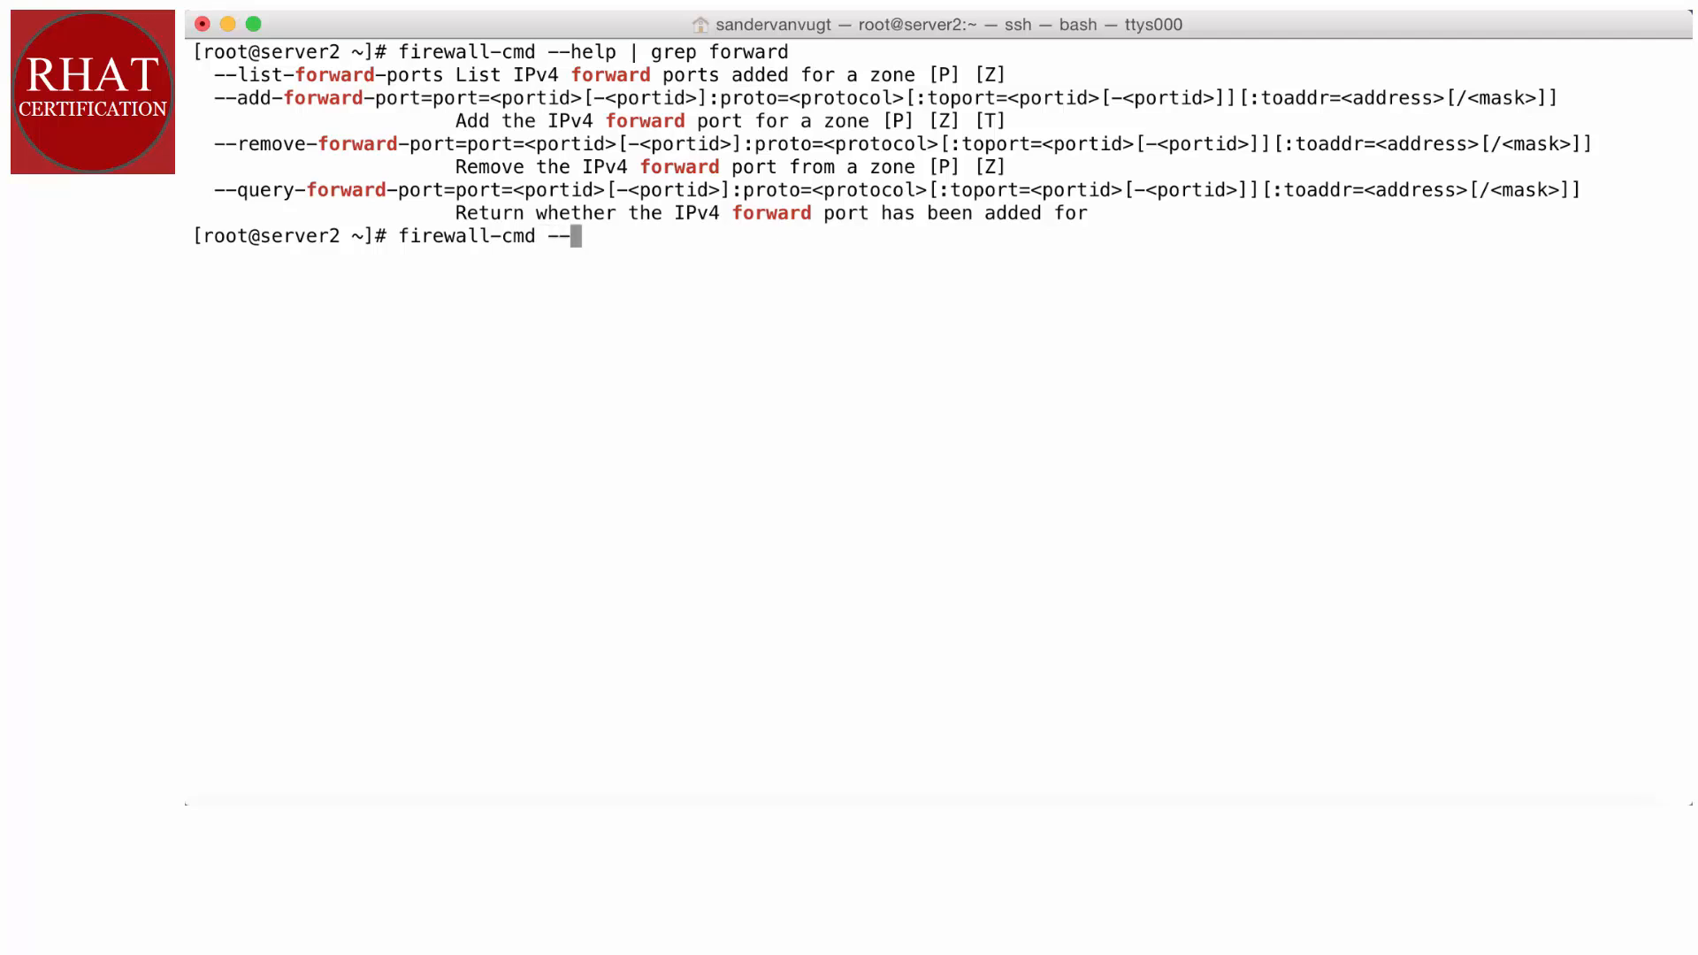
type("add-fo")
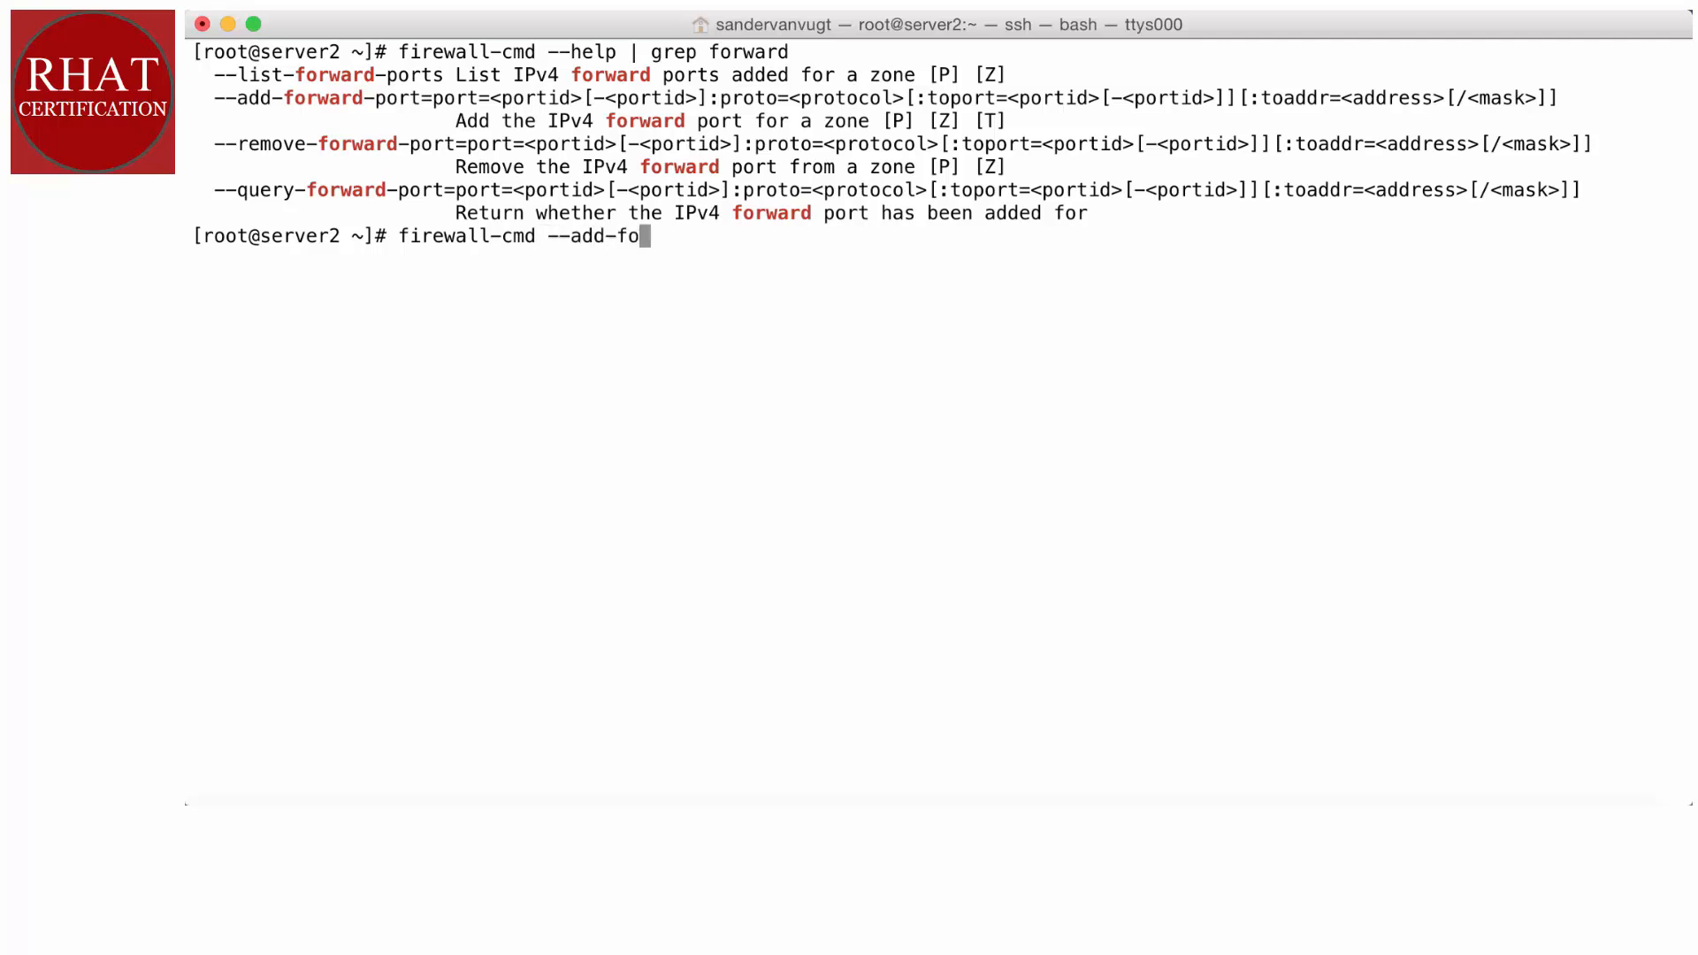
type("rward-port")
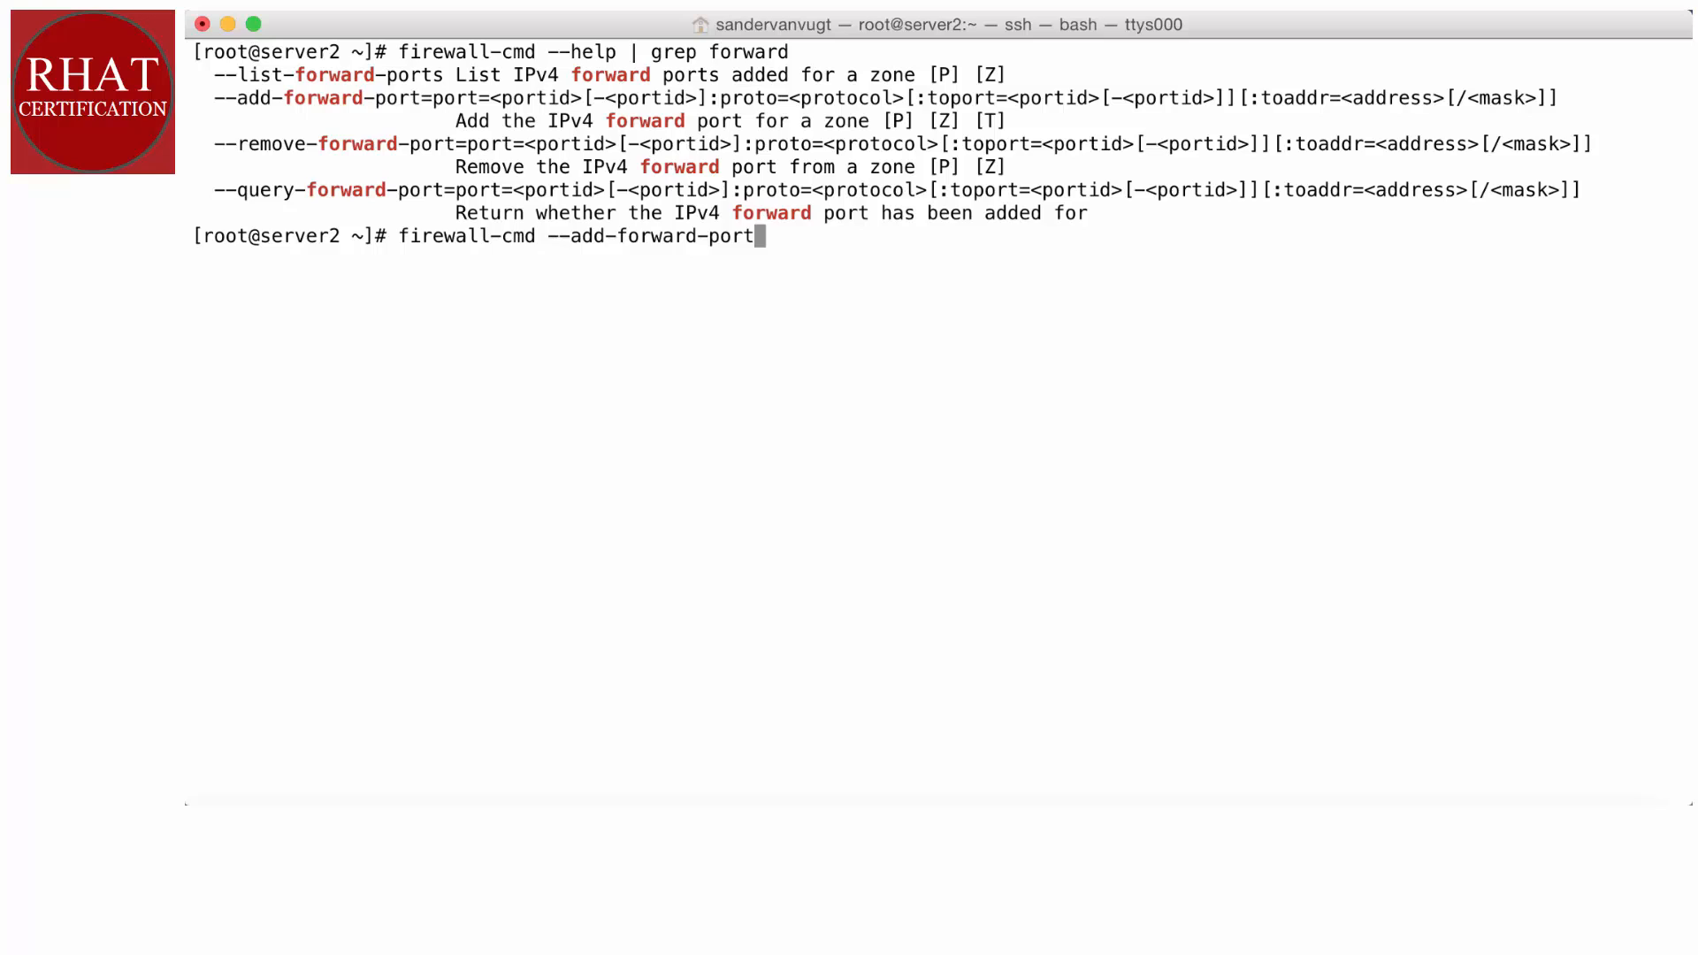
type("=port")
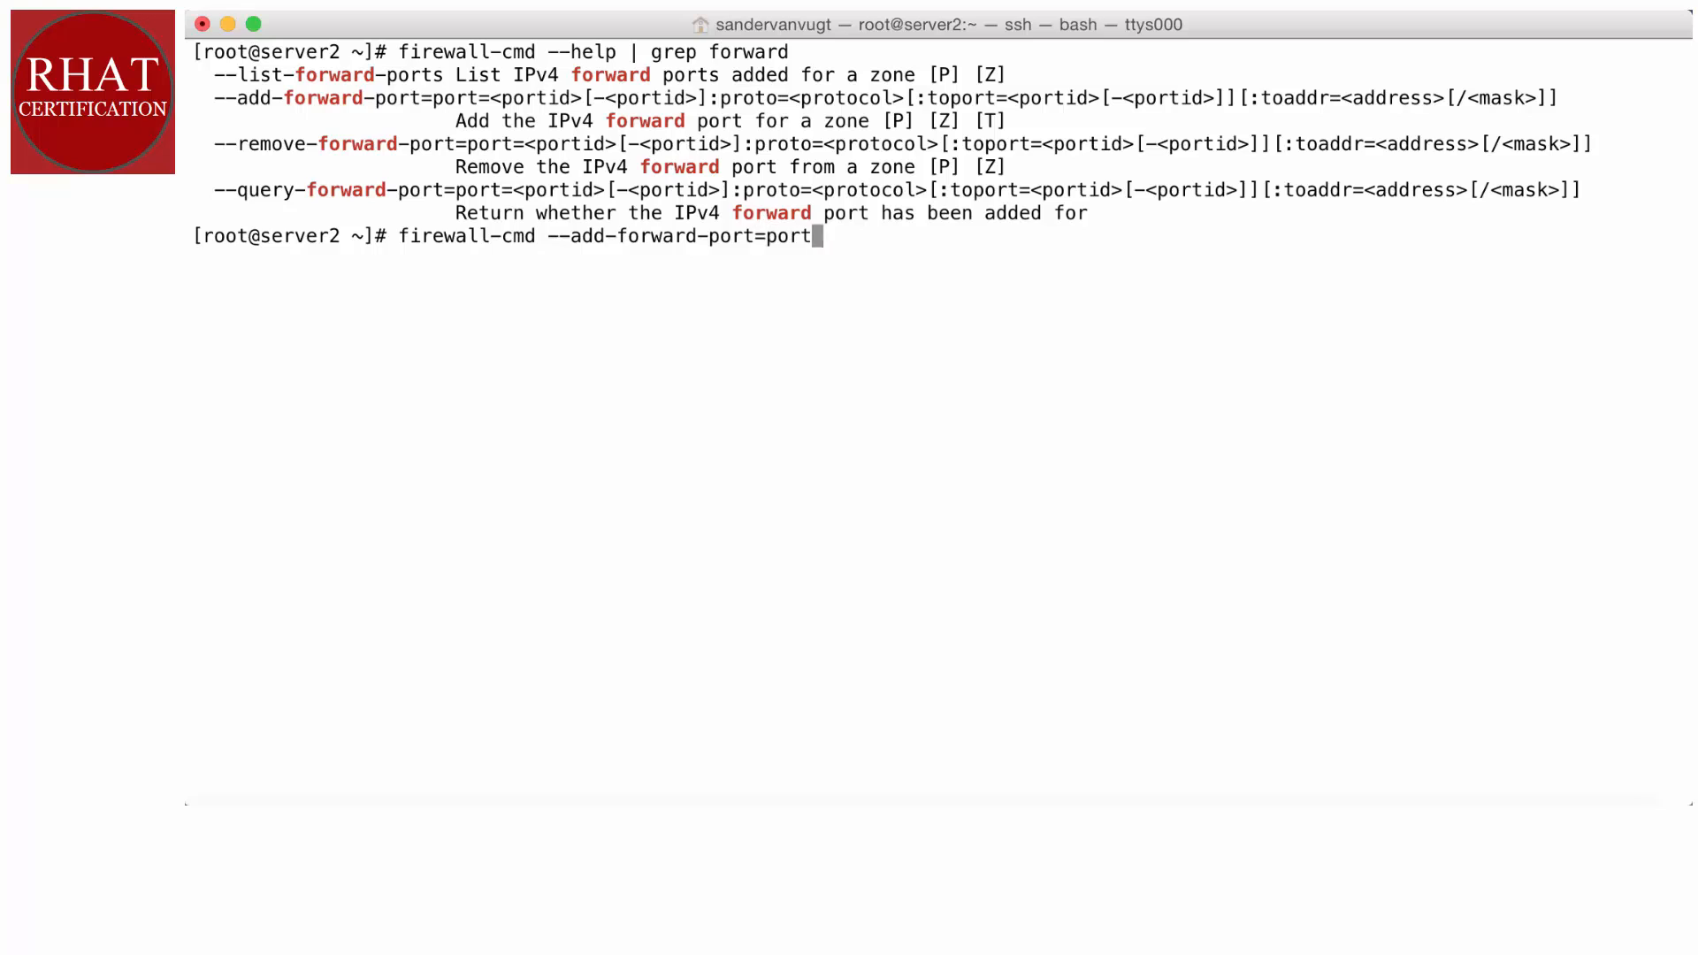
type("=")
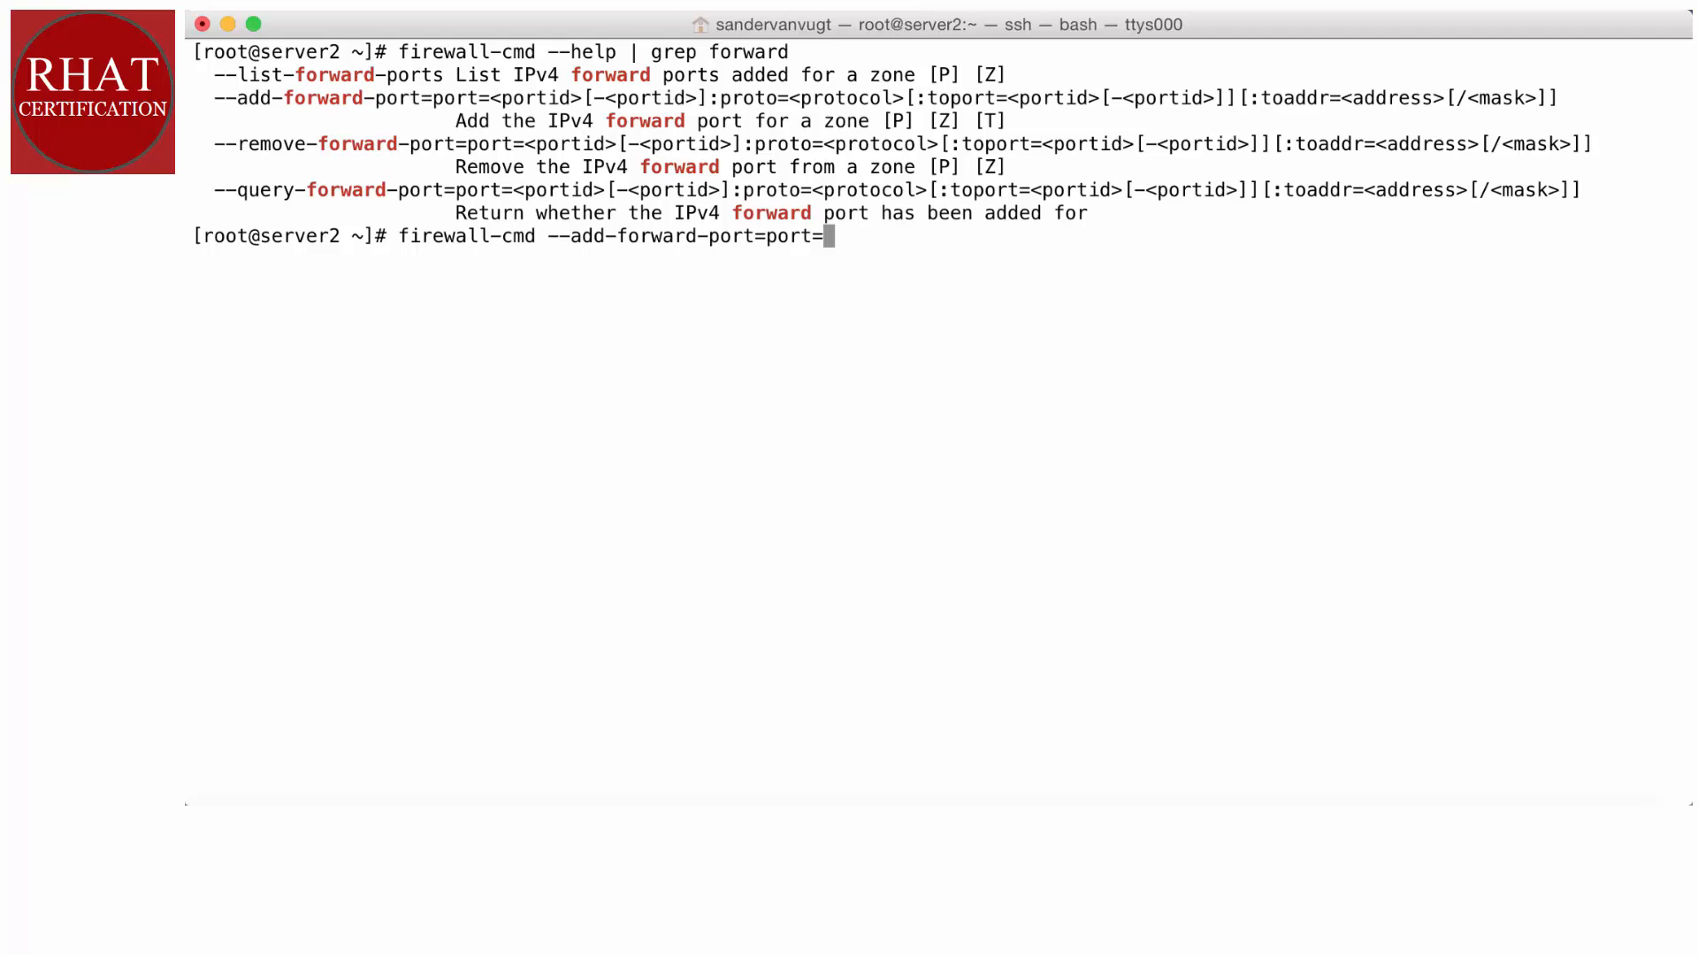
type("2222")
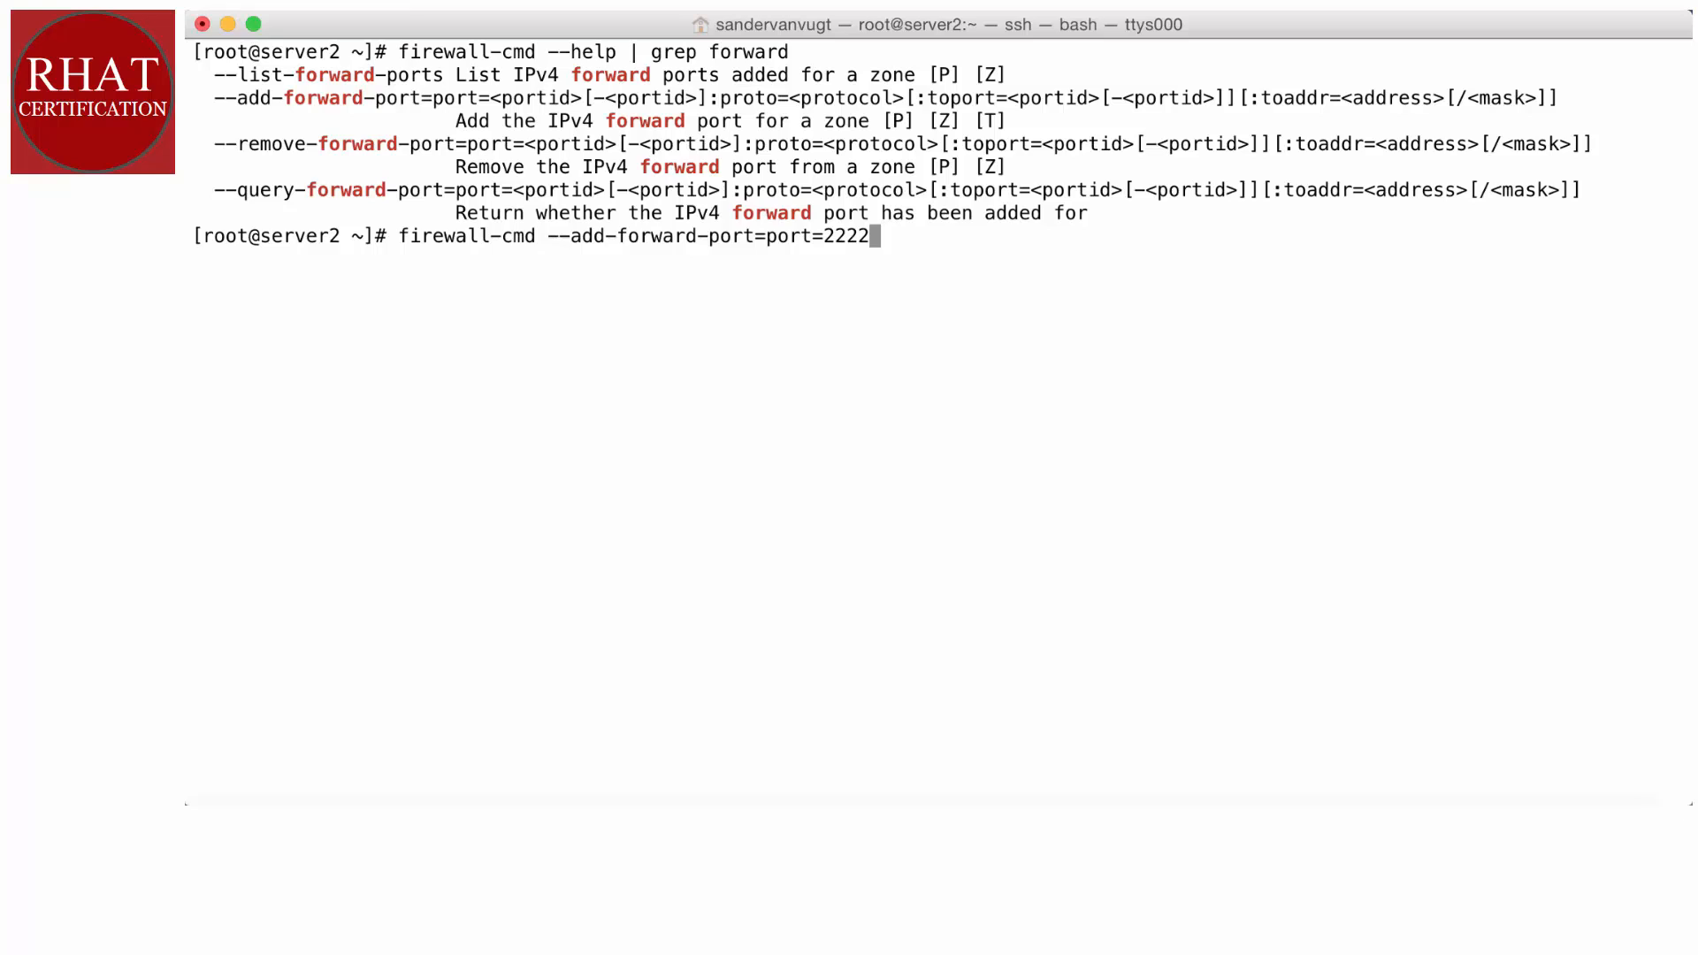
type(":pro")
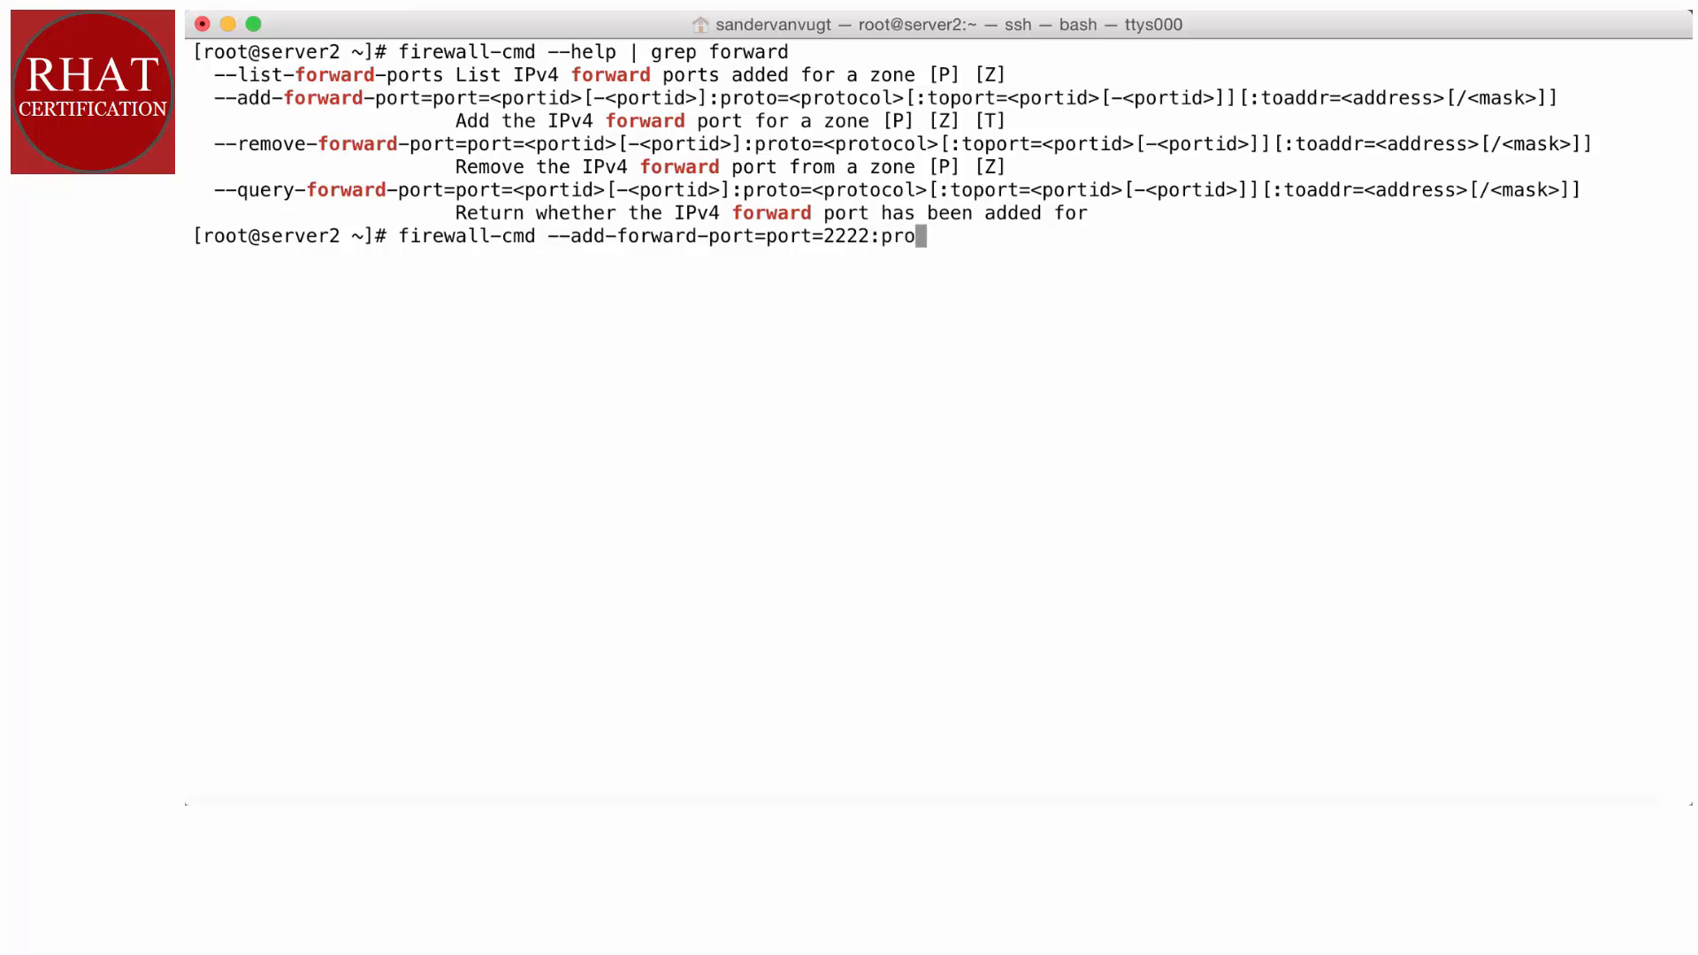
type("=tcp")
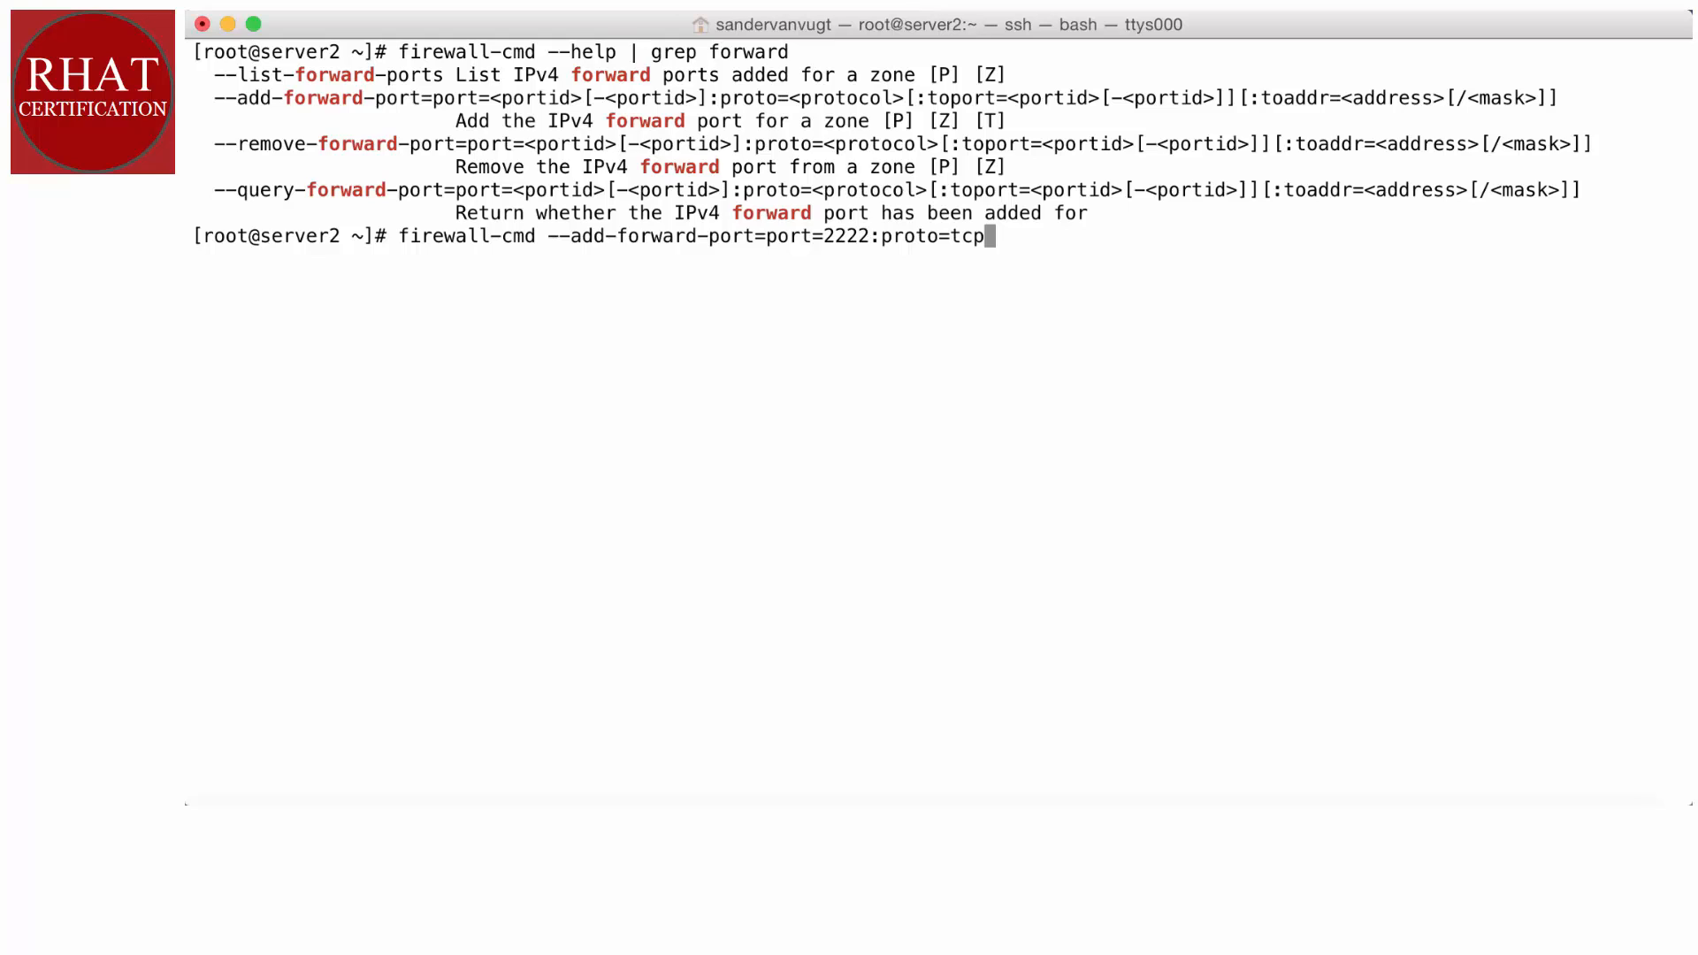
type(":")
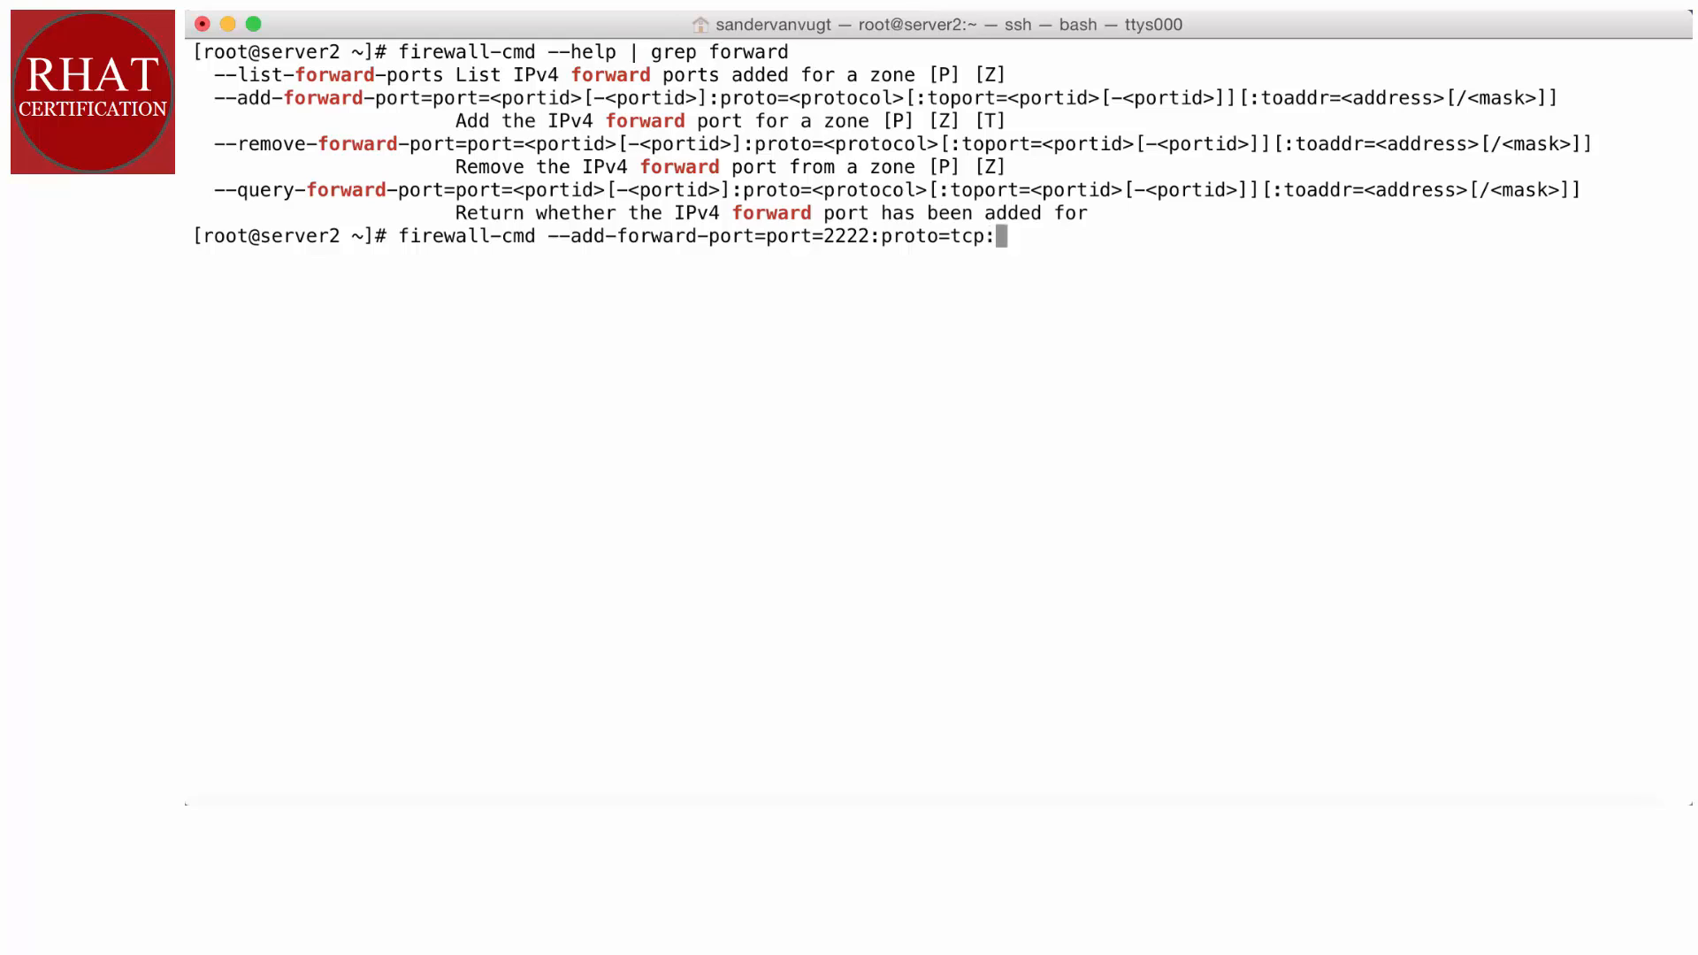
type("toport=")
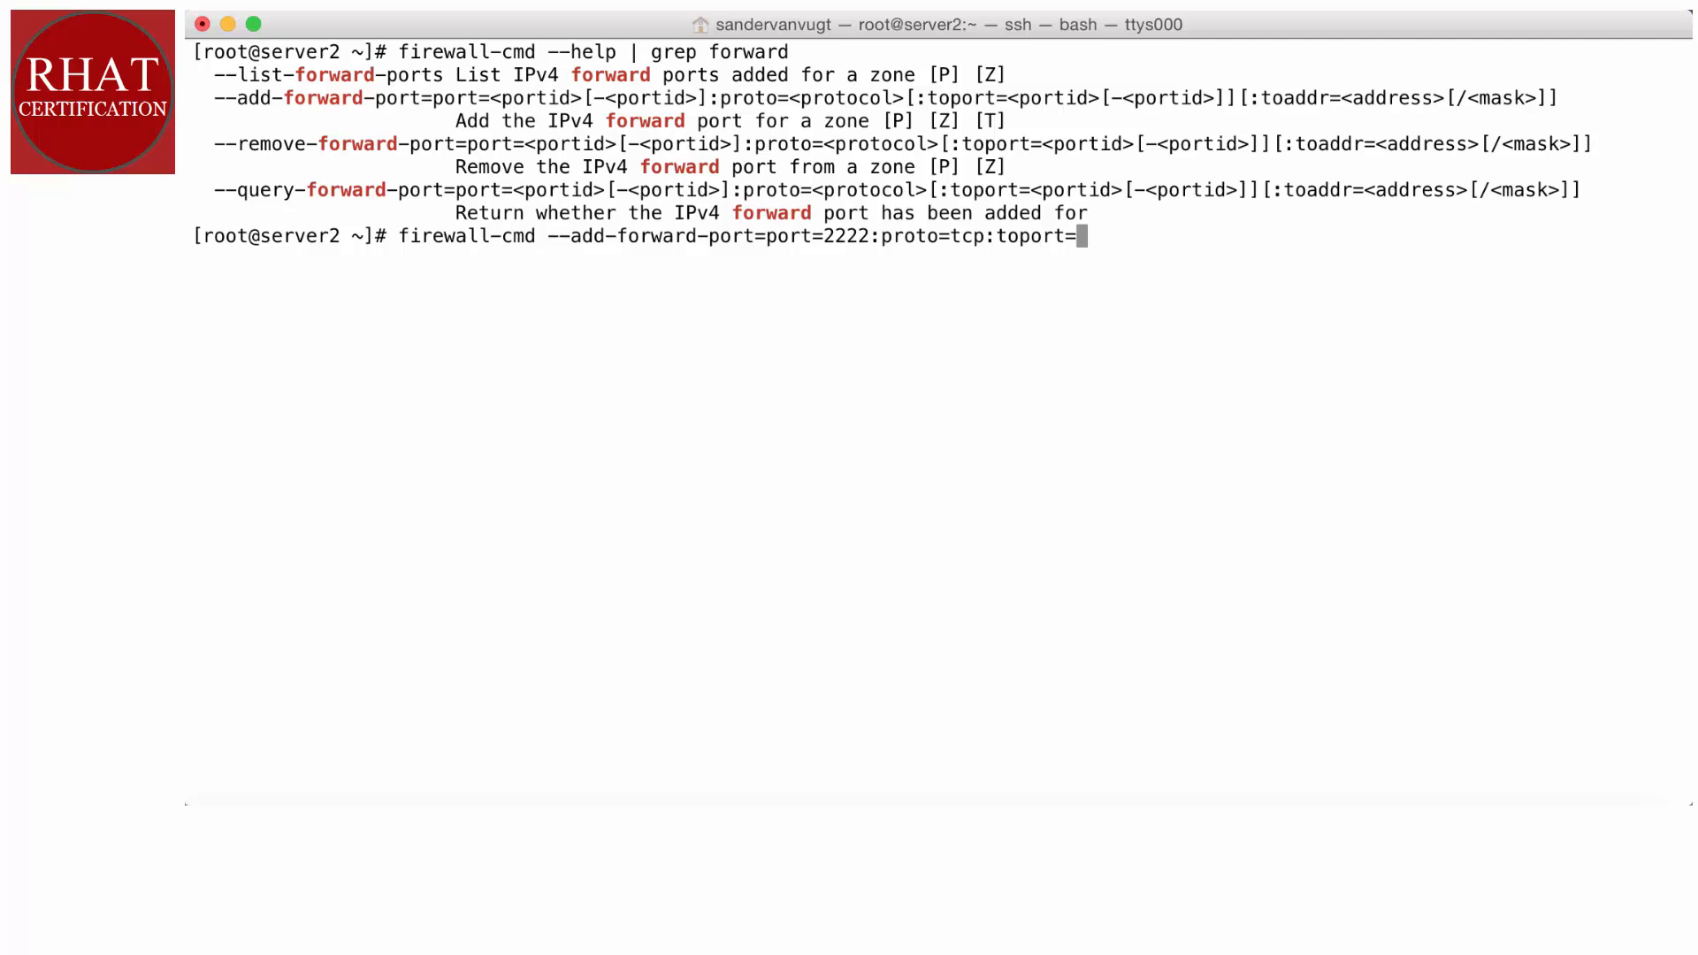
type("22")
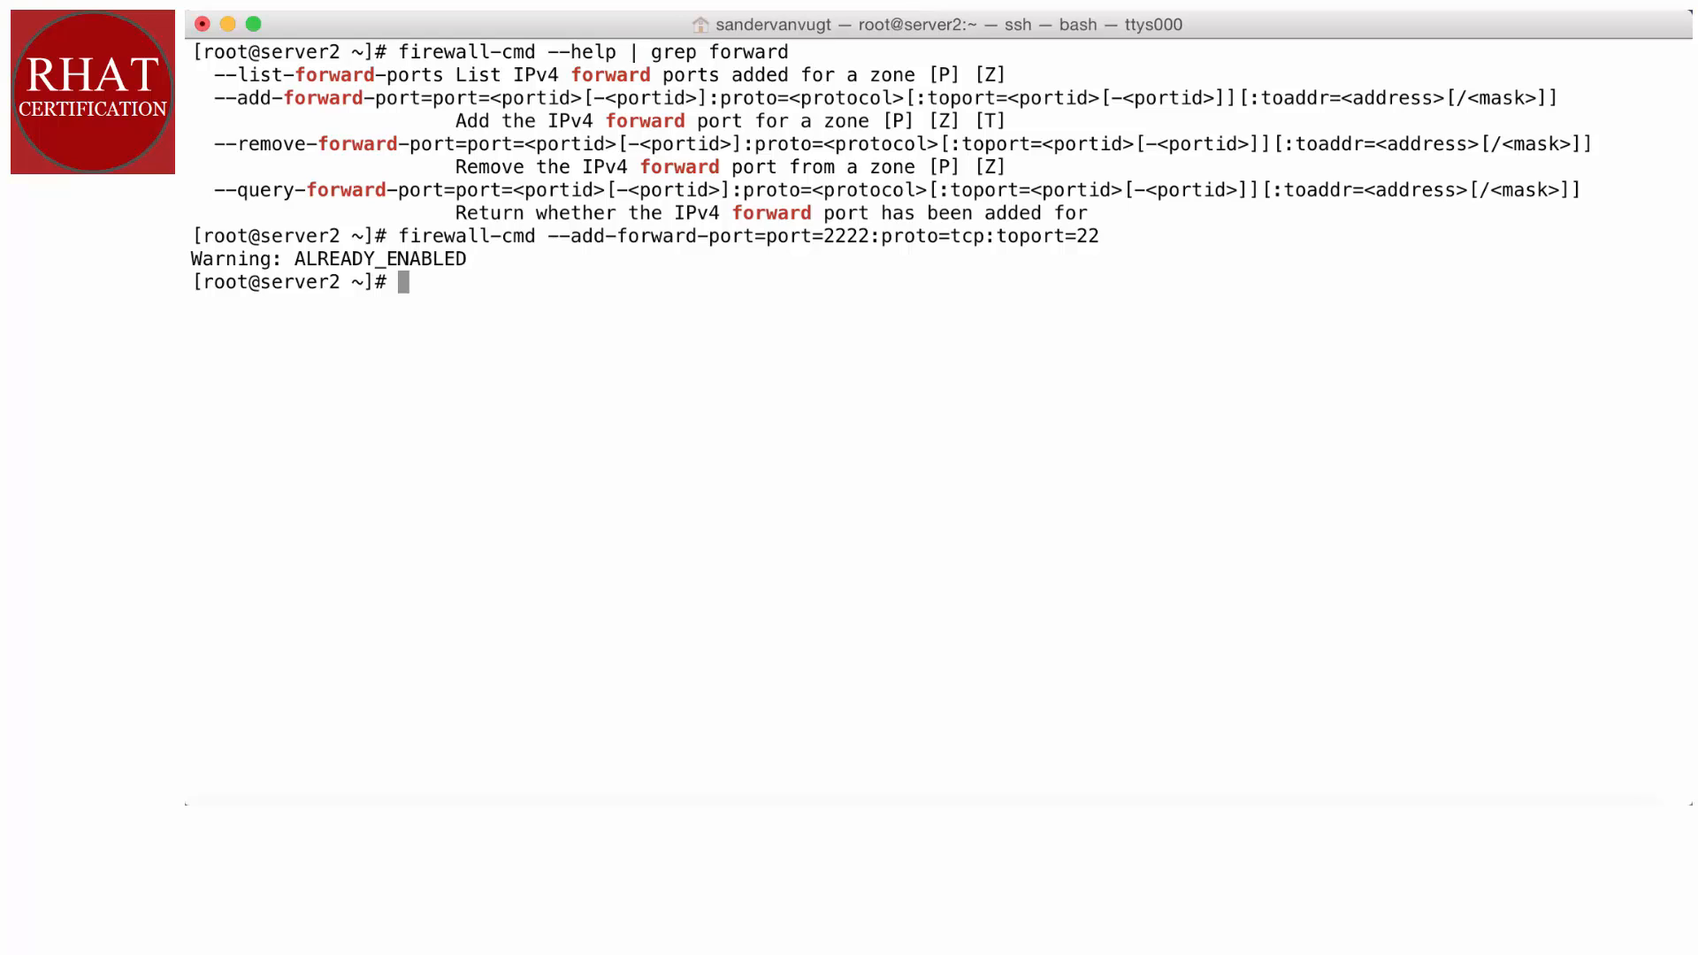
Restart firewalld, then re-enter the 2222-to-22 TCP forward command.
type("systemc")
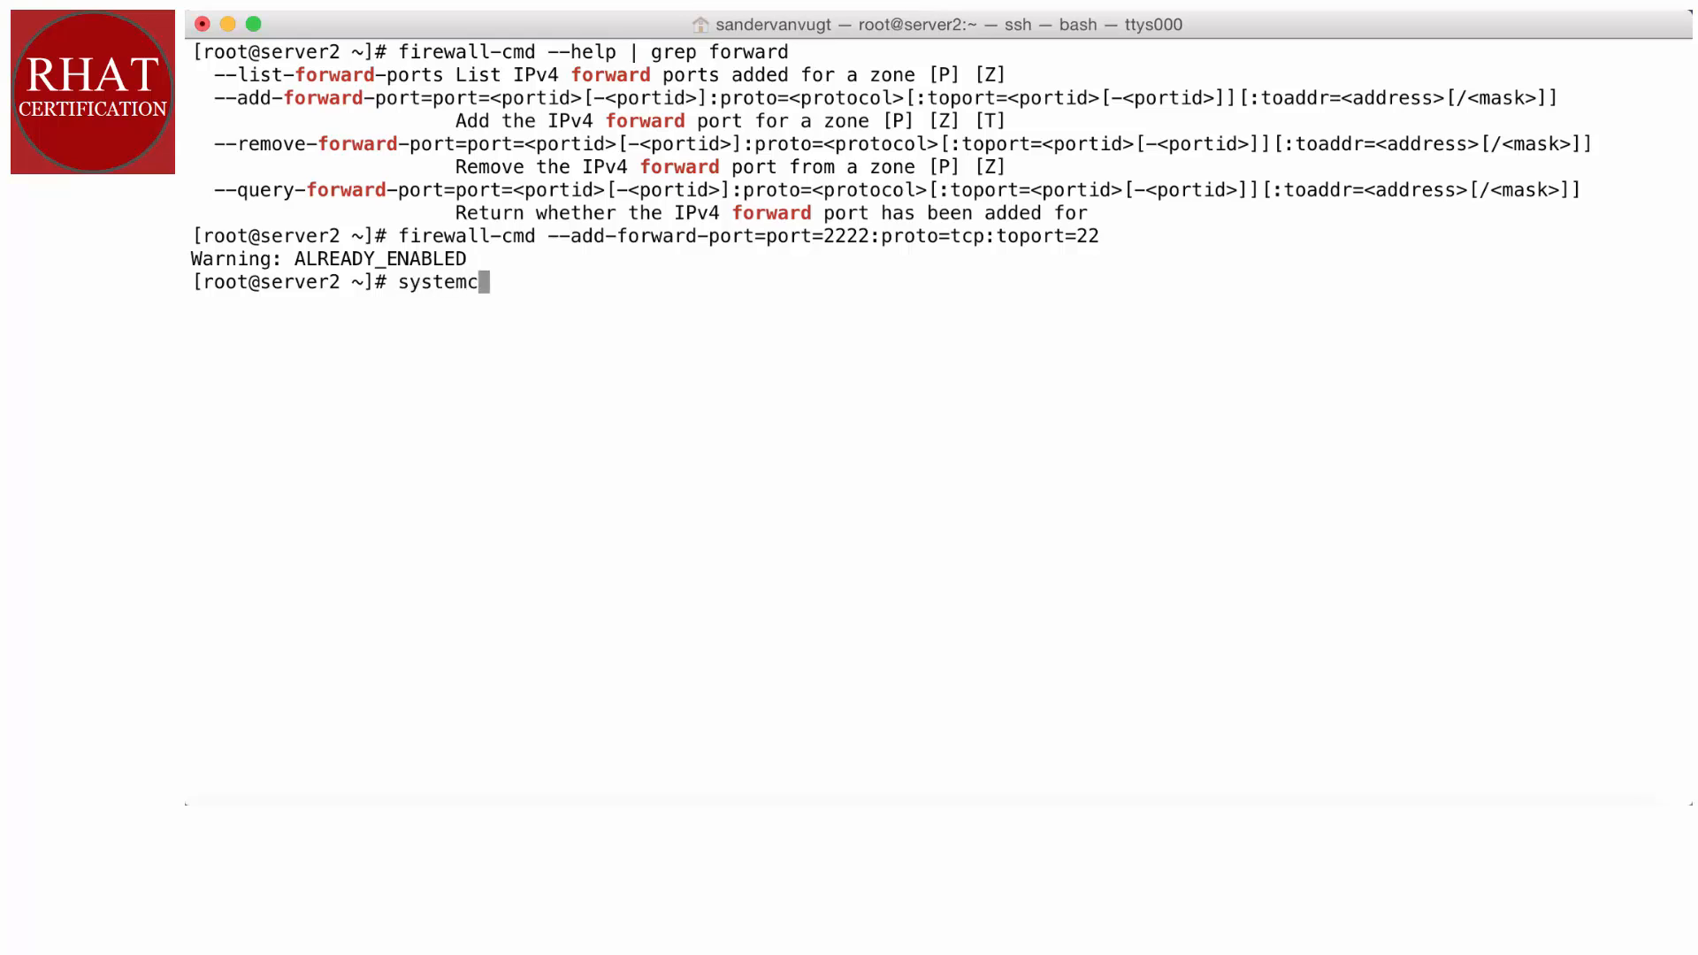
type("tl restart fiore")
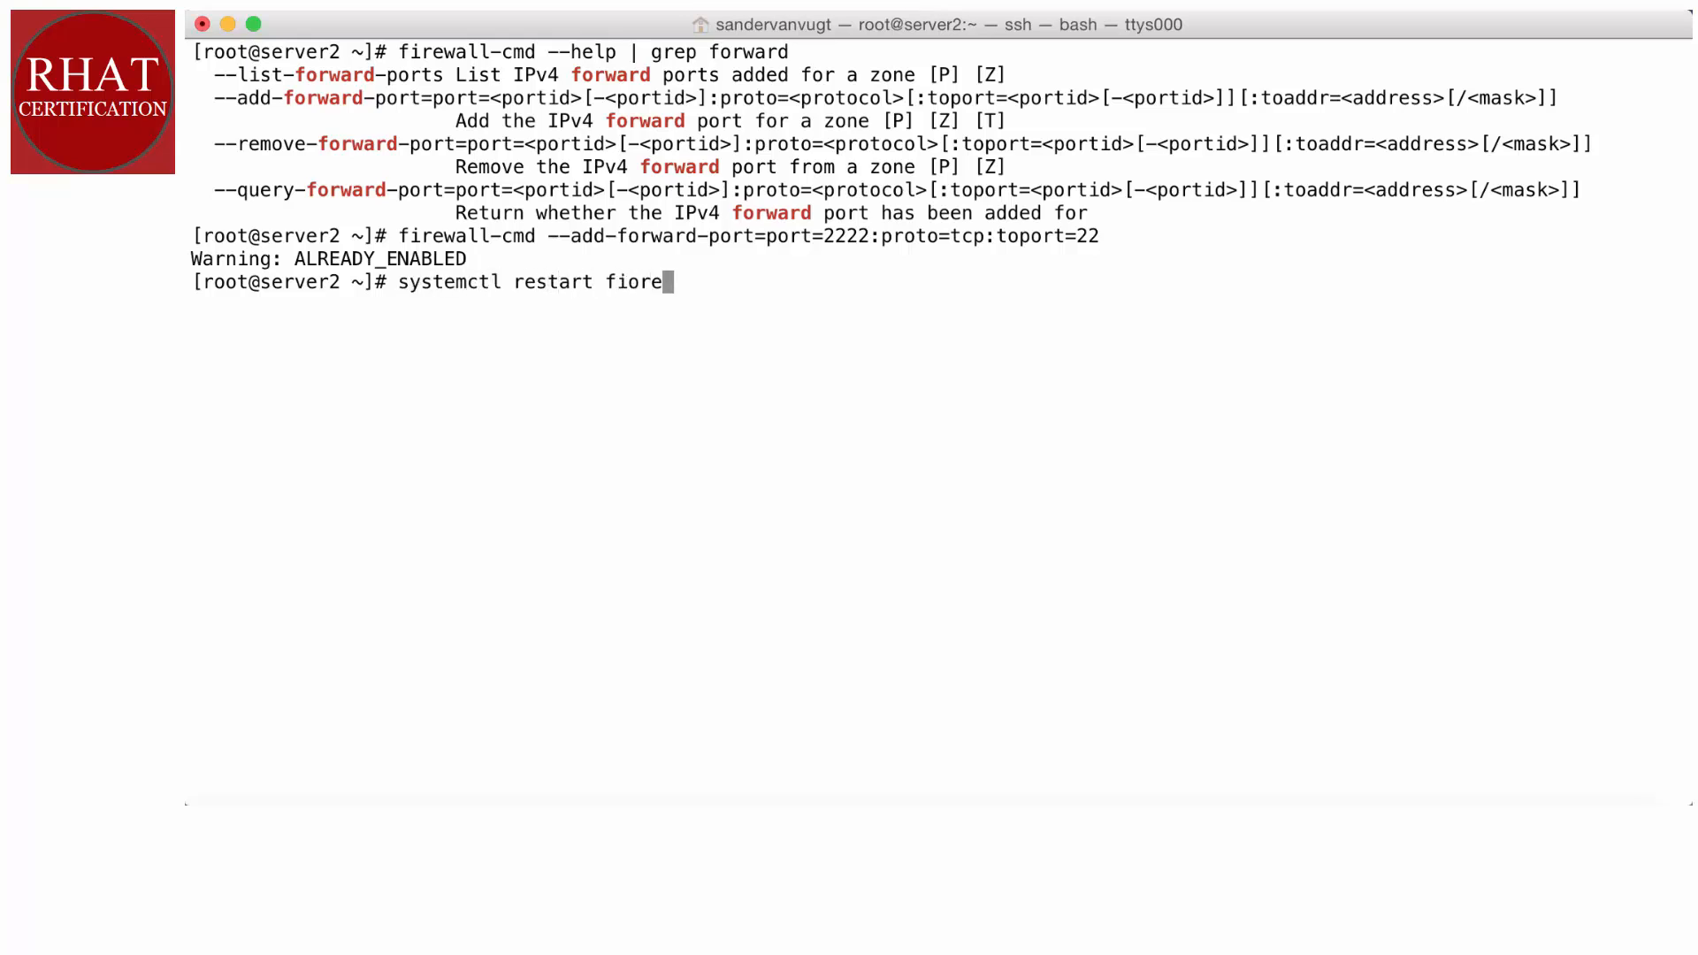
type("firewal")
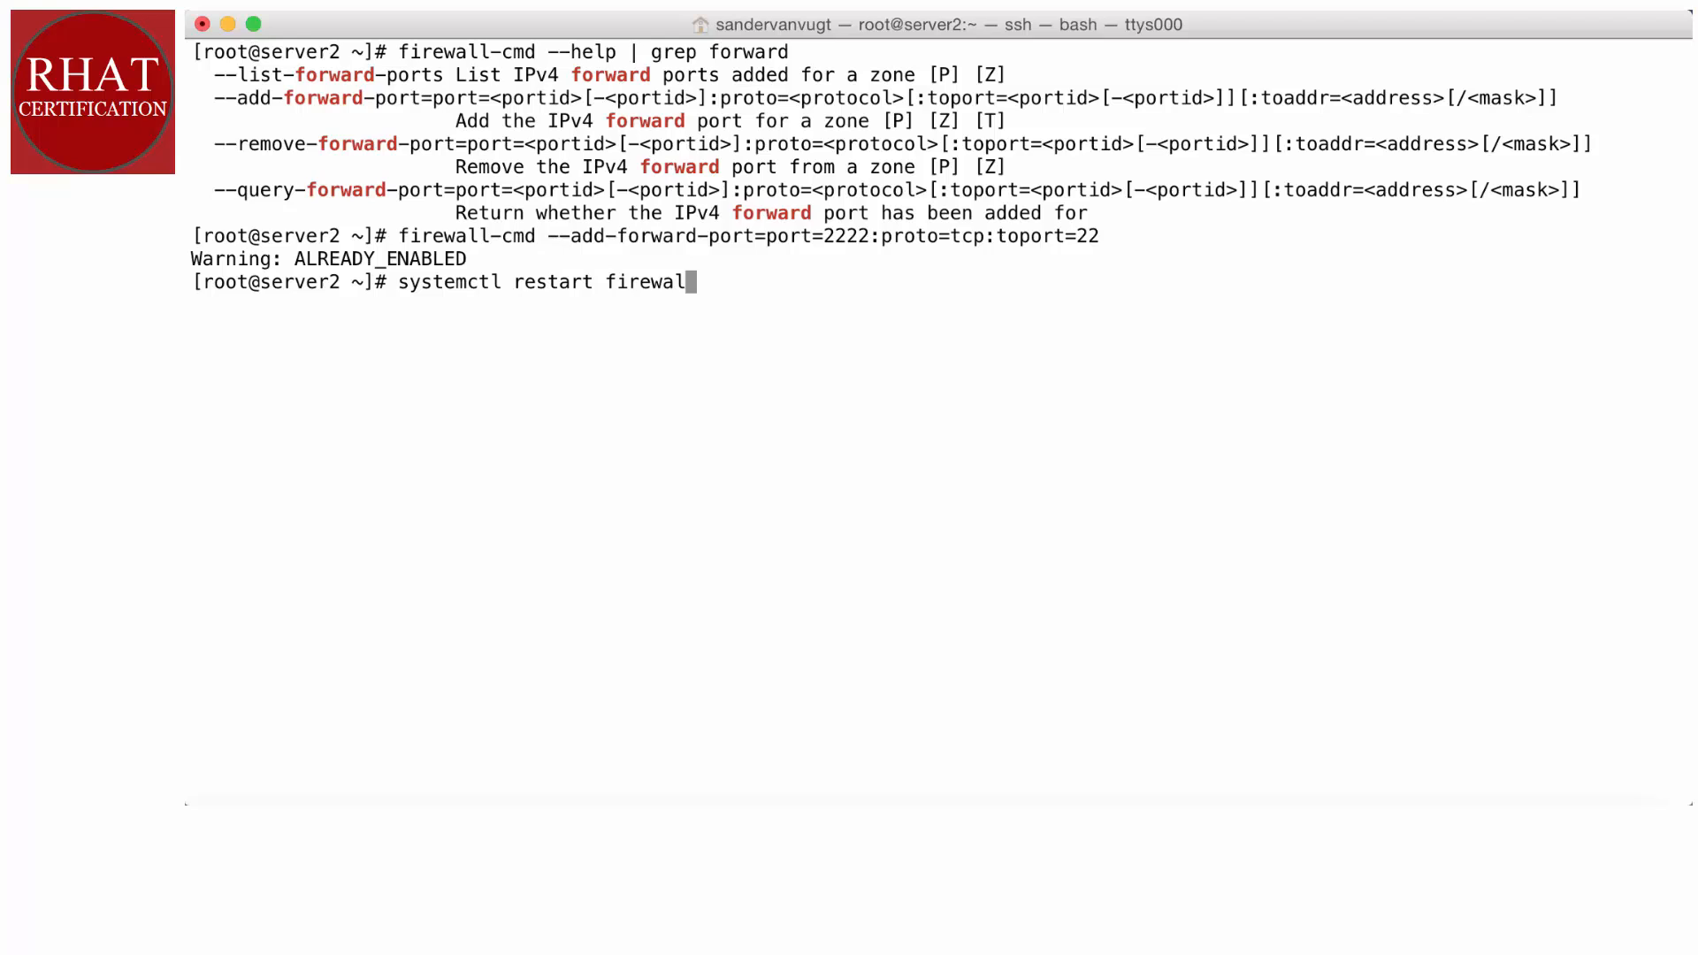
type("ld")
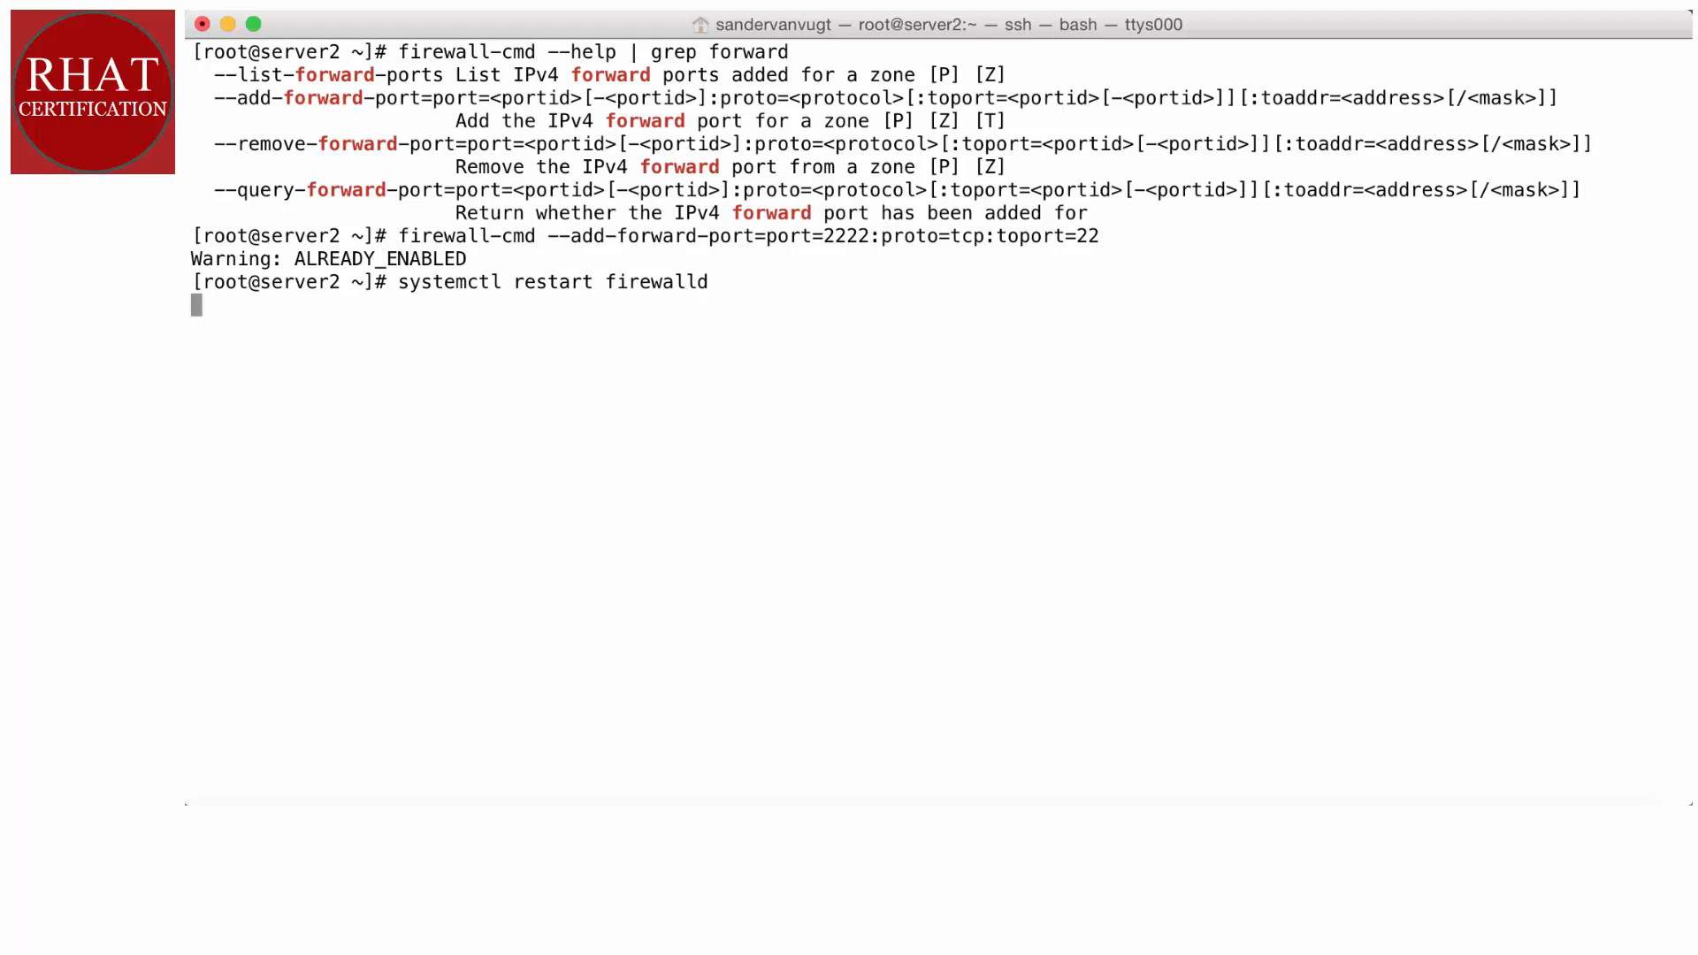
key("Return")
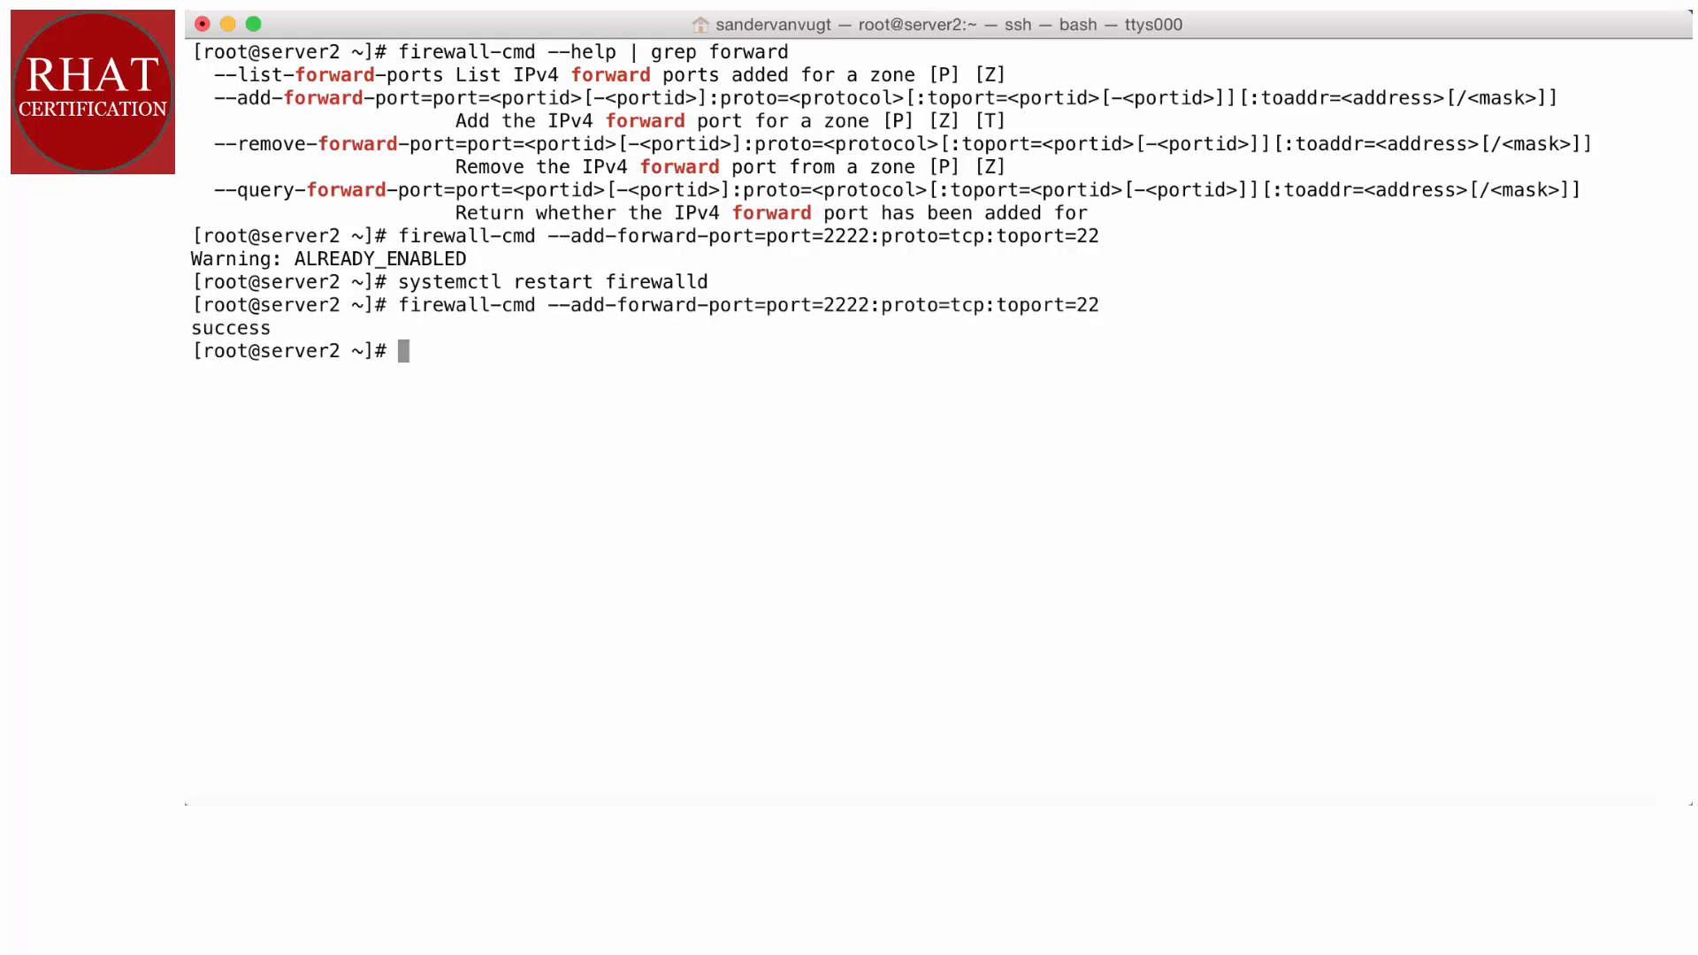
type("firewall-cmd --add-forward-port=port=2222:proto=tcp:toport=22")
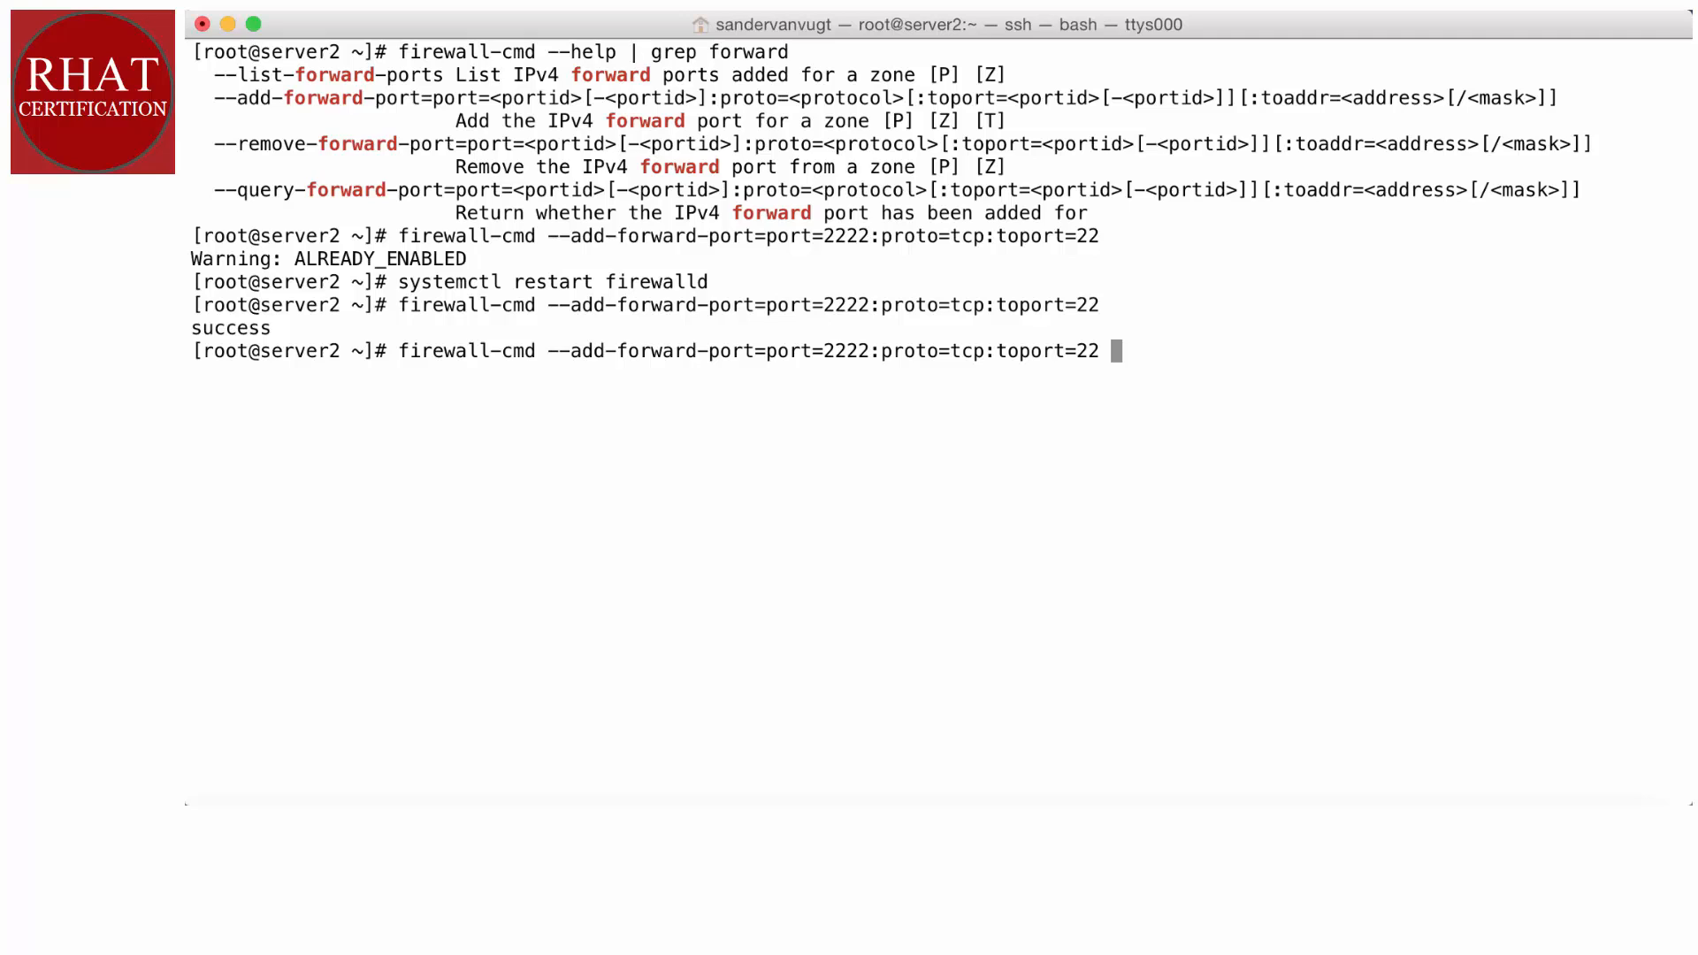
Append --permanent to the 2222-to-22 forward command and run it.
type("--permant")
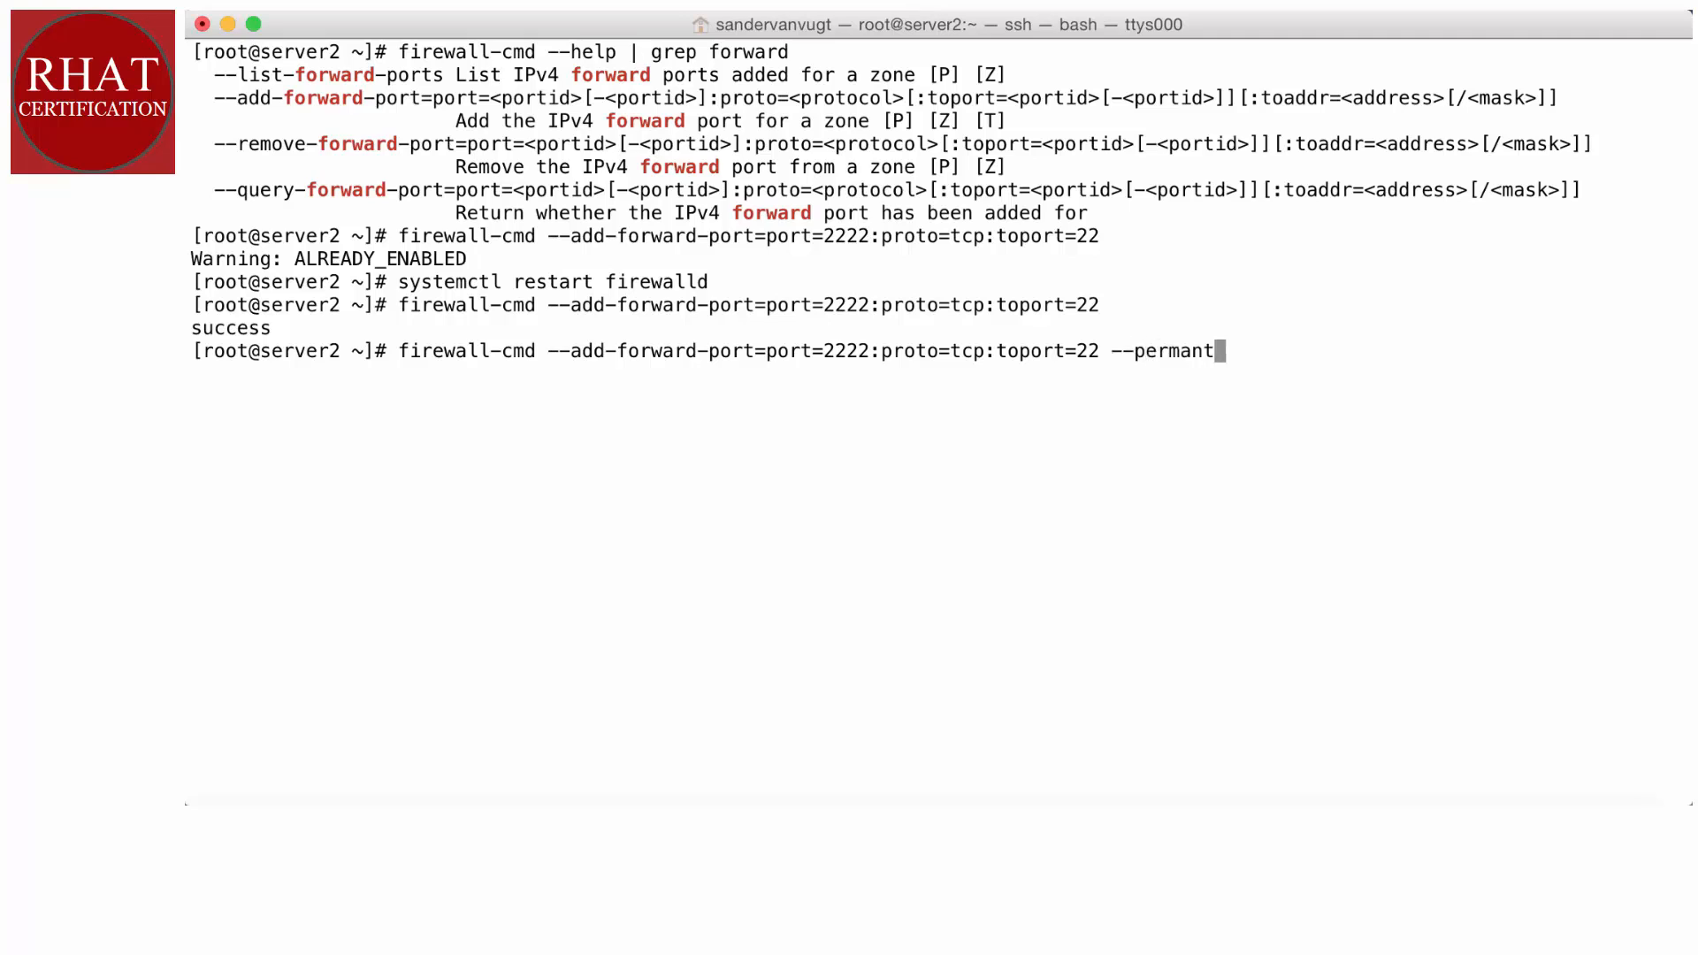
type("en")
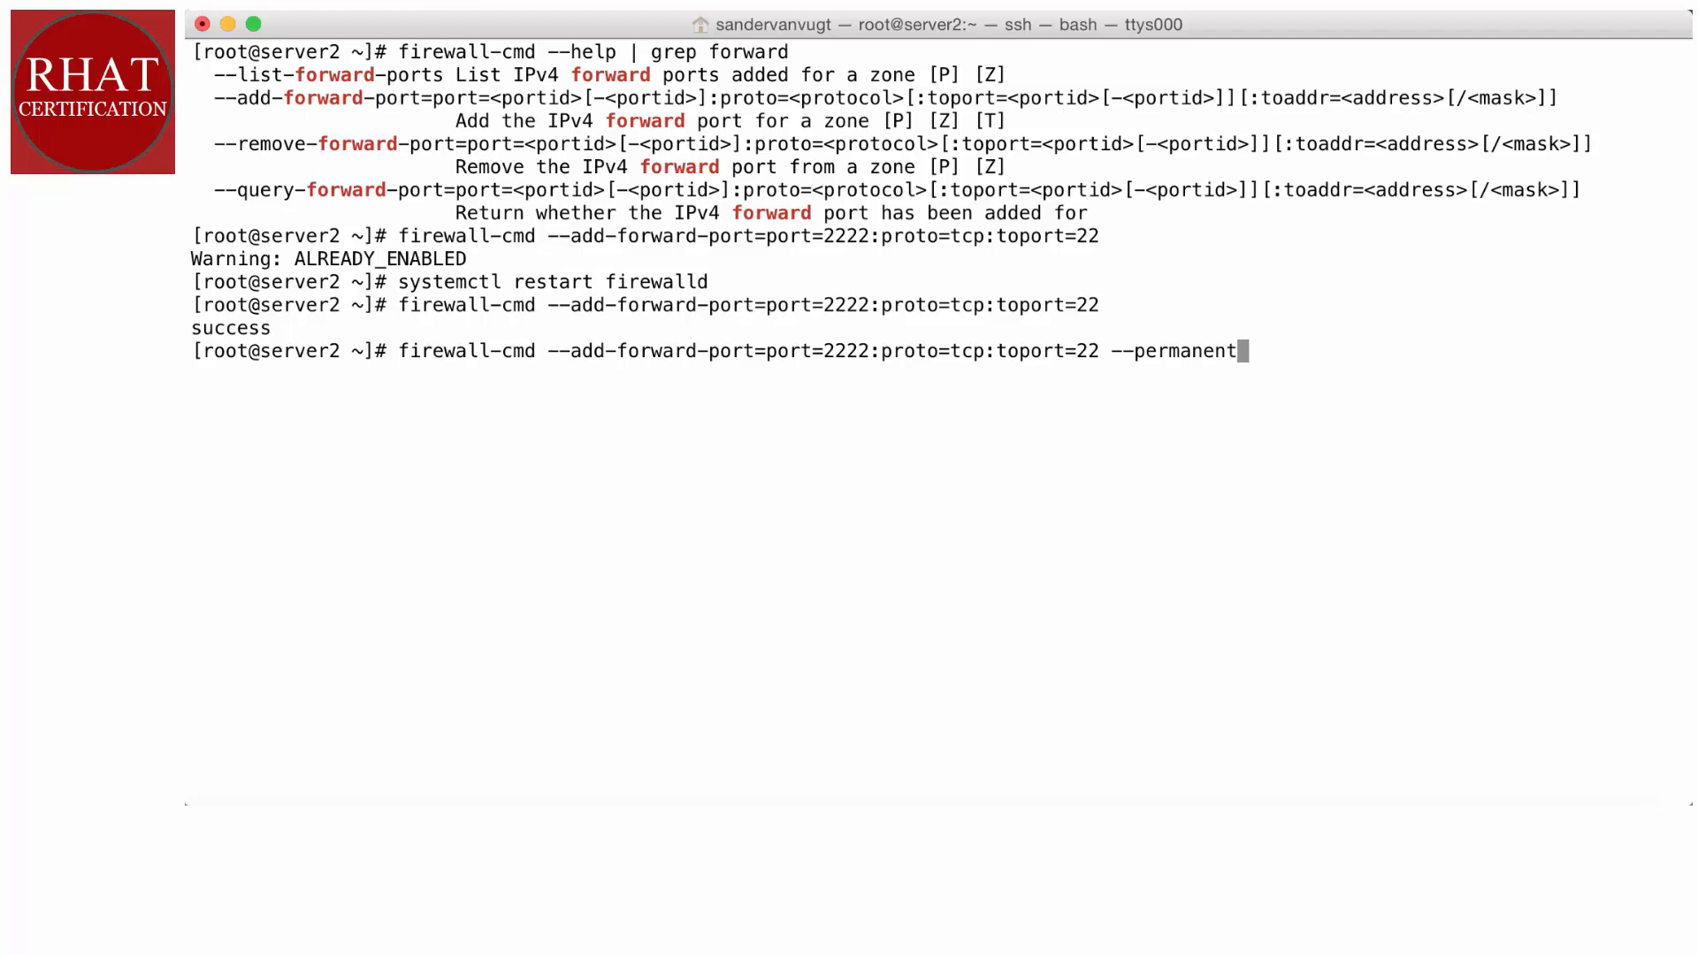
key("enter")
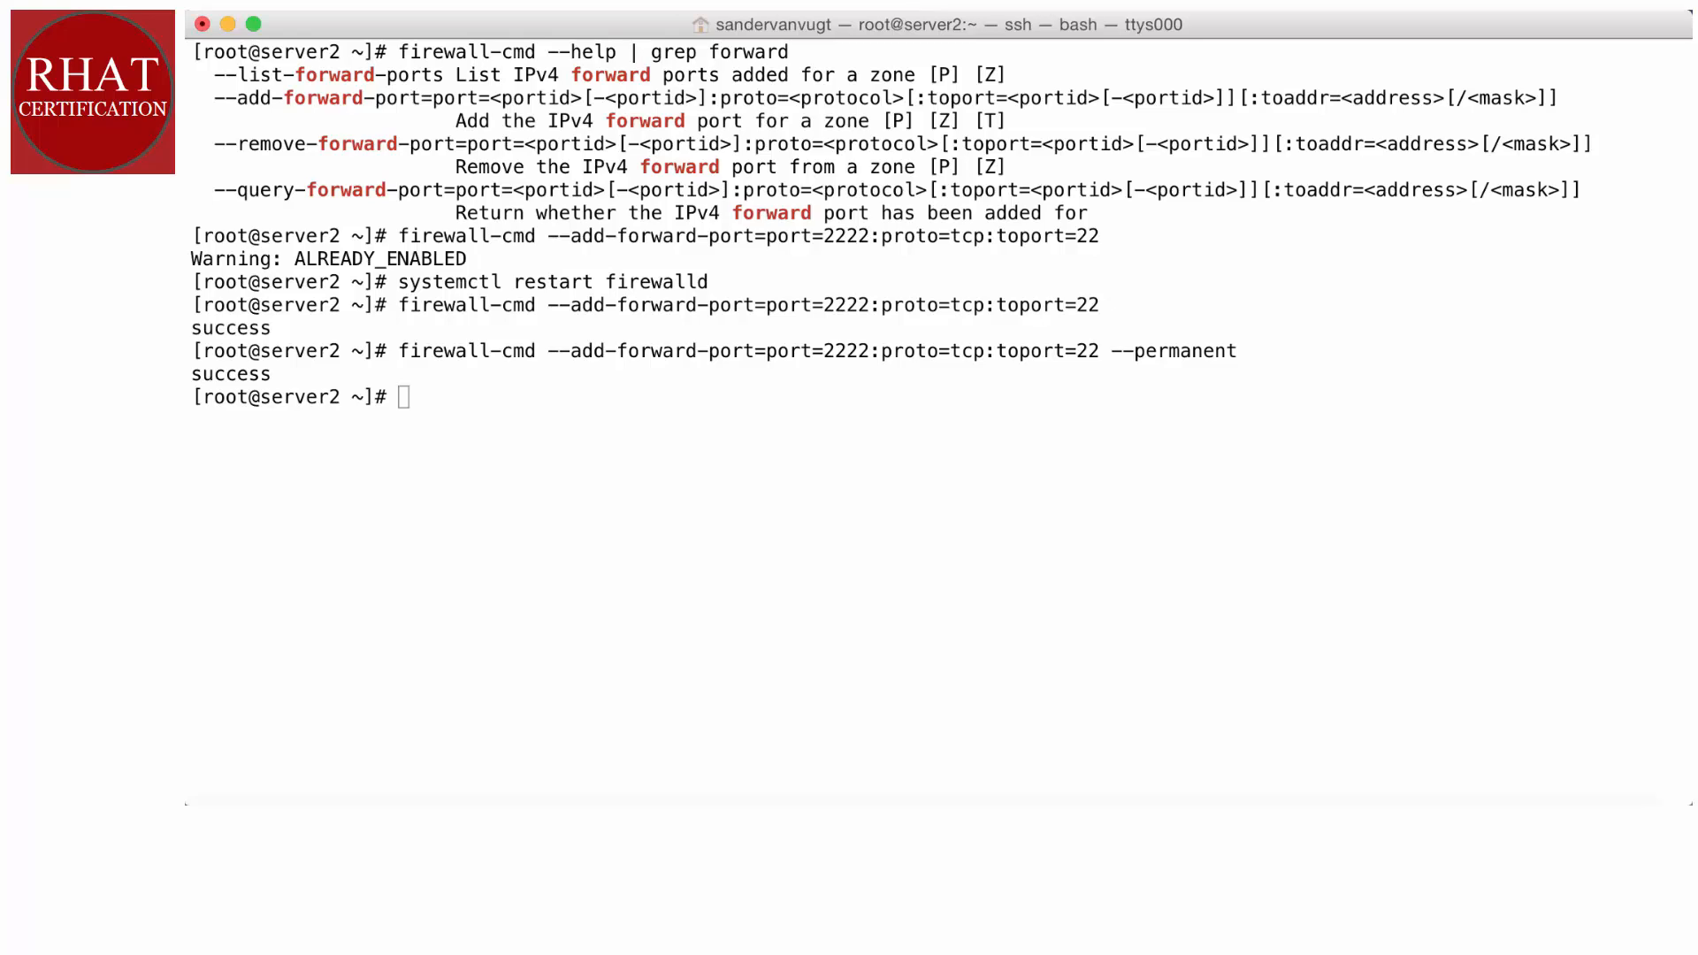
mouse_move(1000, 396)
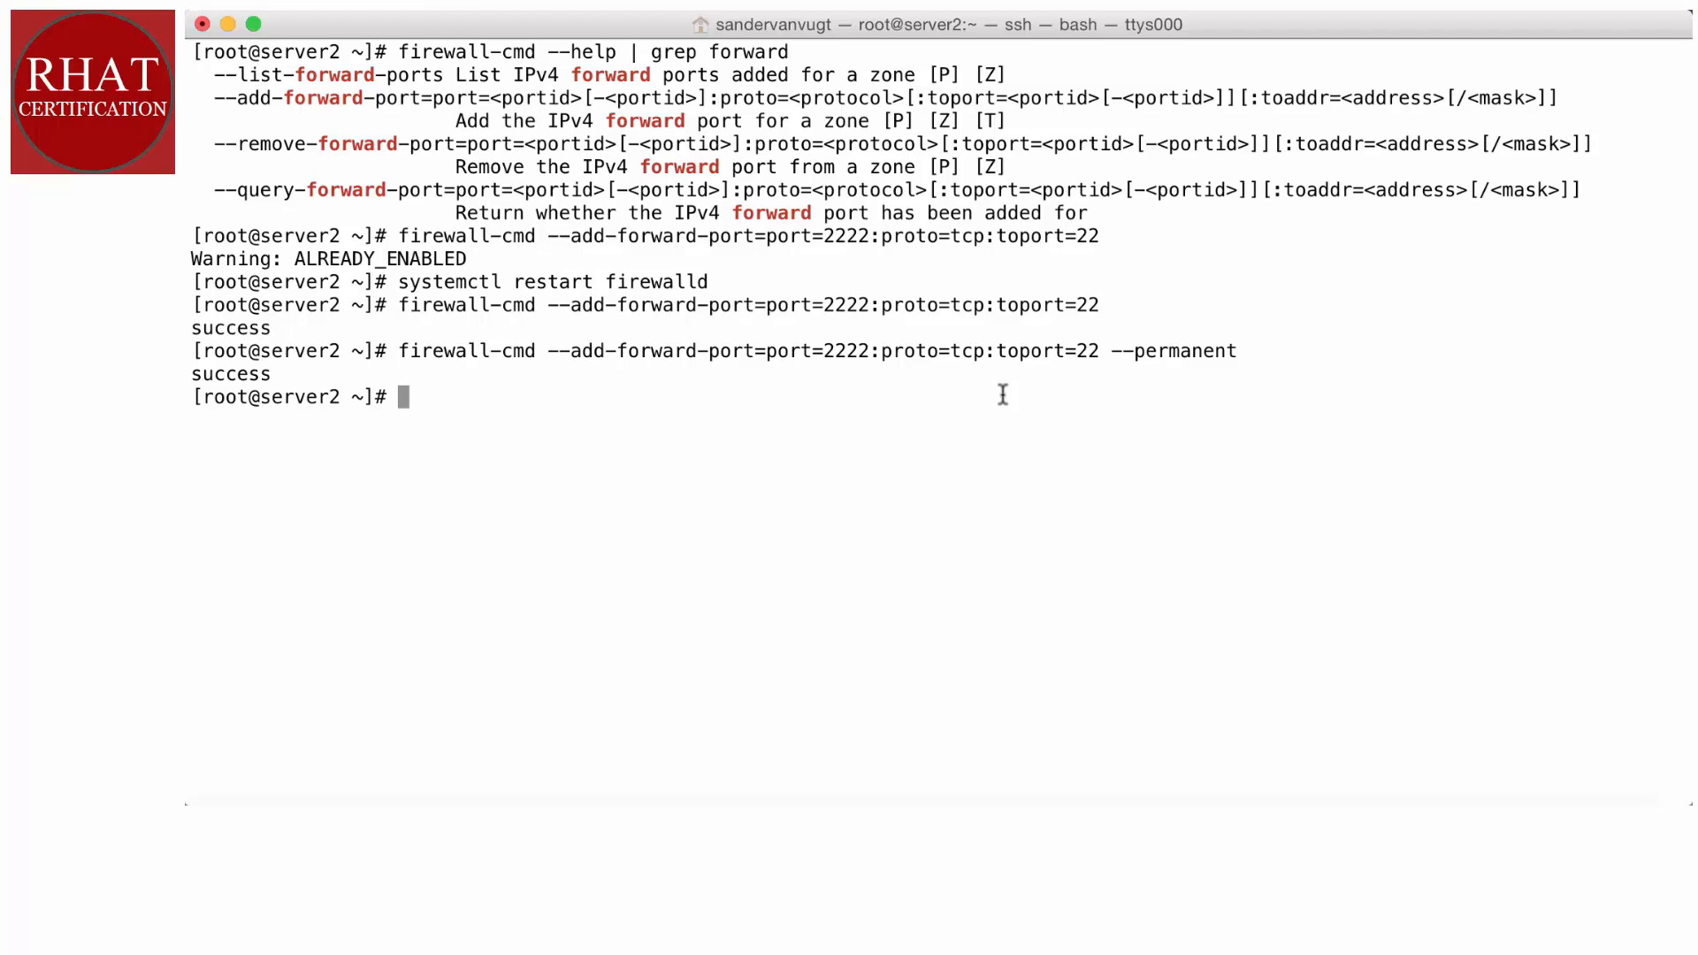
SSH from server2 to server1 at 192.168.4.175.
type("ssh")
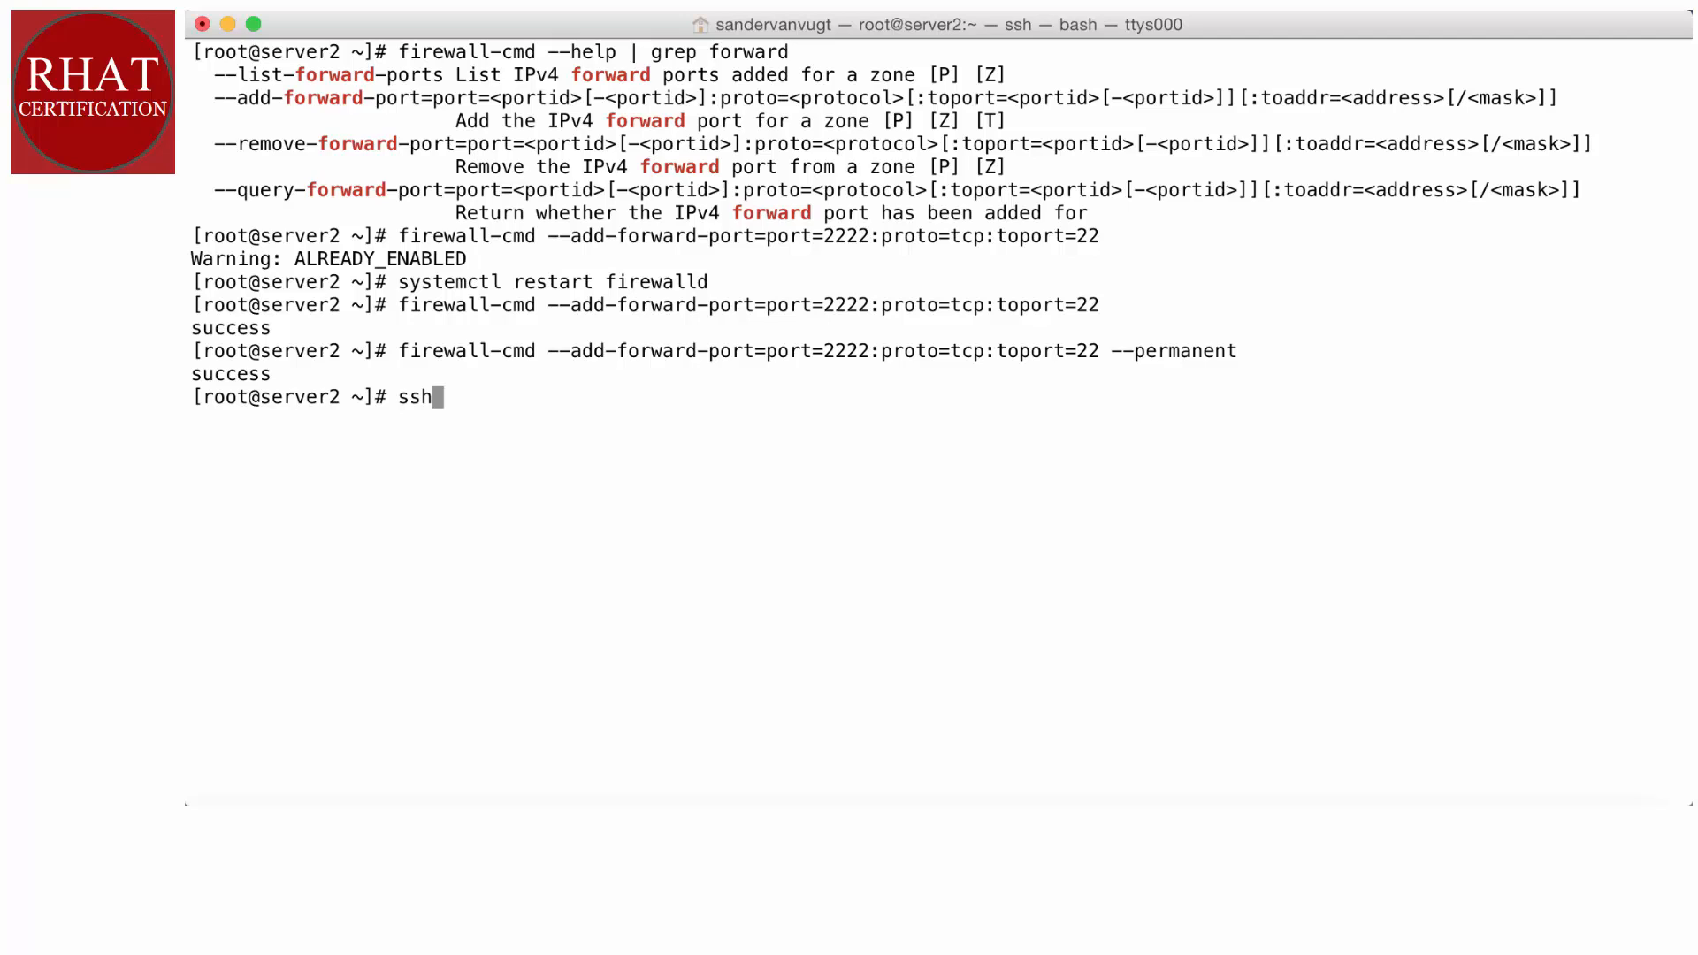
type("192.")
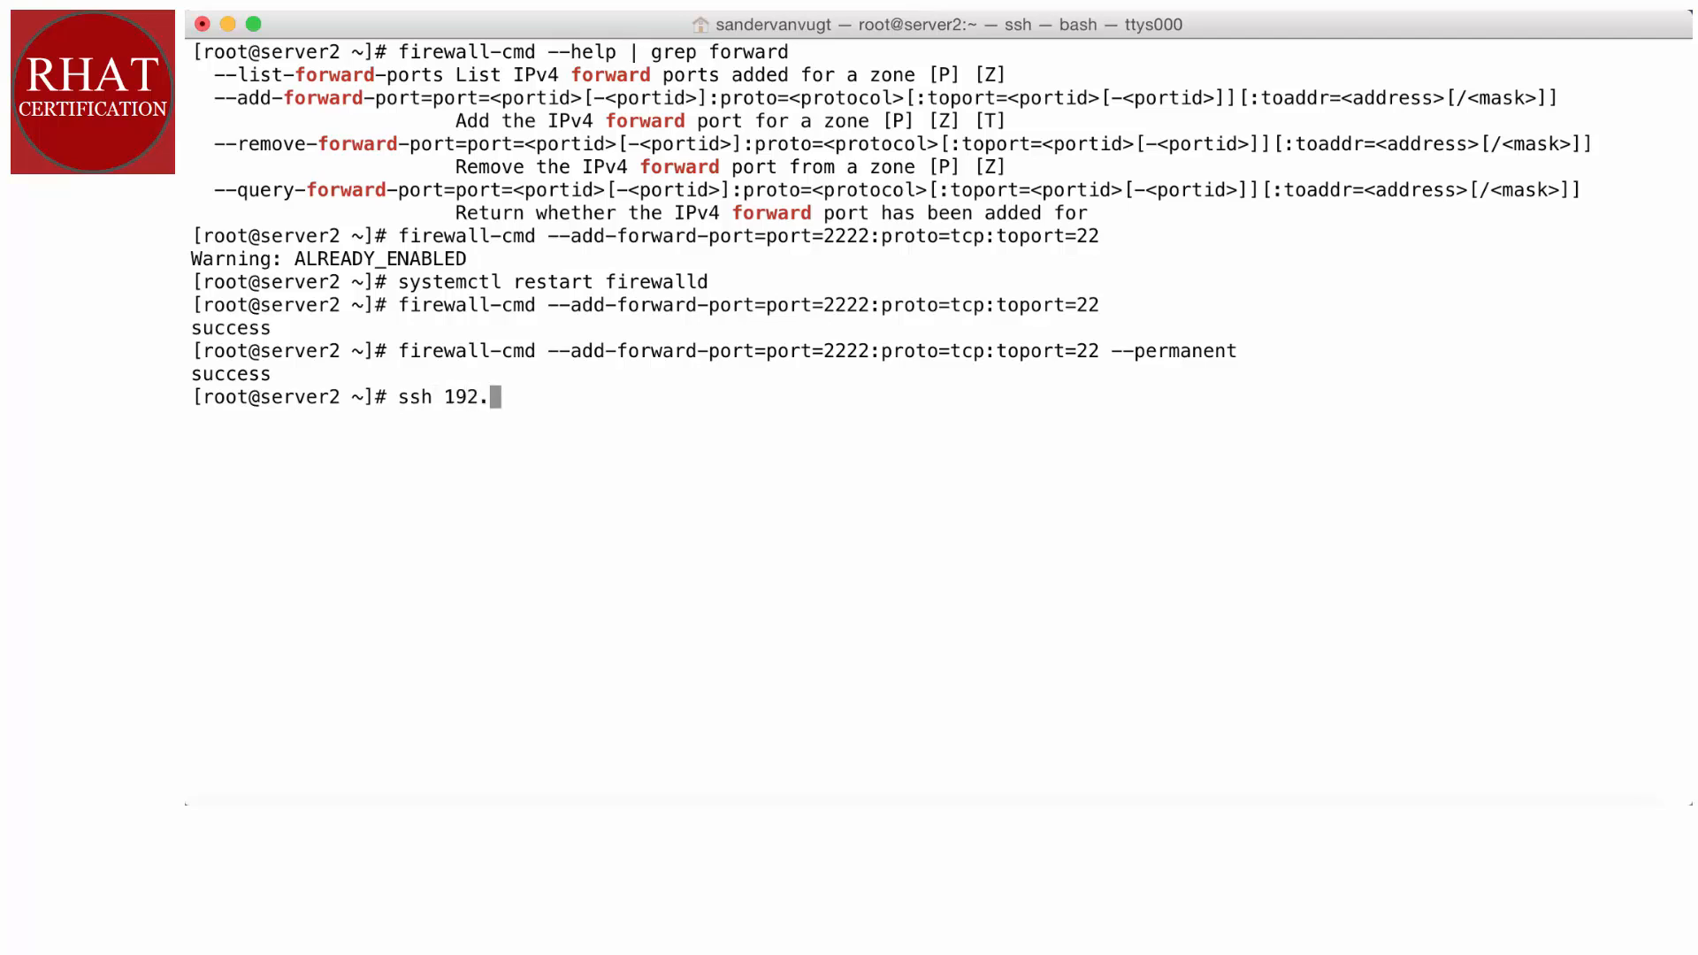
type("168.")
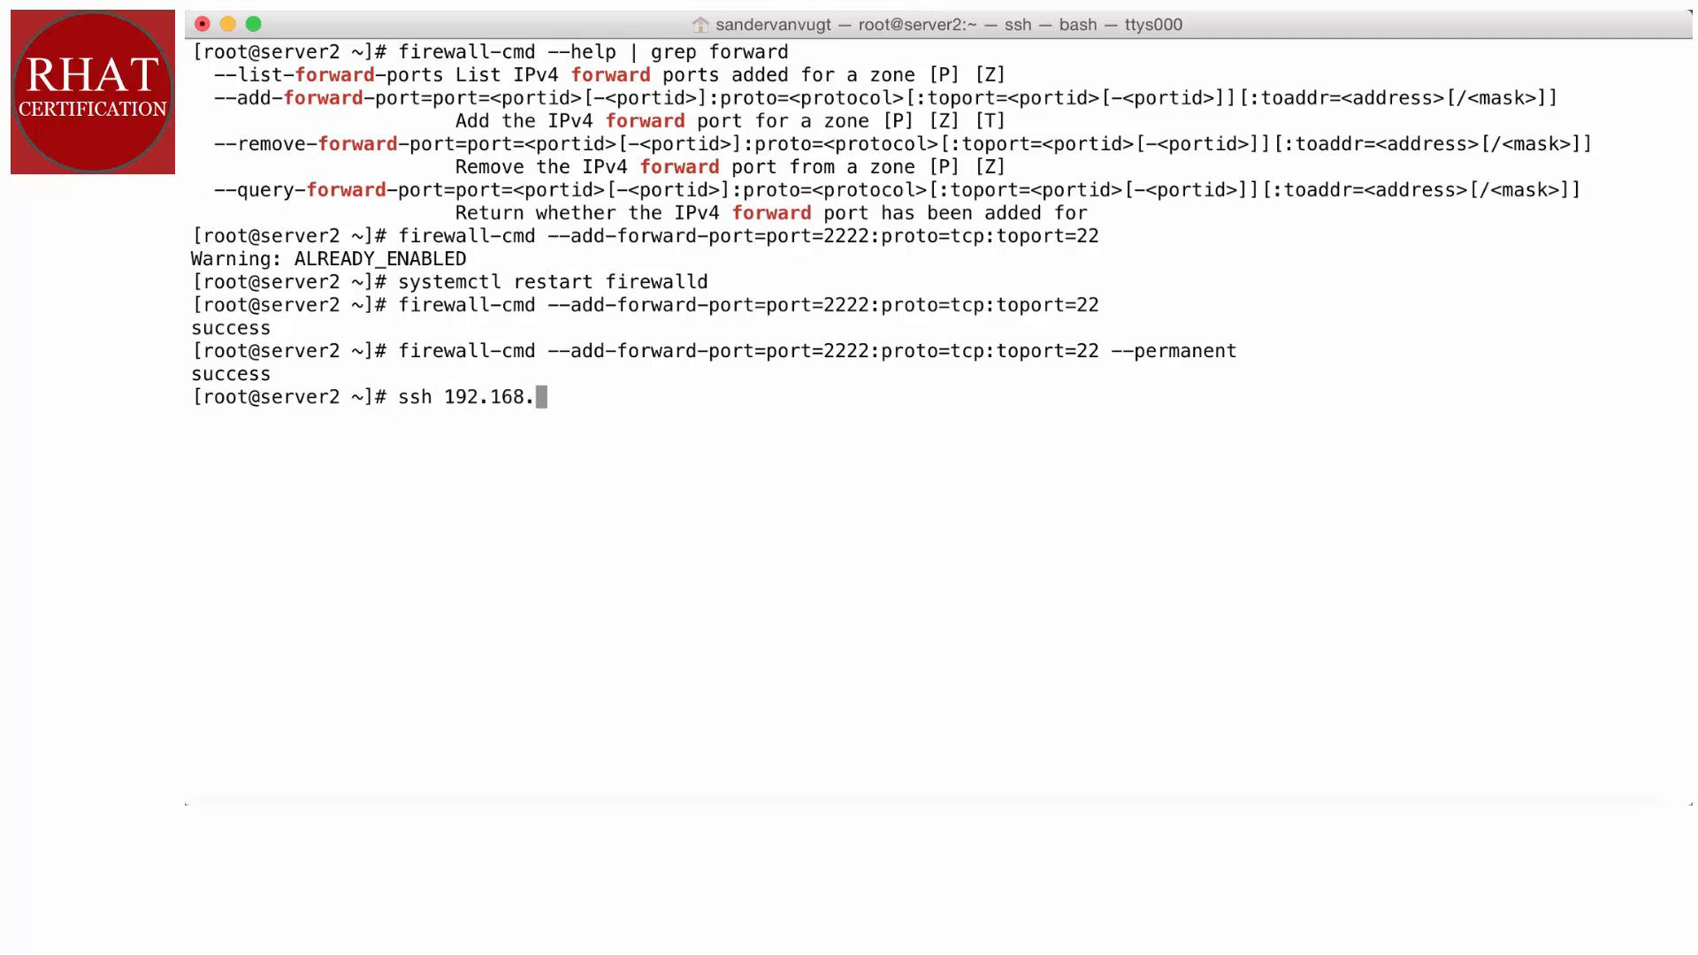
type("4.175")
type("yes")
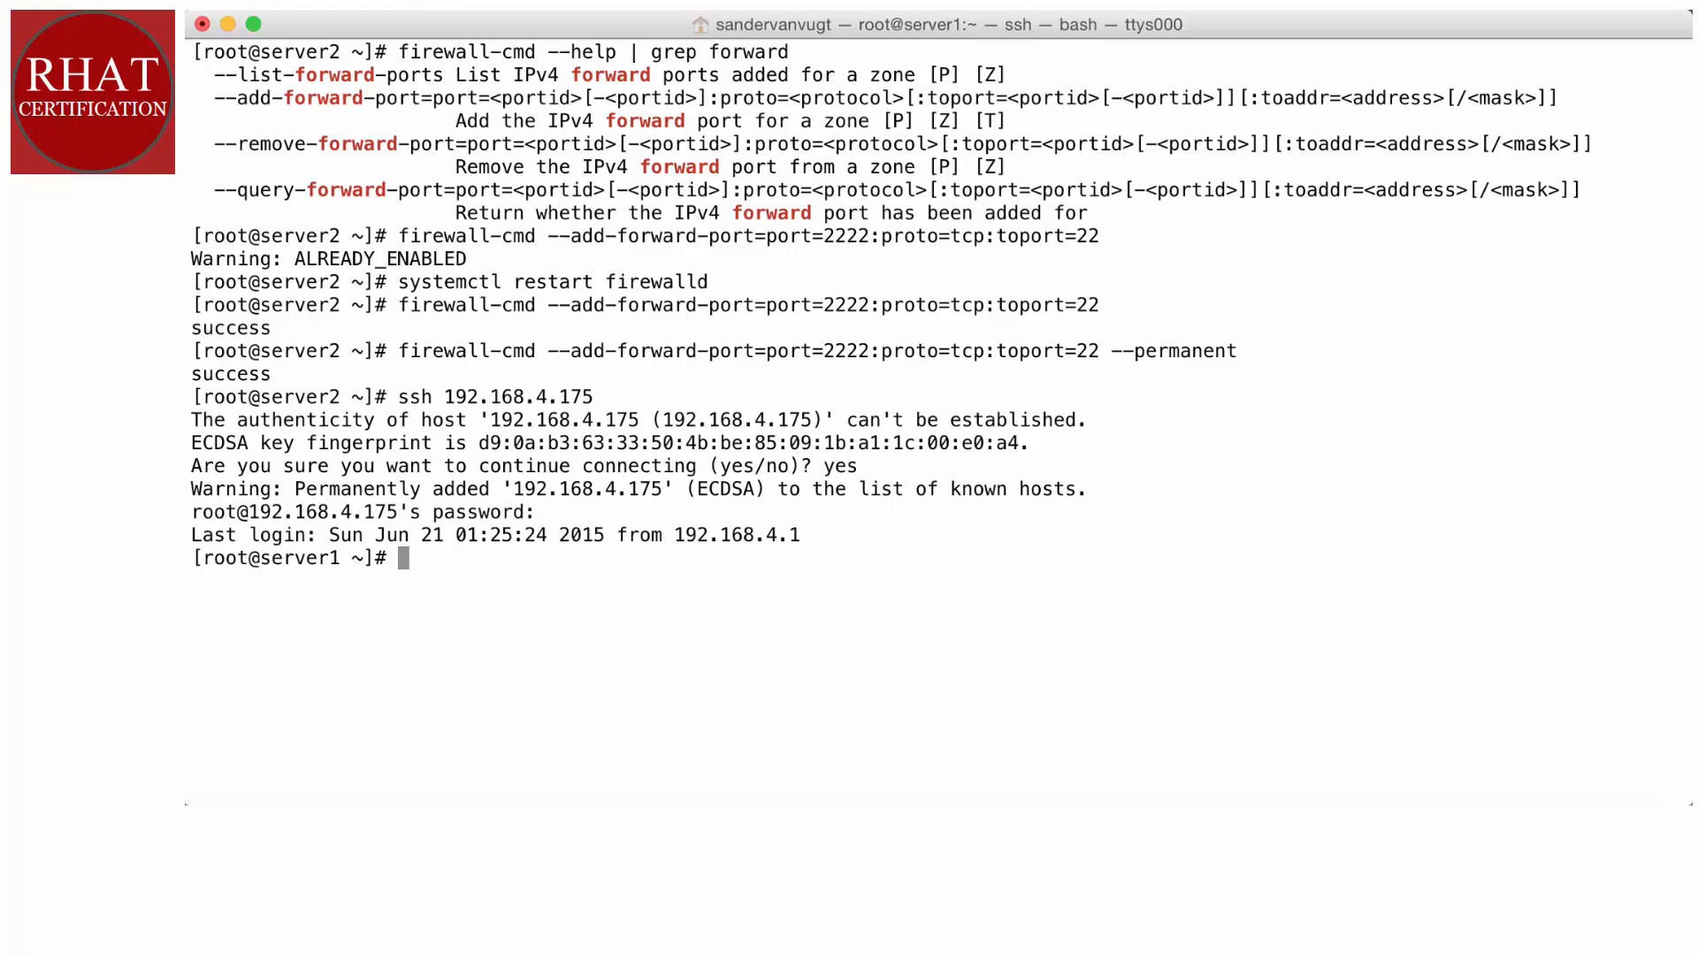
Test 192.168.4.175 port 2222 with nc, which is refused, then exit to server2.
type("n")
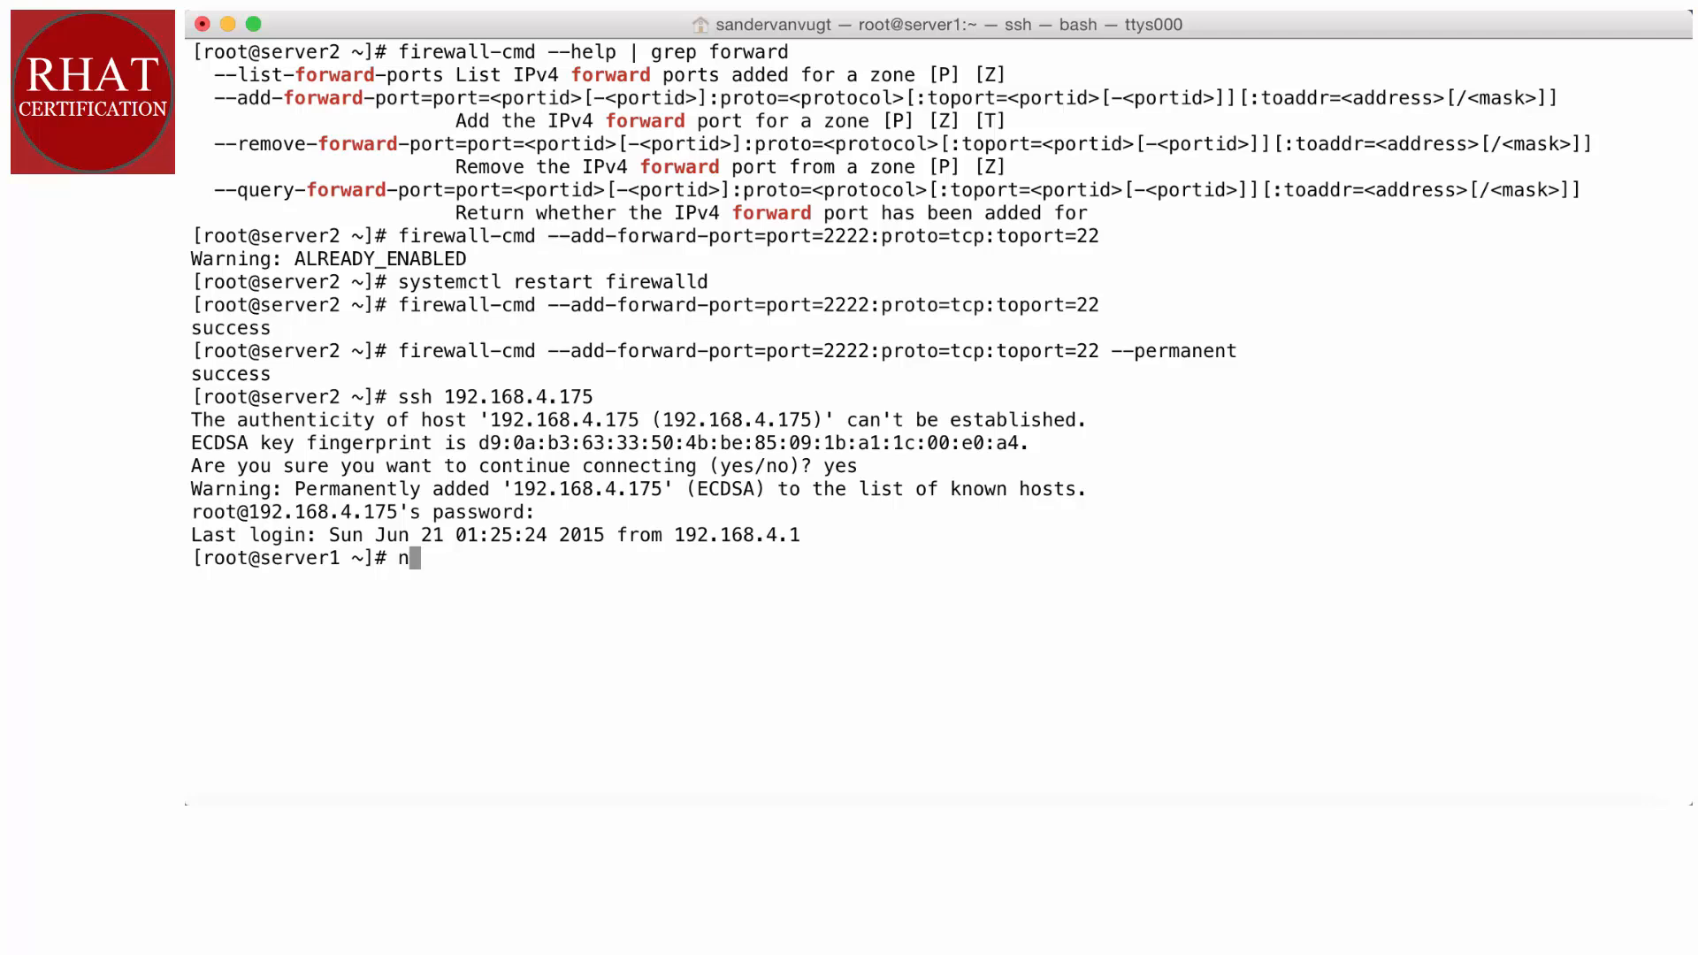
type("c")
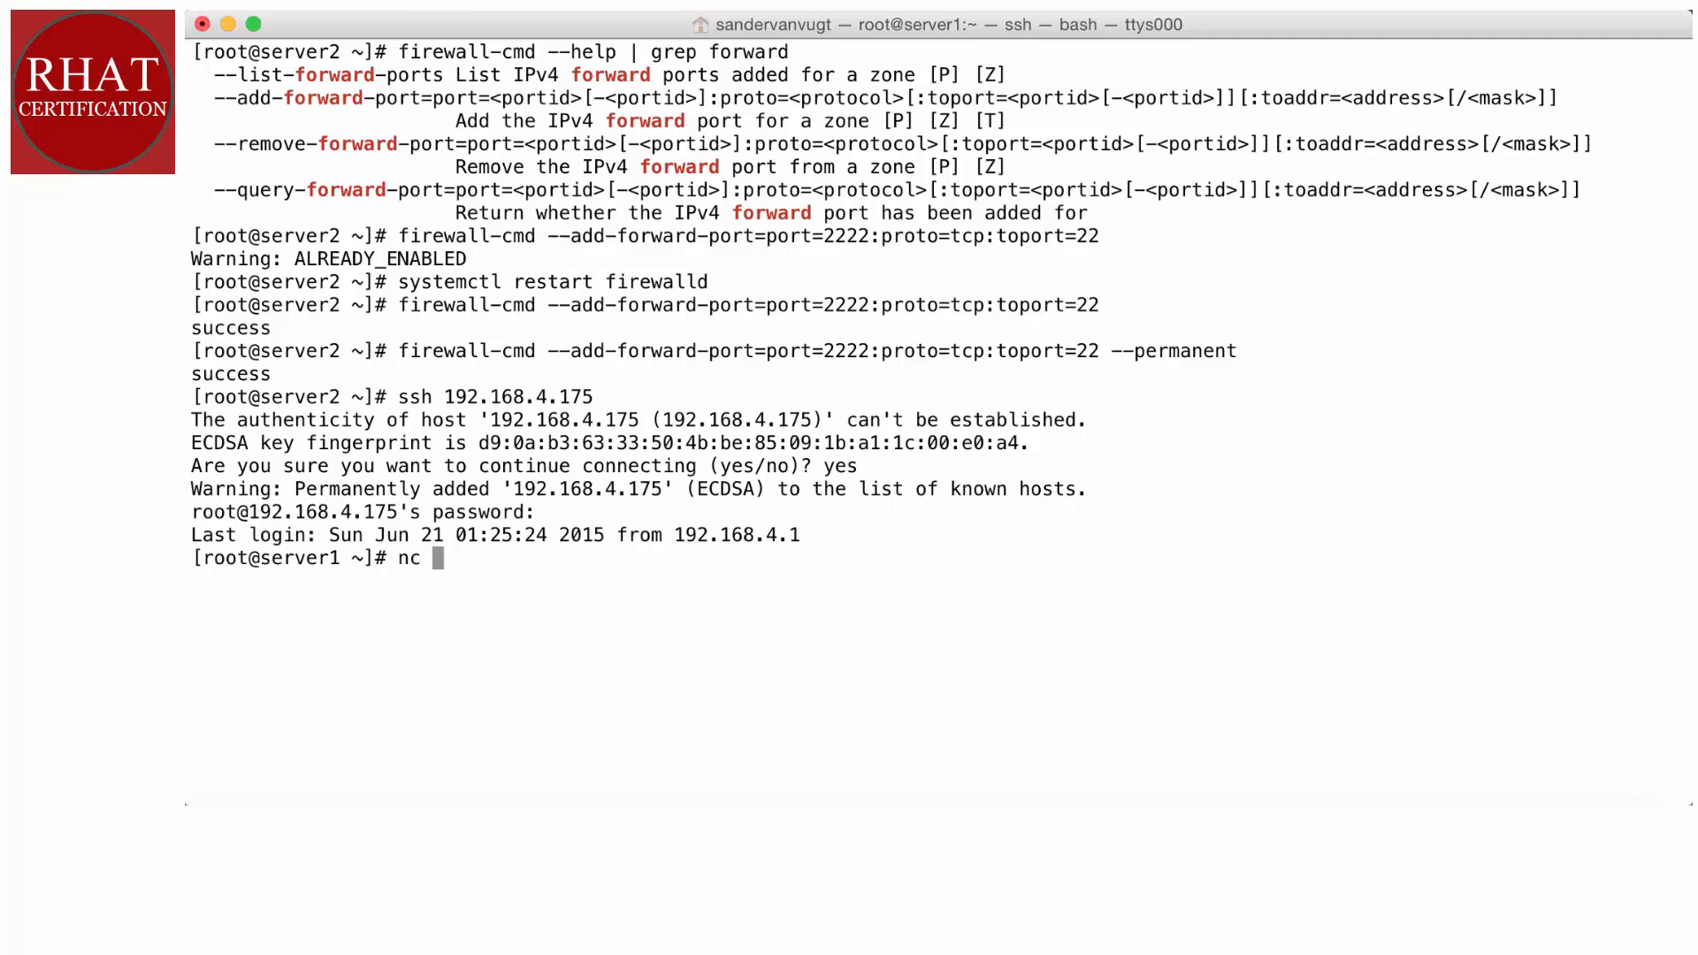
type("192.168")
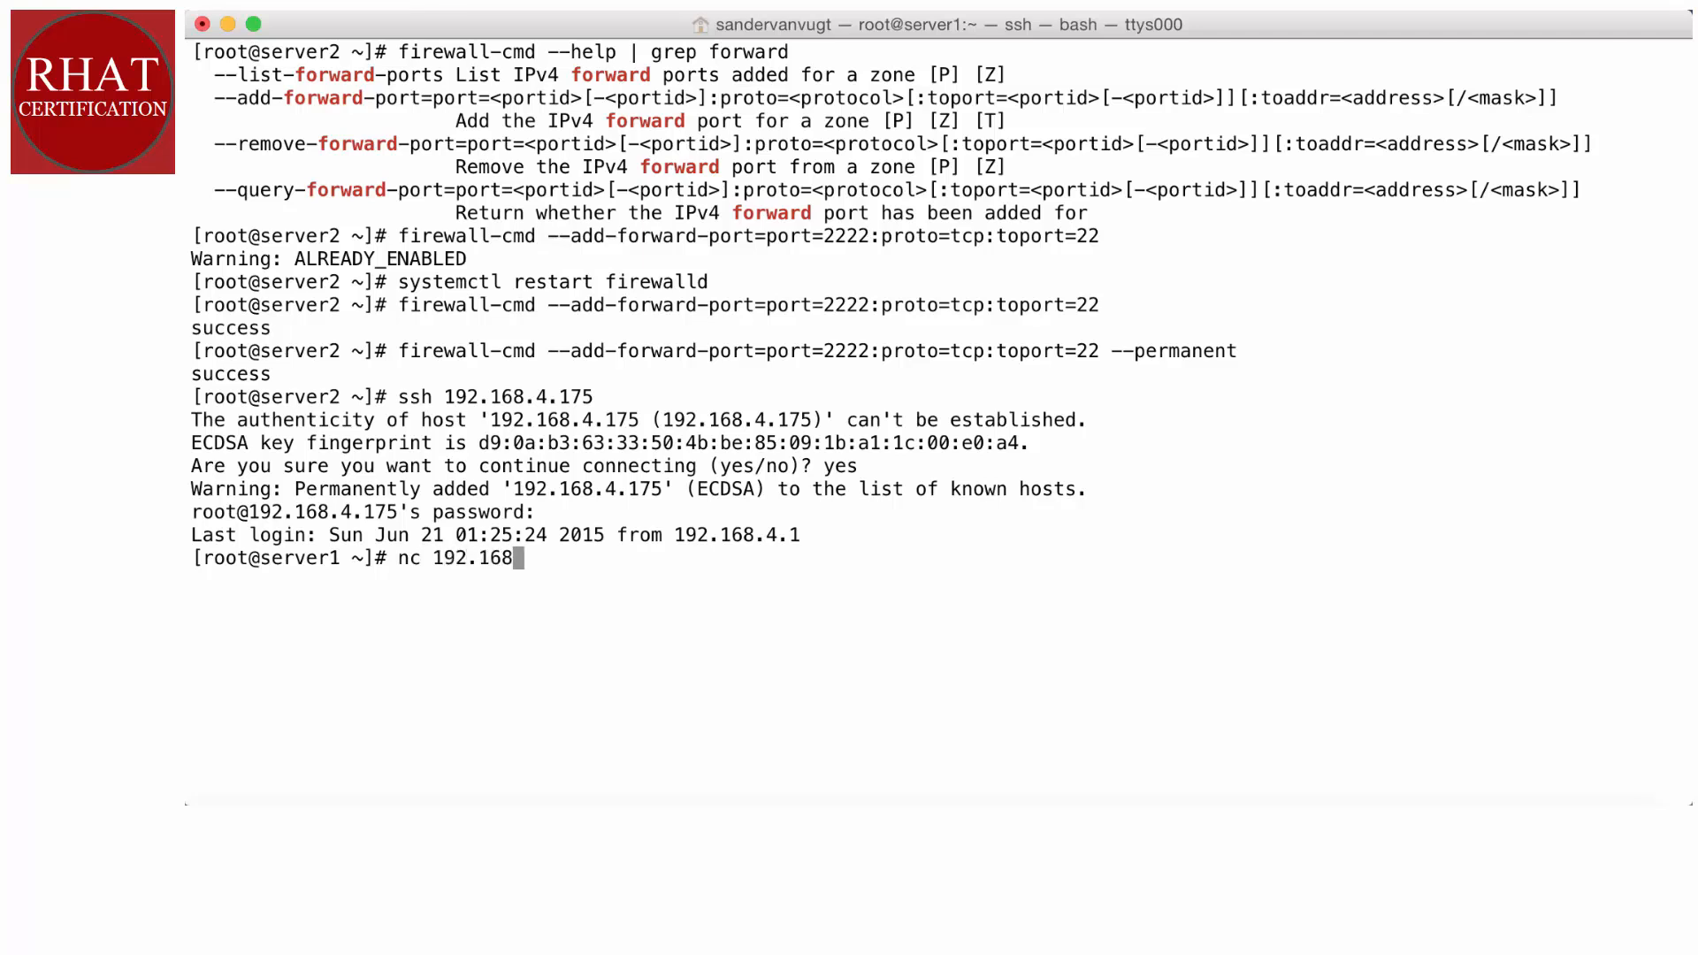
type(".4.1")
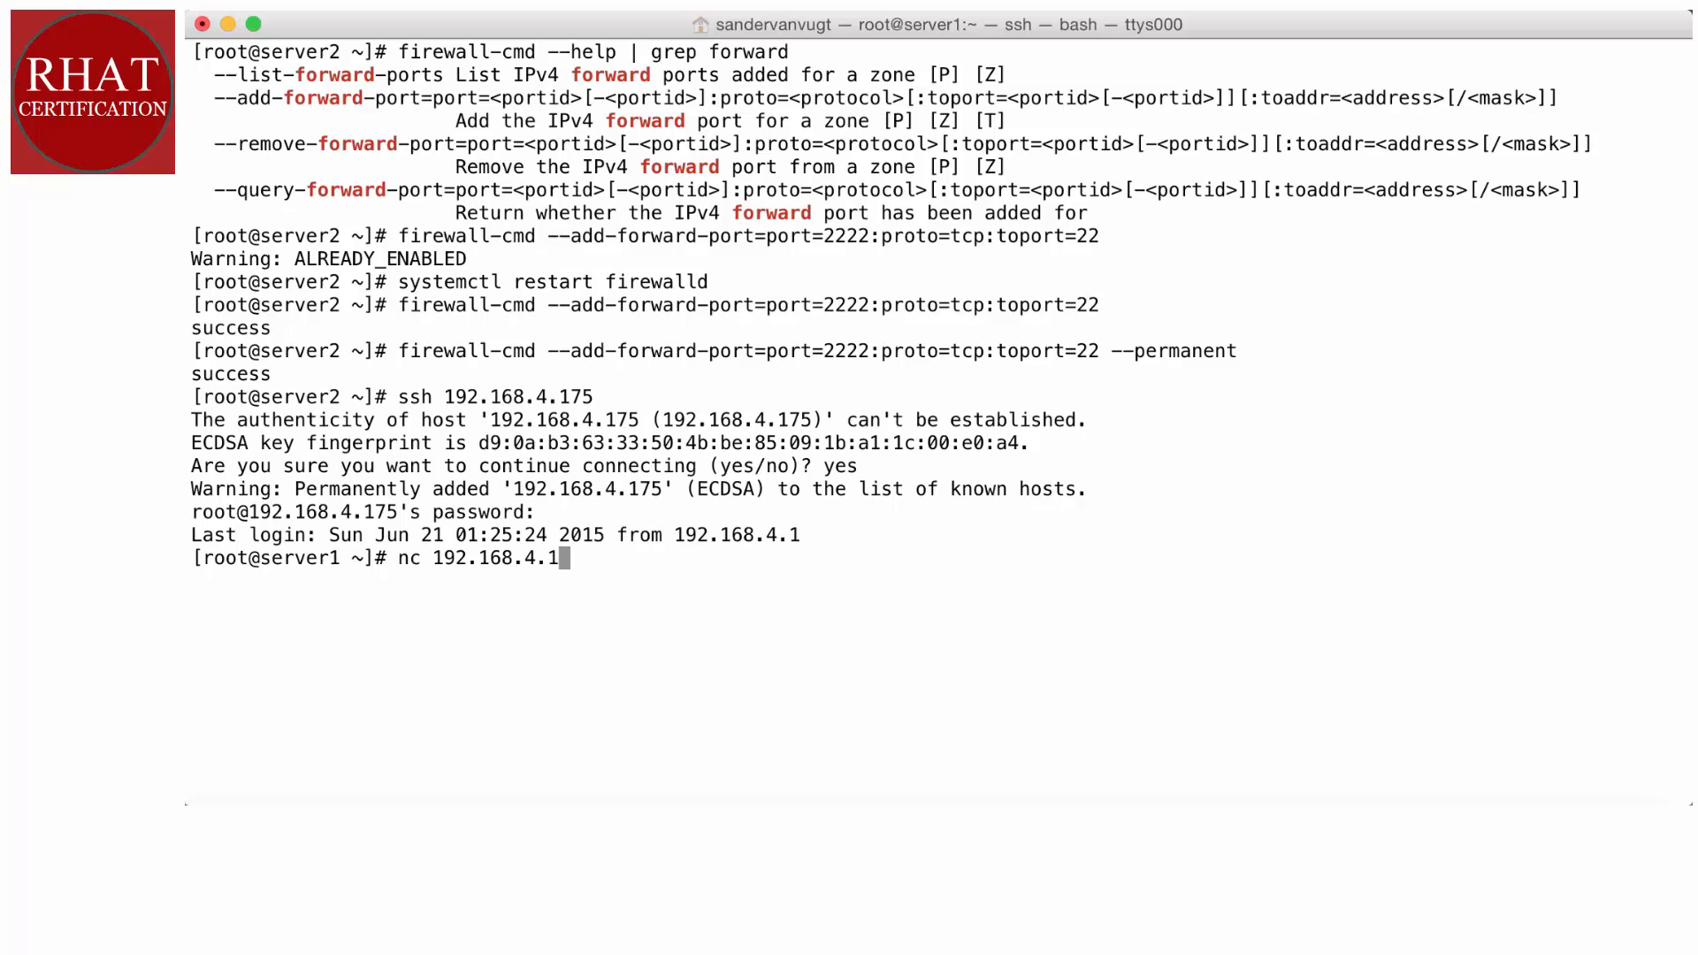
type("75 2222")
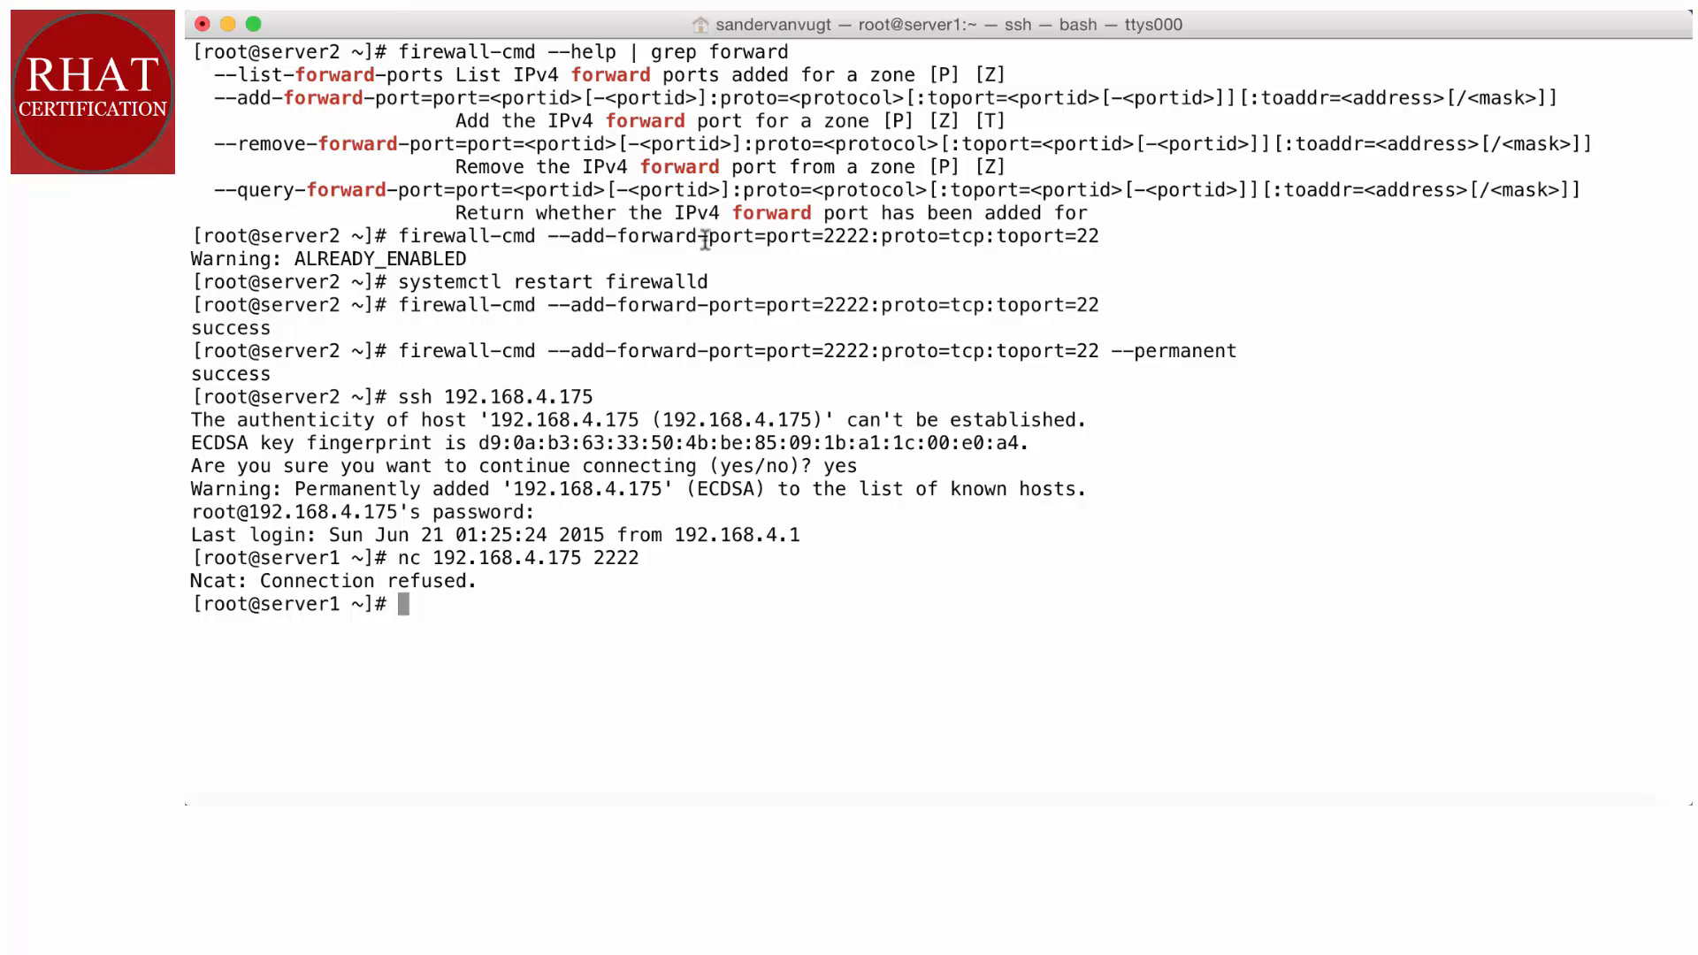
mouse_move(843, 338)
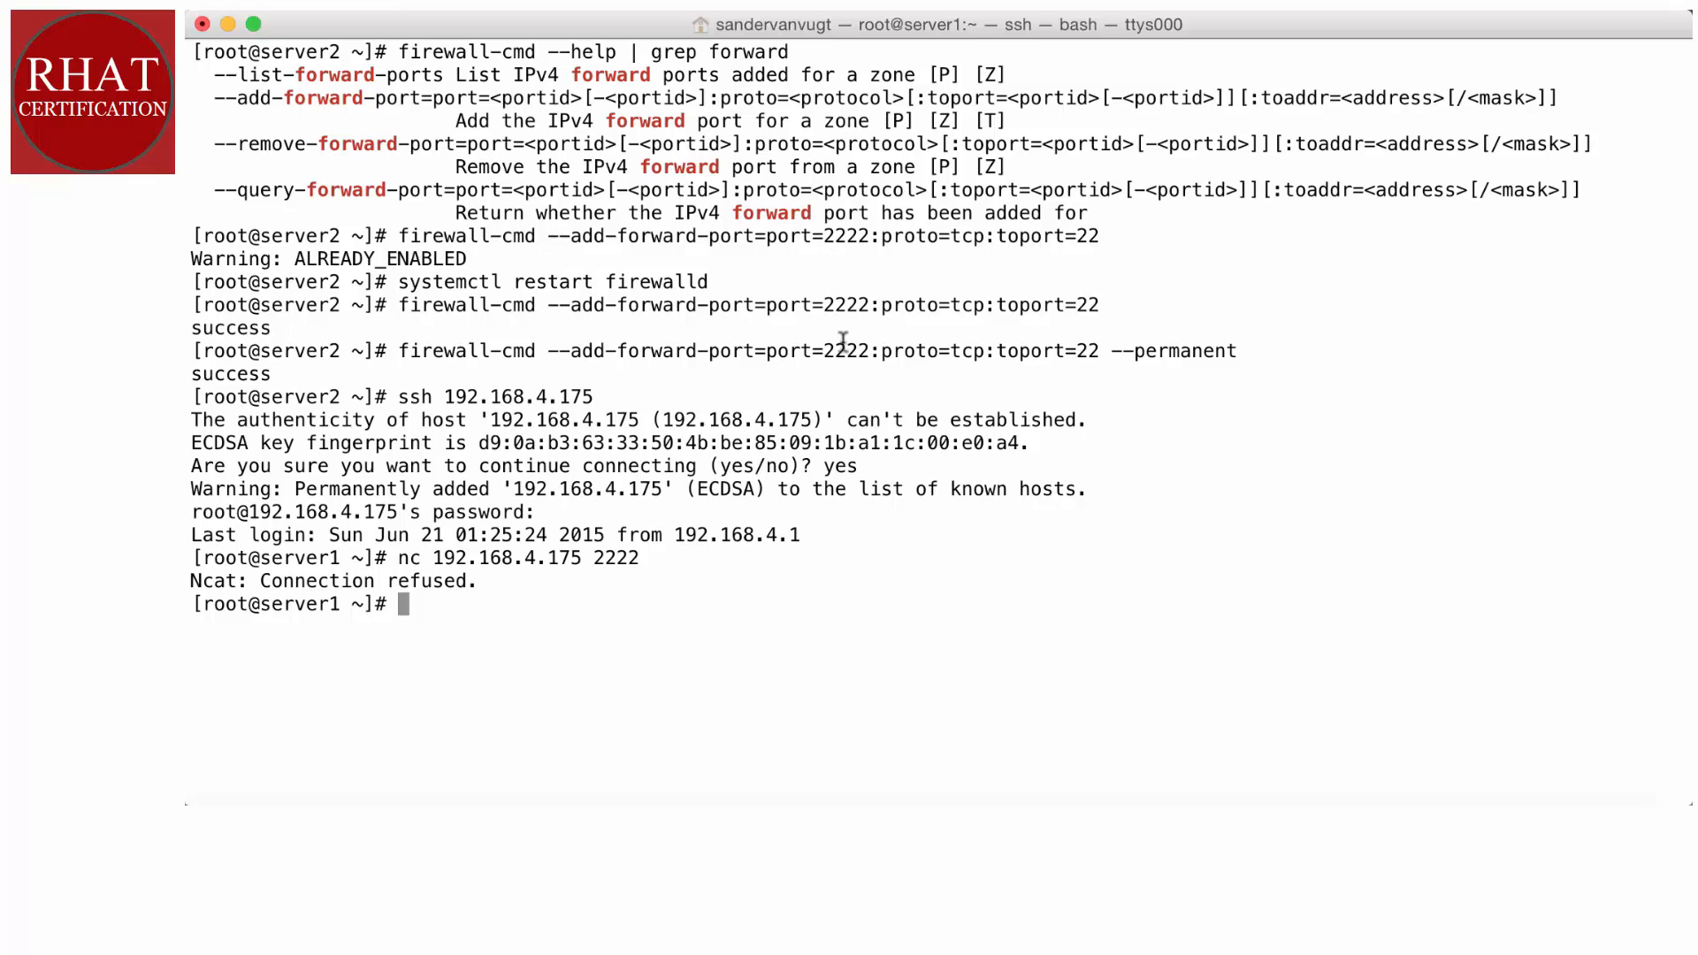
type("exit")
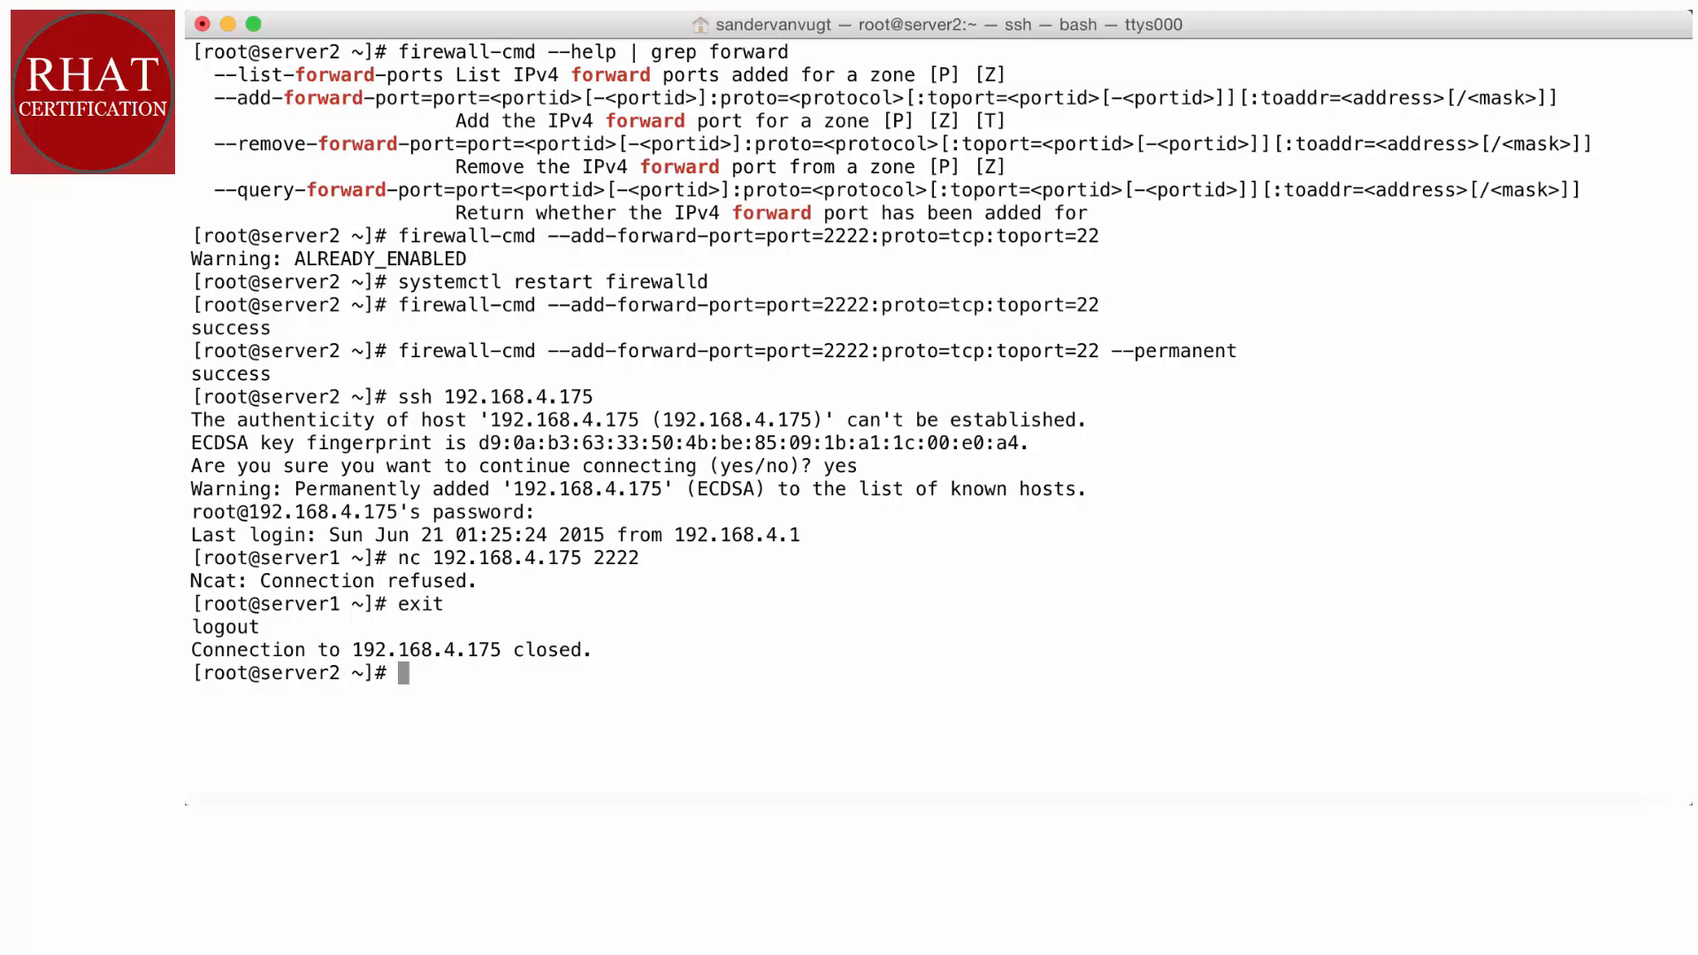
List server2's network addresses and select 192.168.4.173.
type("ip a")
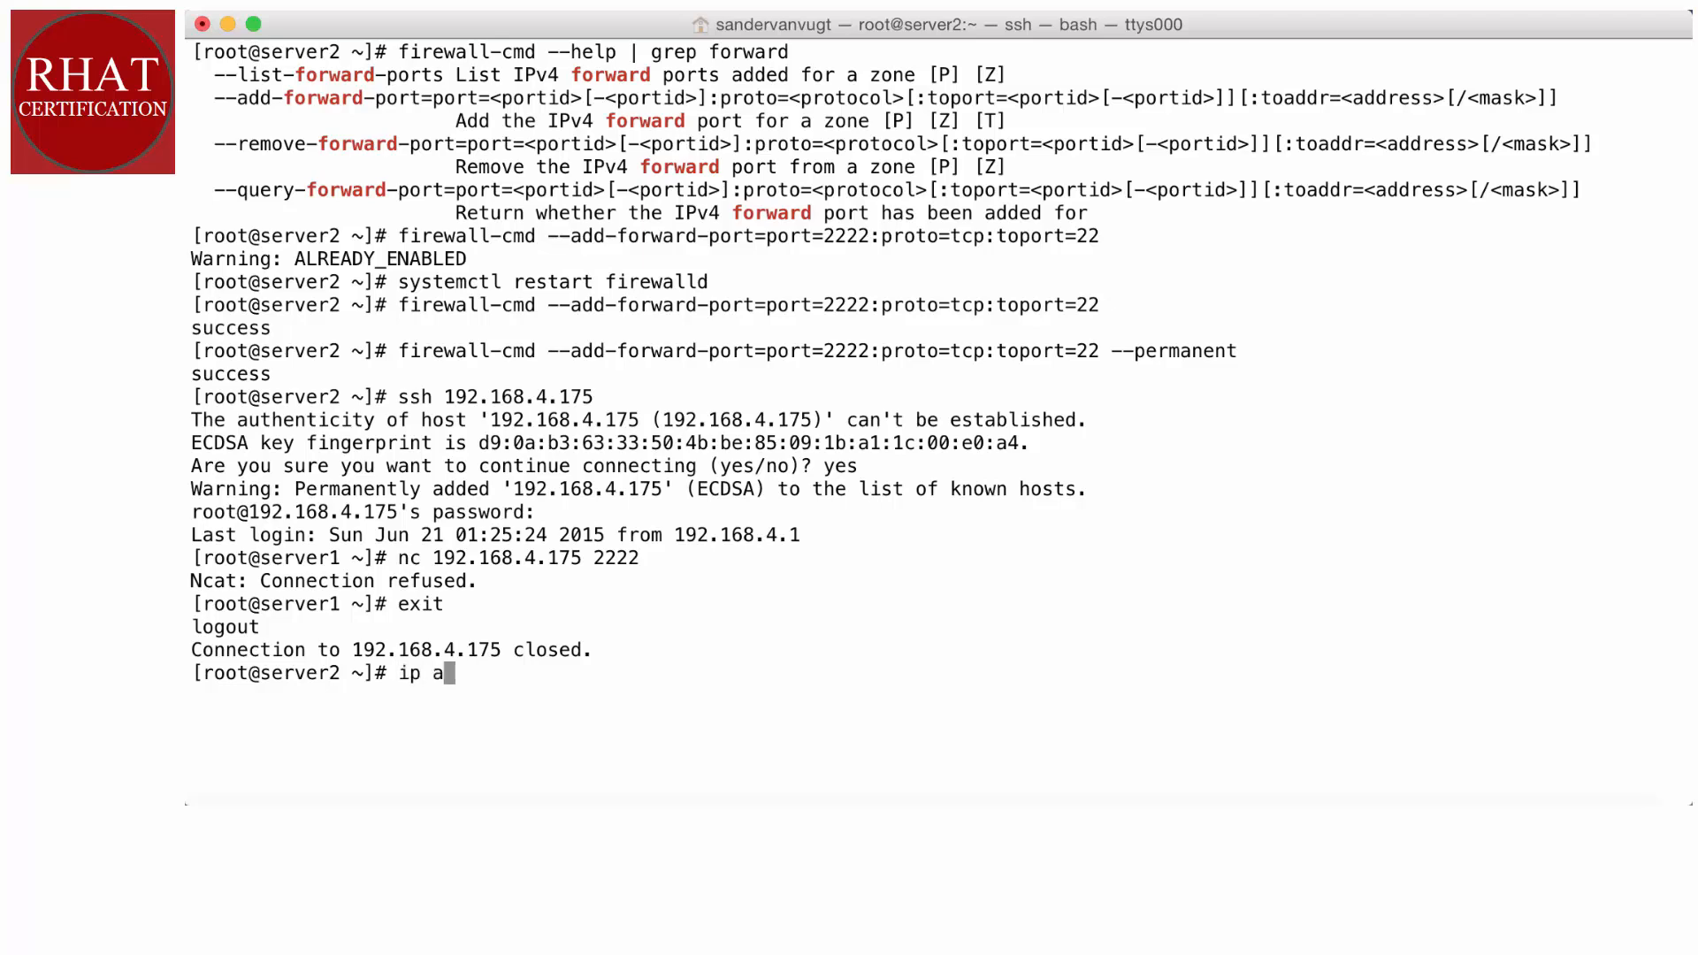
key("Return")
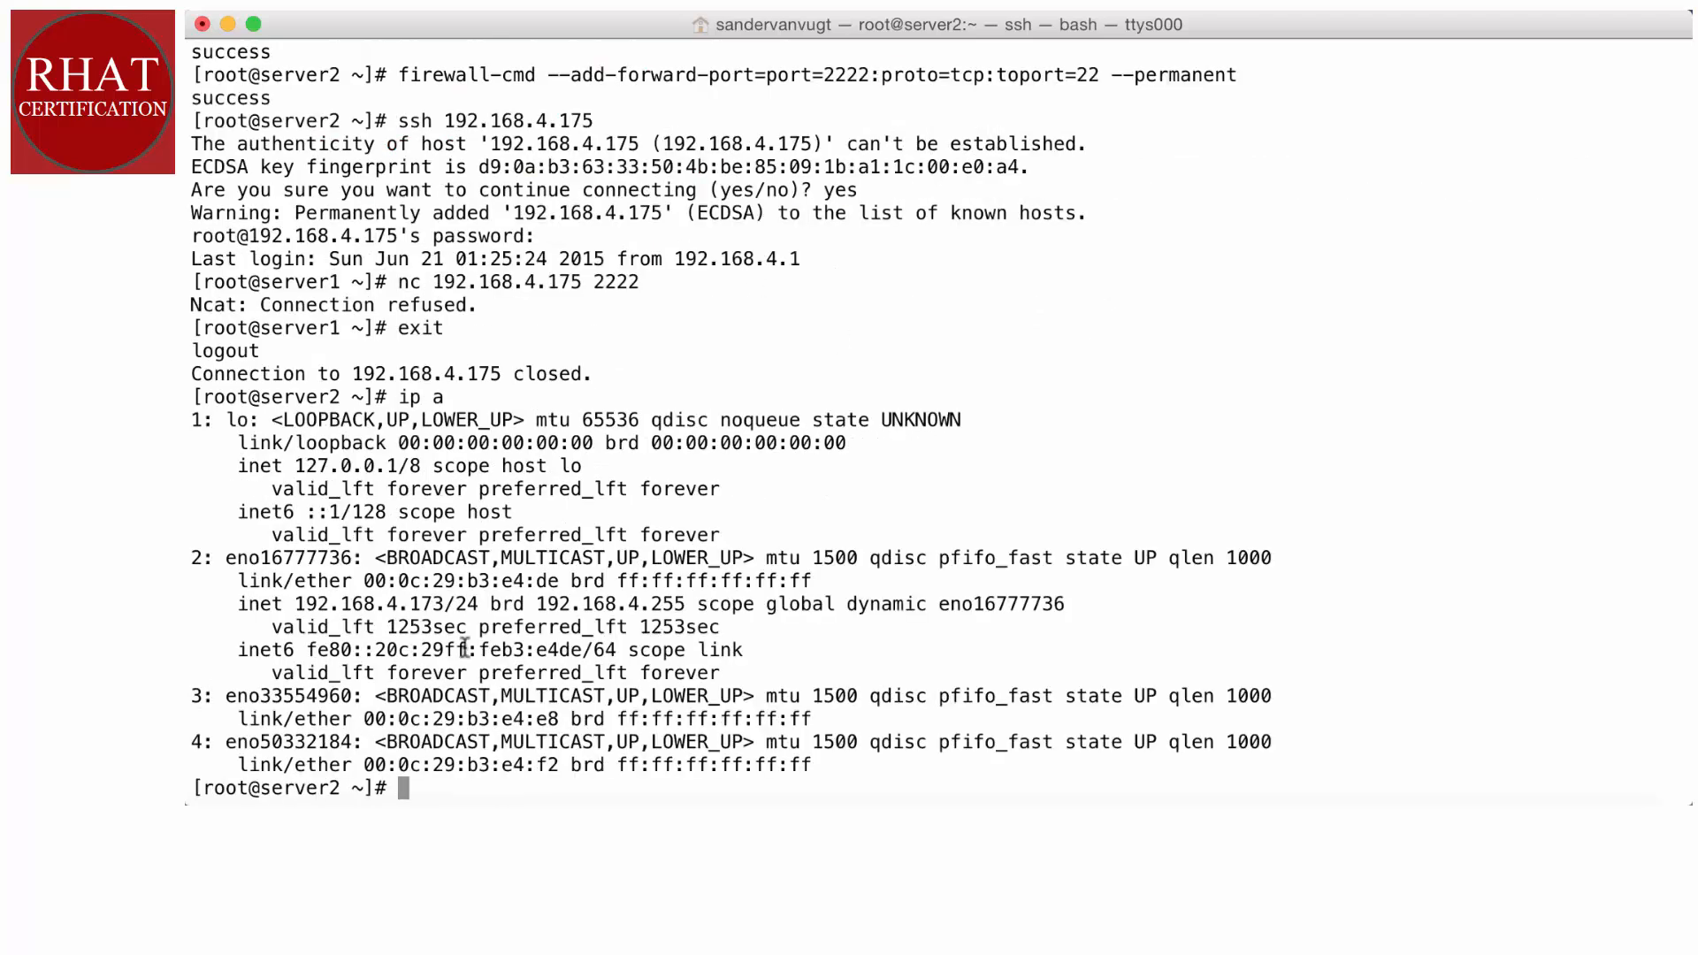
double_click(428, 604)
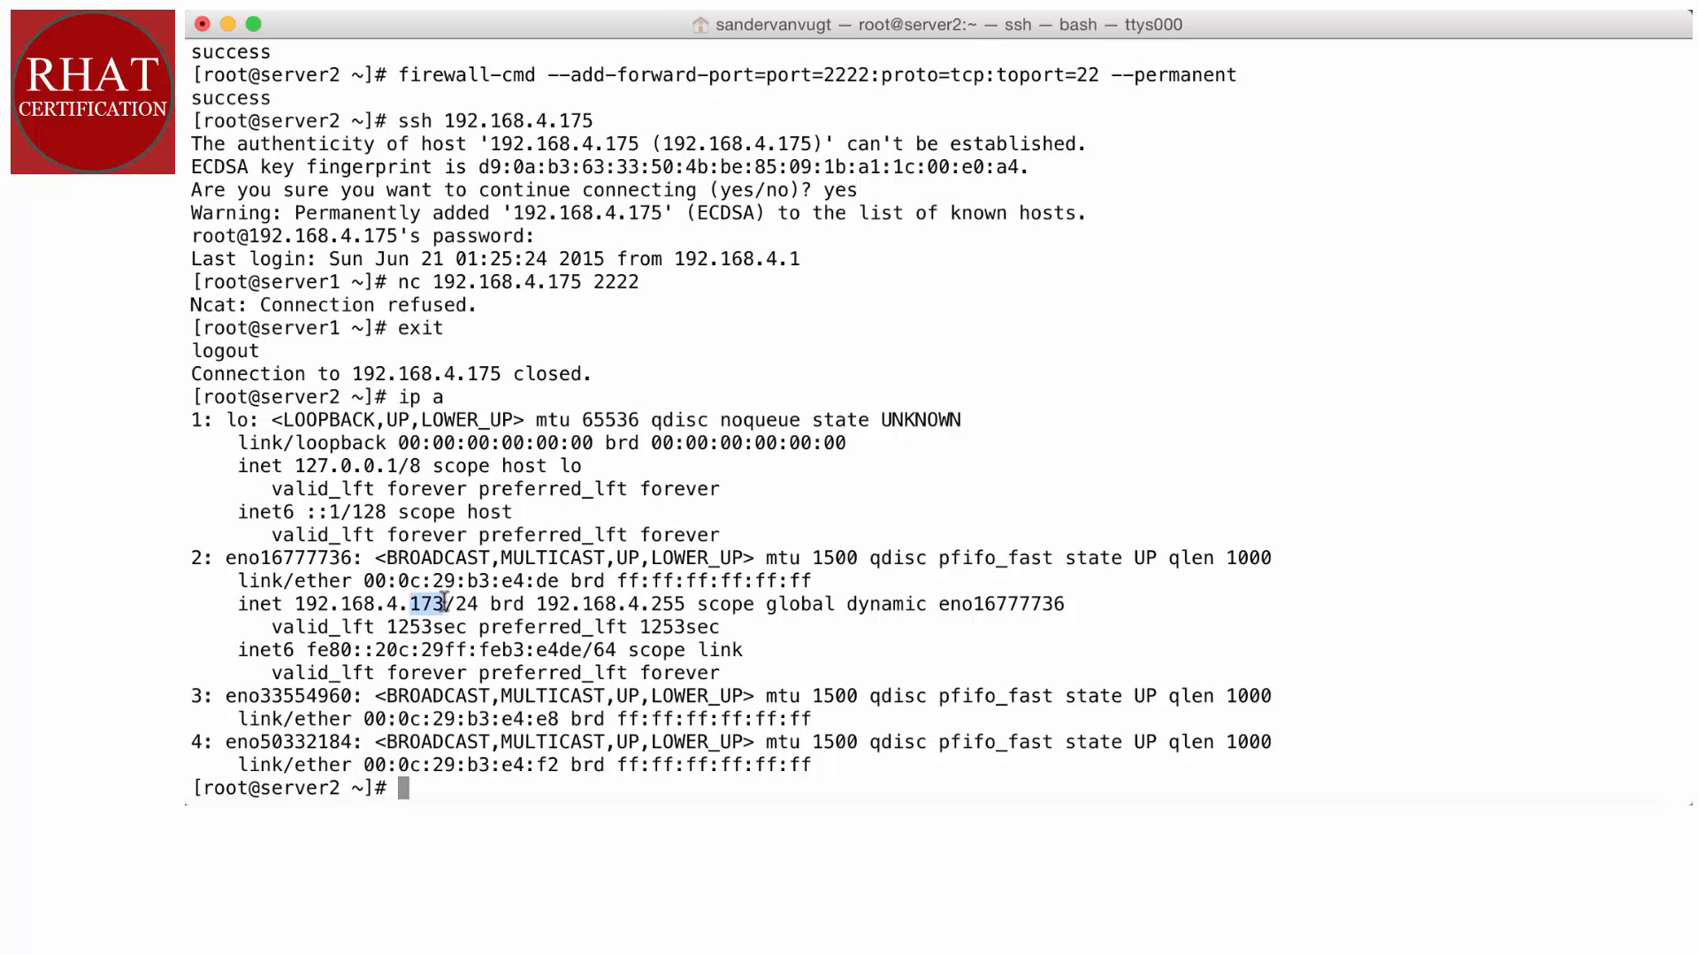
SSH to server1, probe port 2222 with nc for an OpenSSH banner, then stop it.
type("ssh 192.168.4.175")
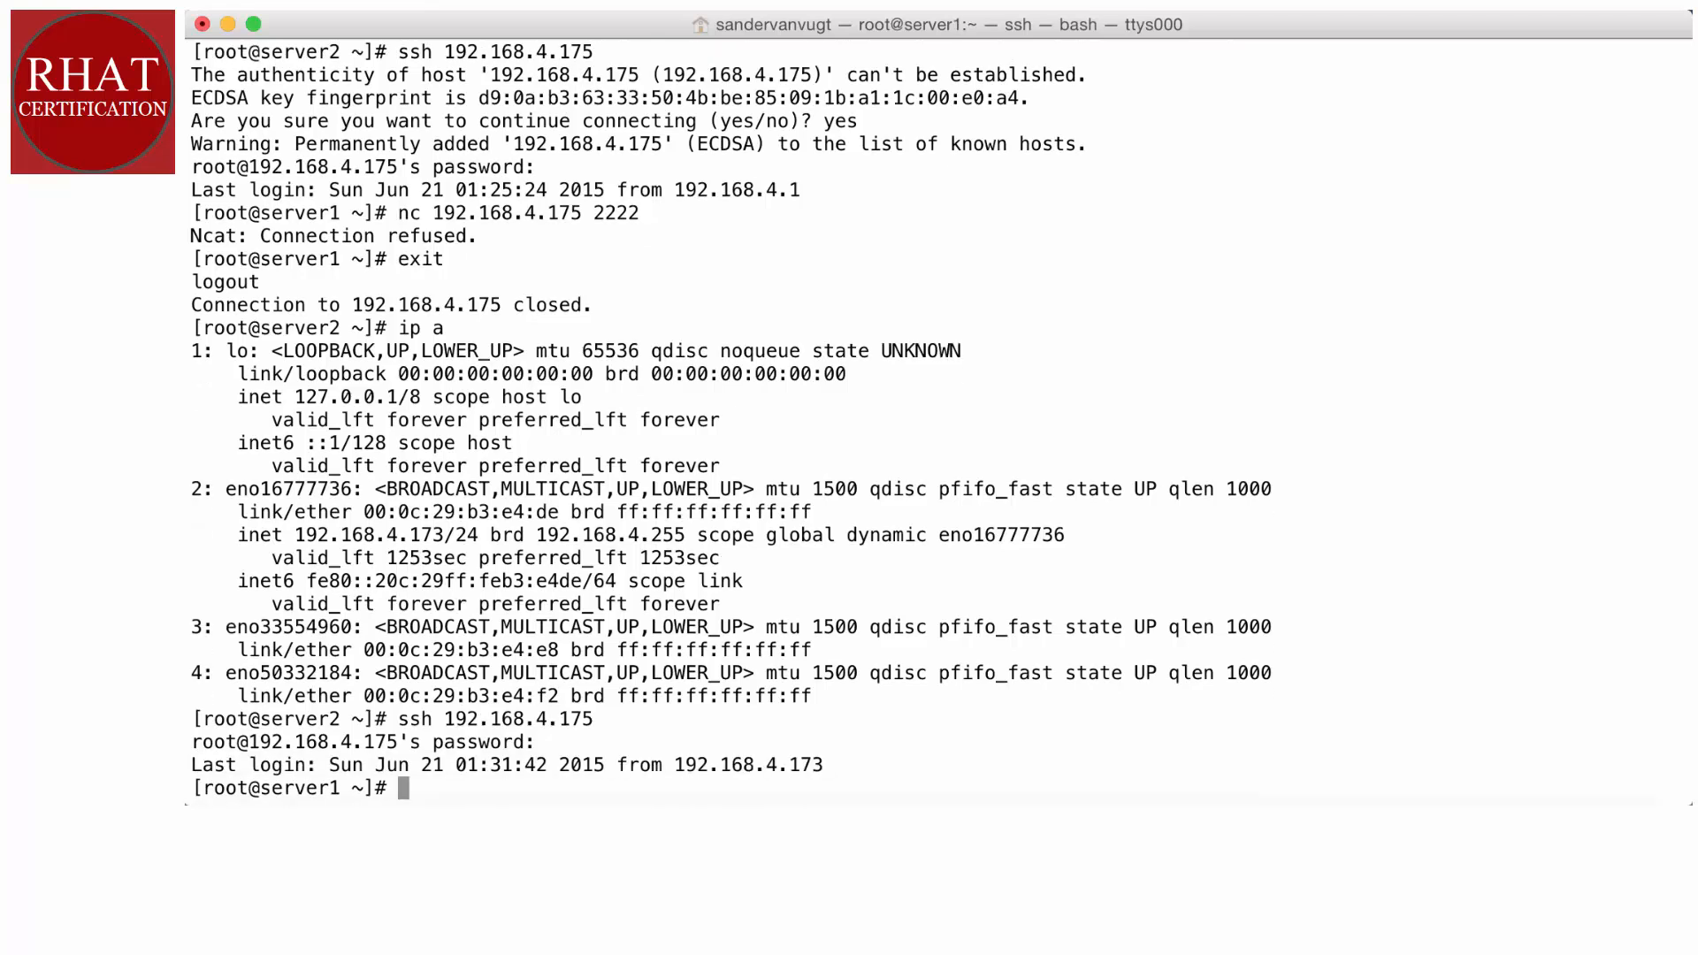
type("nc 192.168.4.175 2222")
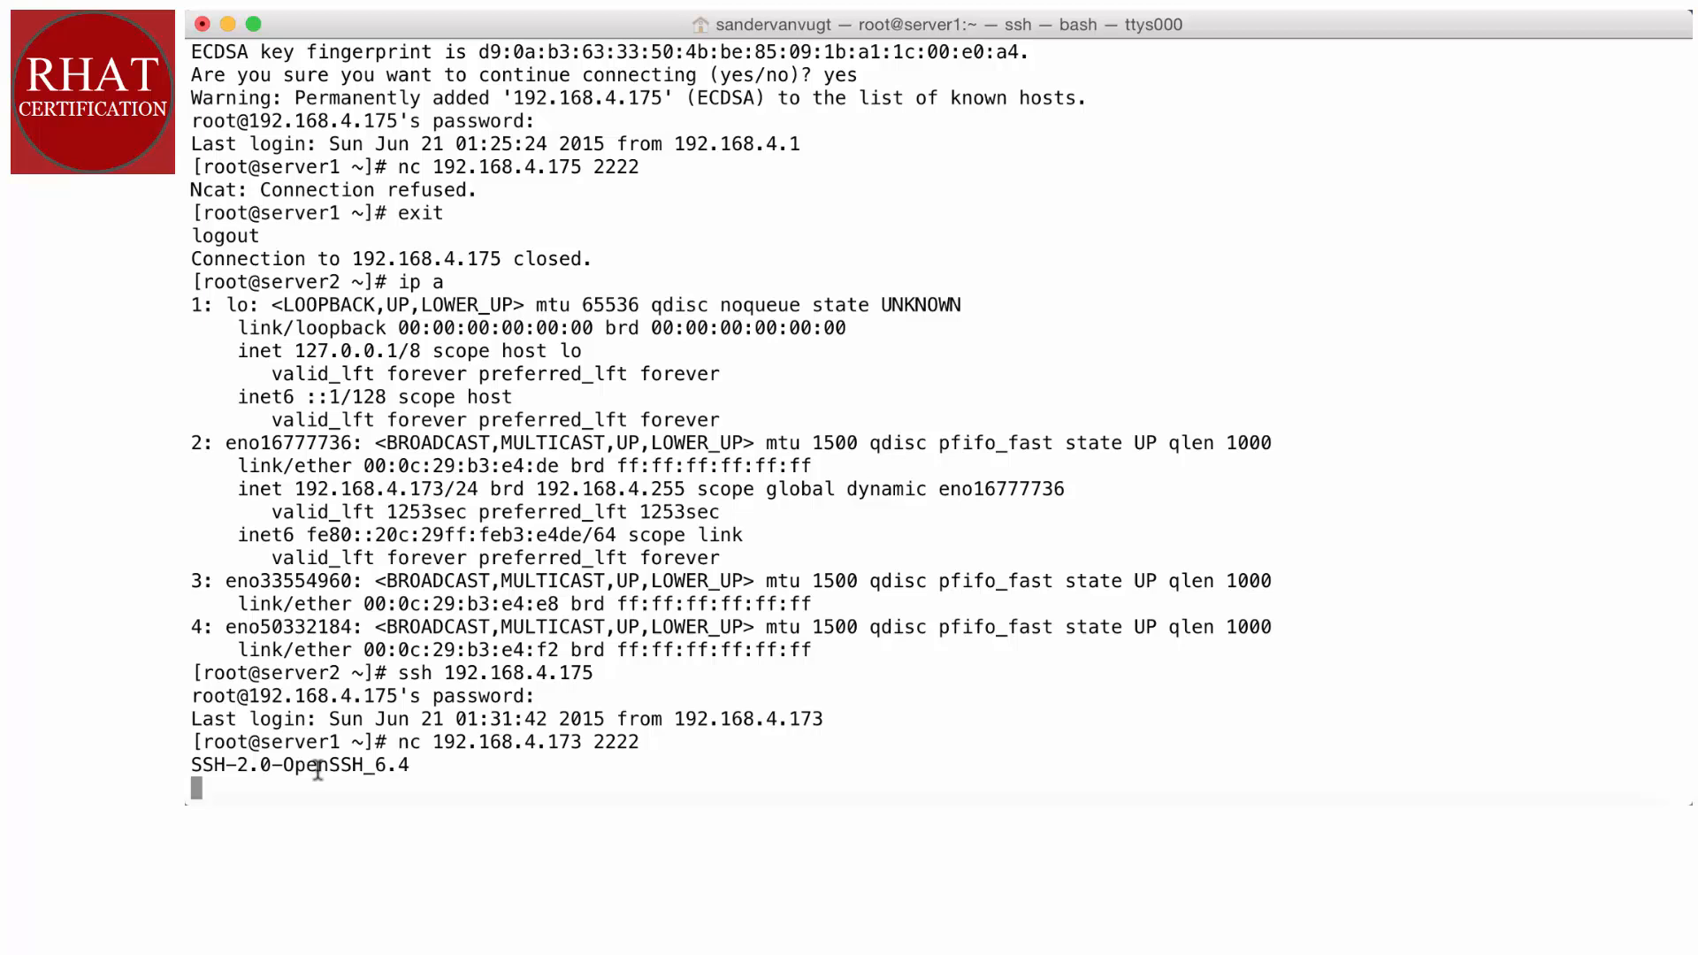
mouse_move(368, 770)
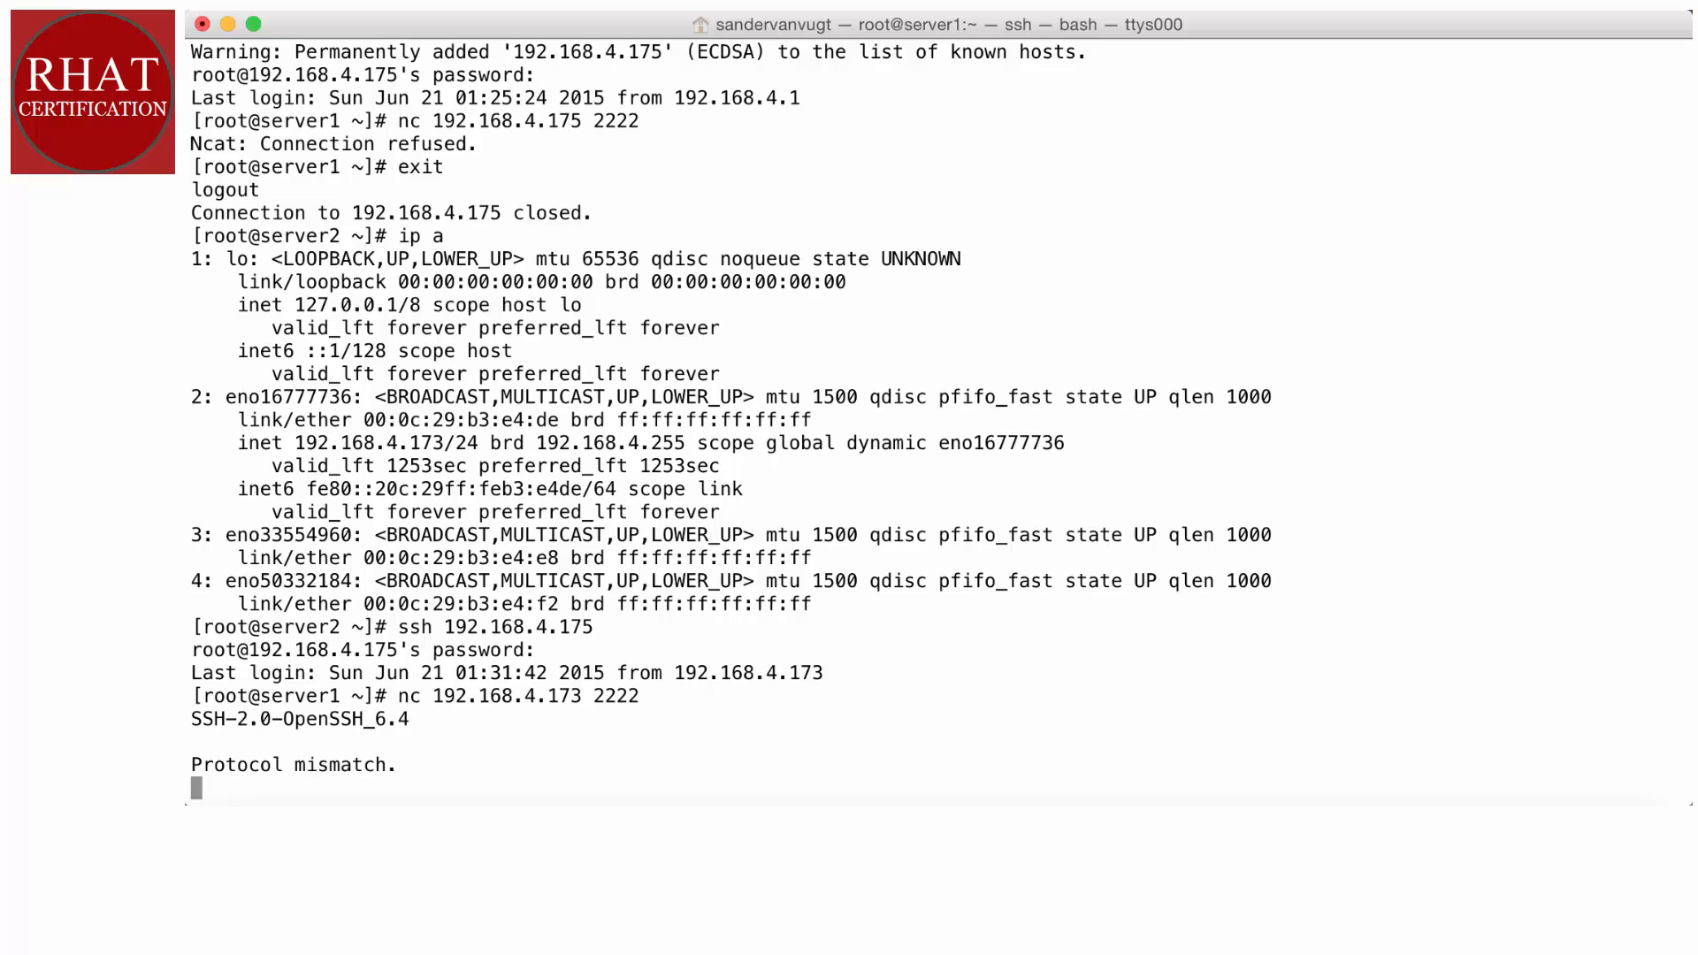
key("ctrl+c")
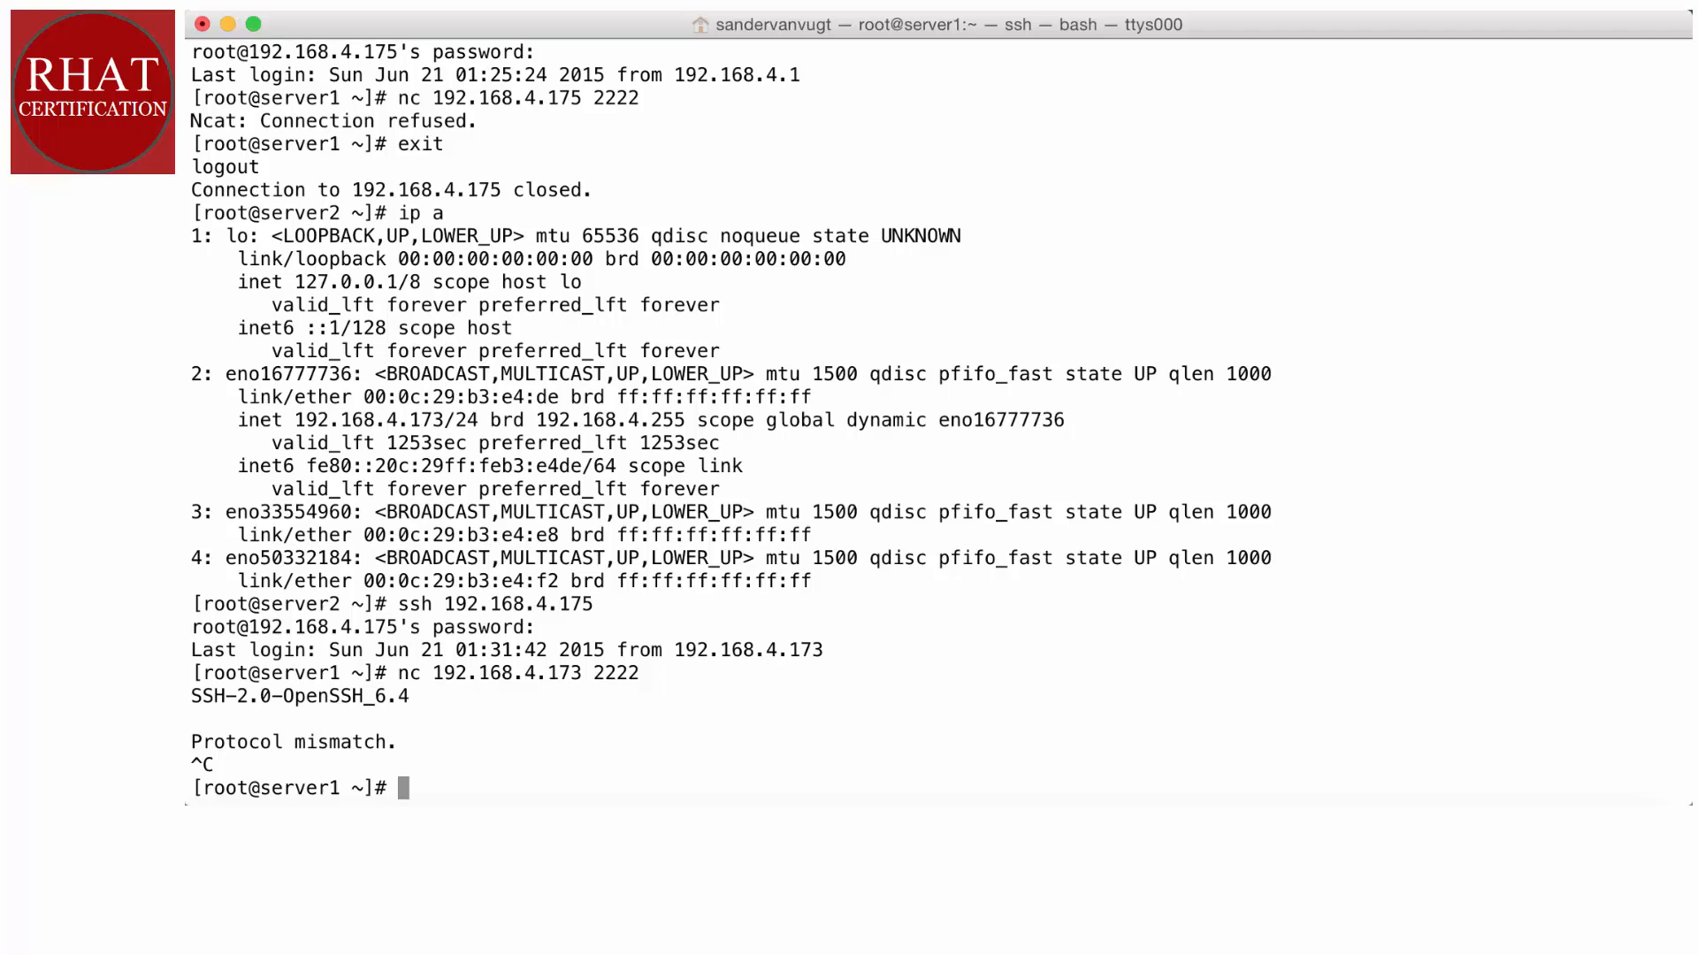
Discard a partial nmap command and install nmap on server1 with yum, answering y.
type("n")
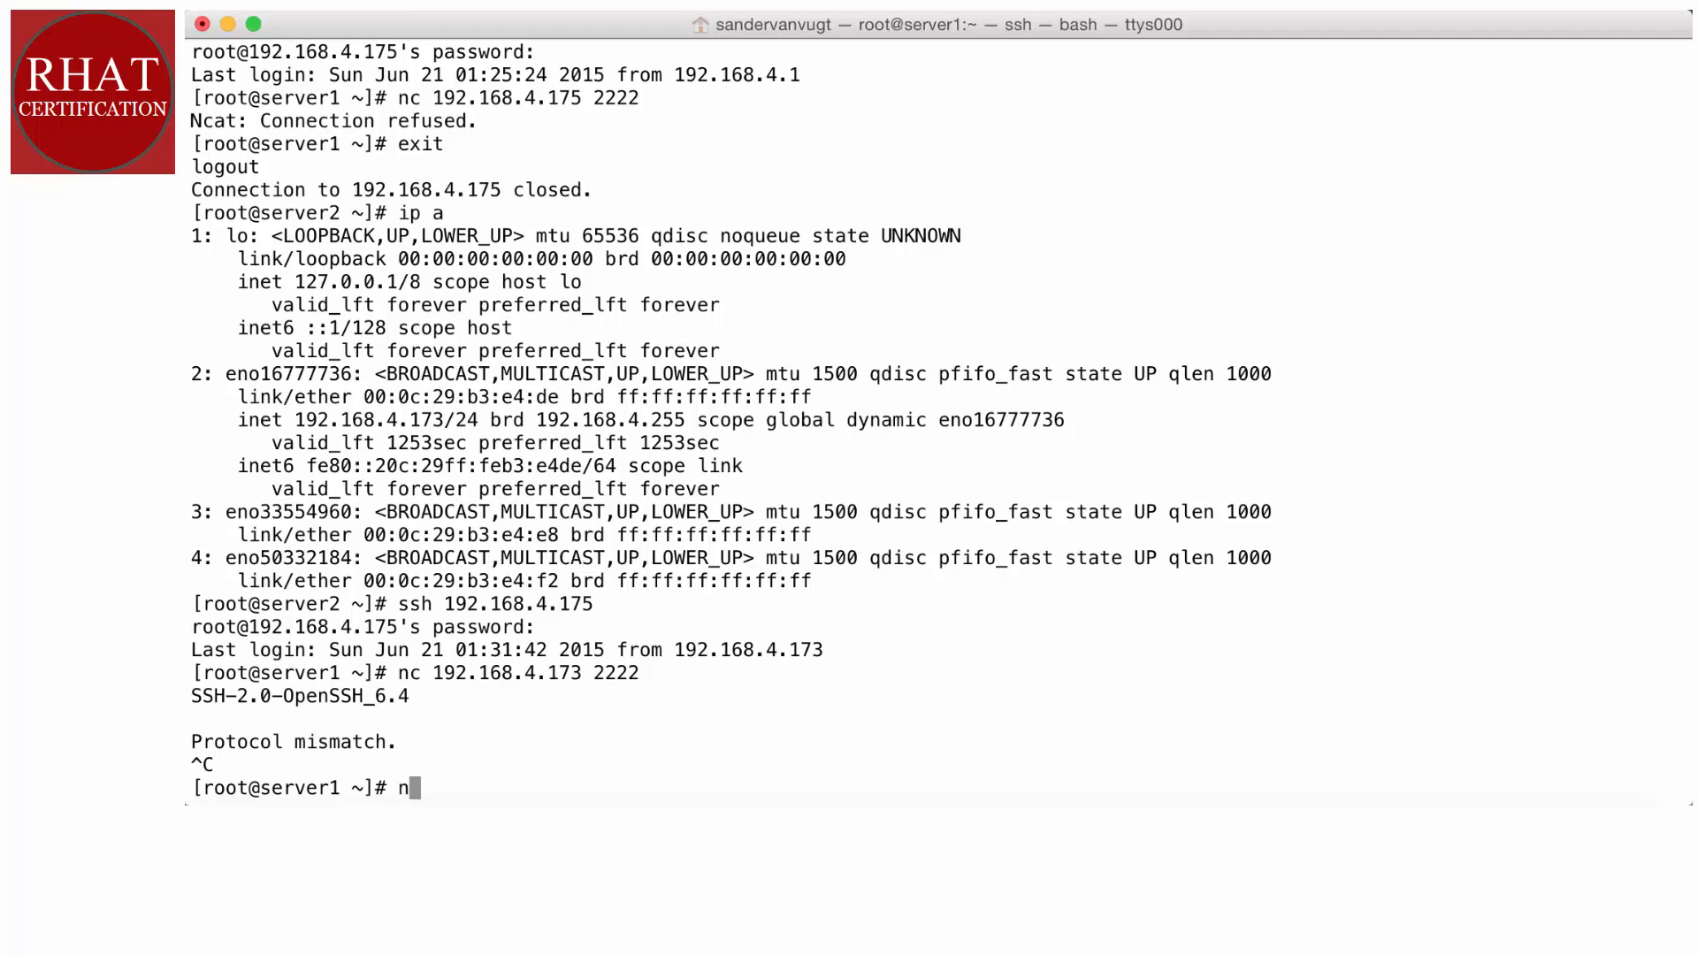
key("Backspace")
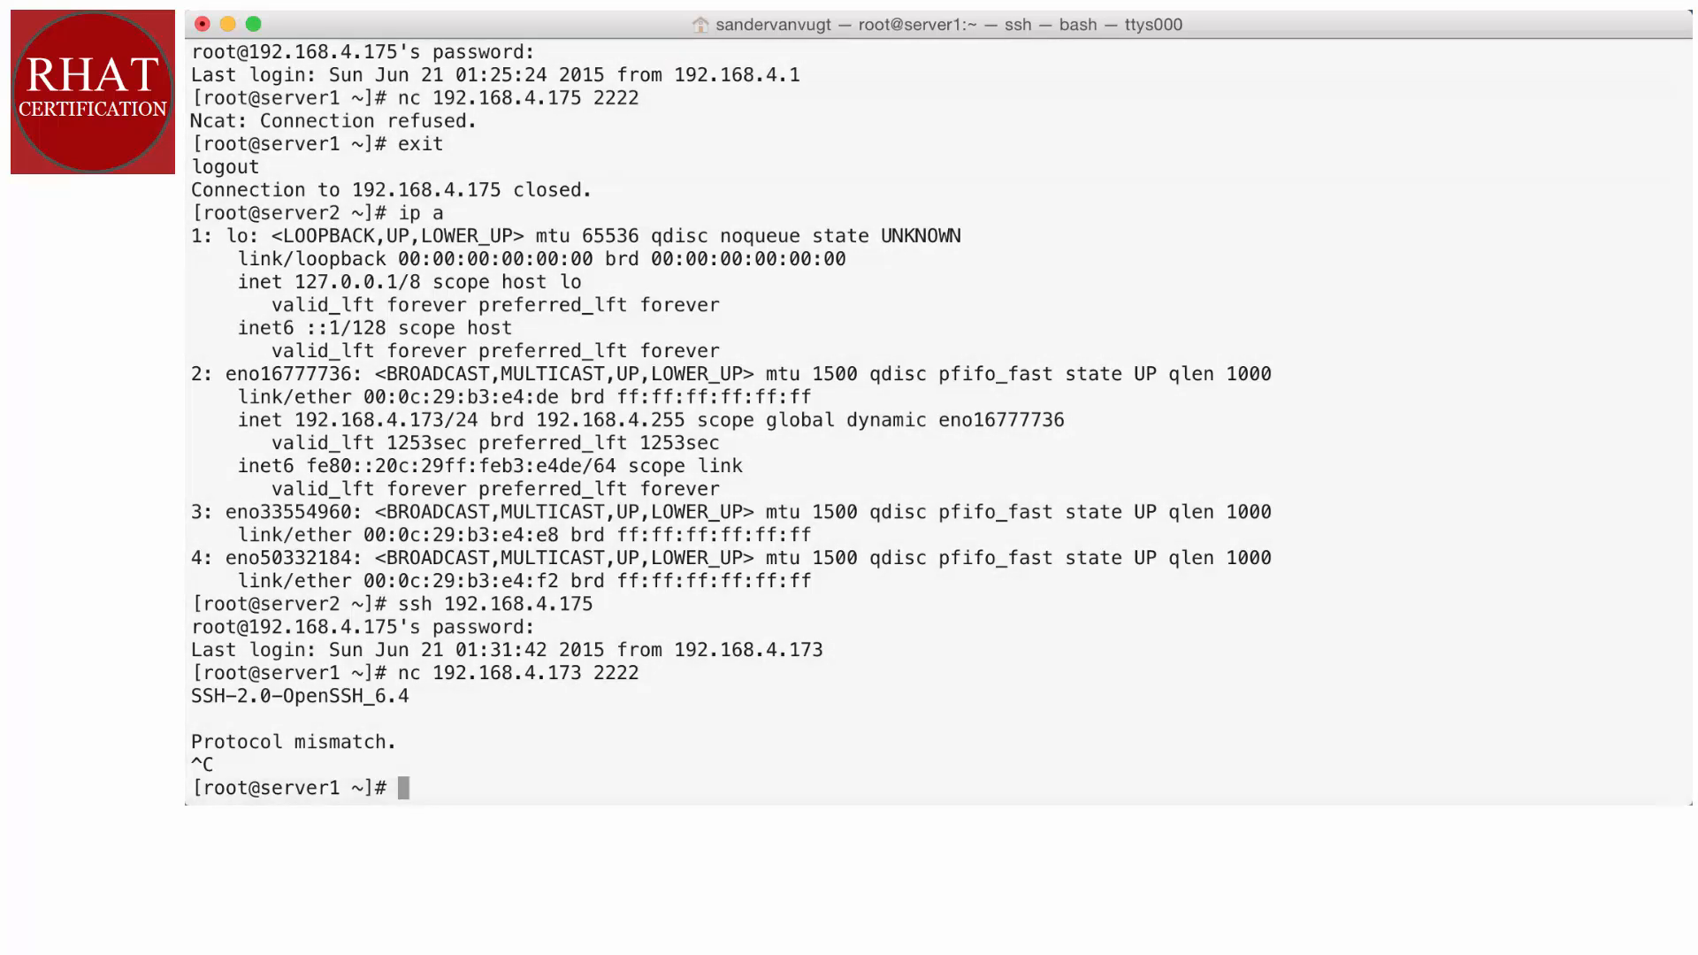
type("nma")
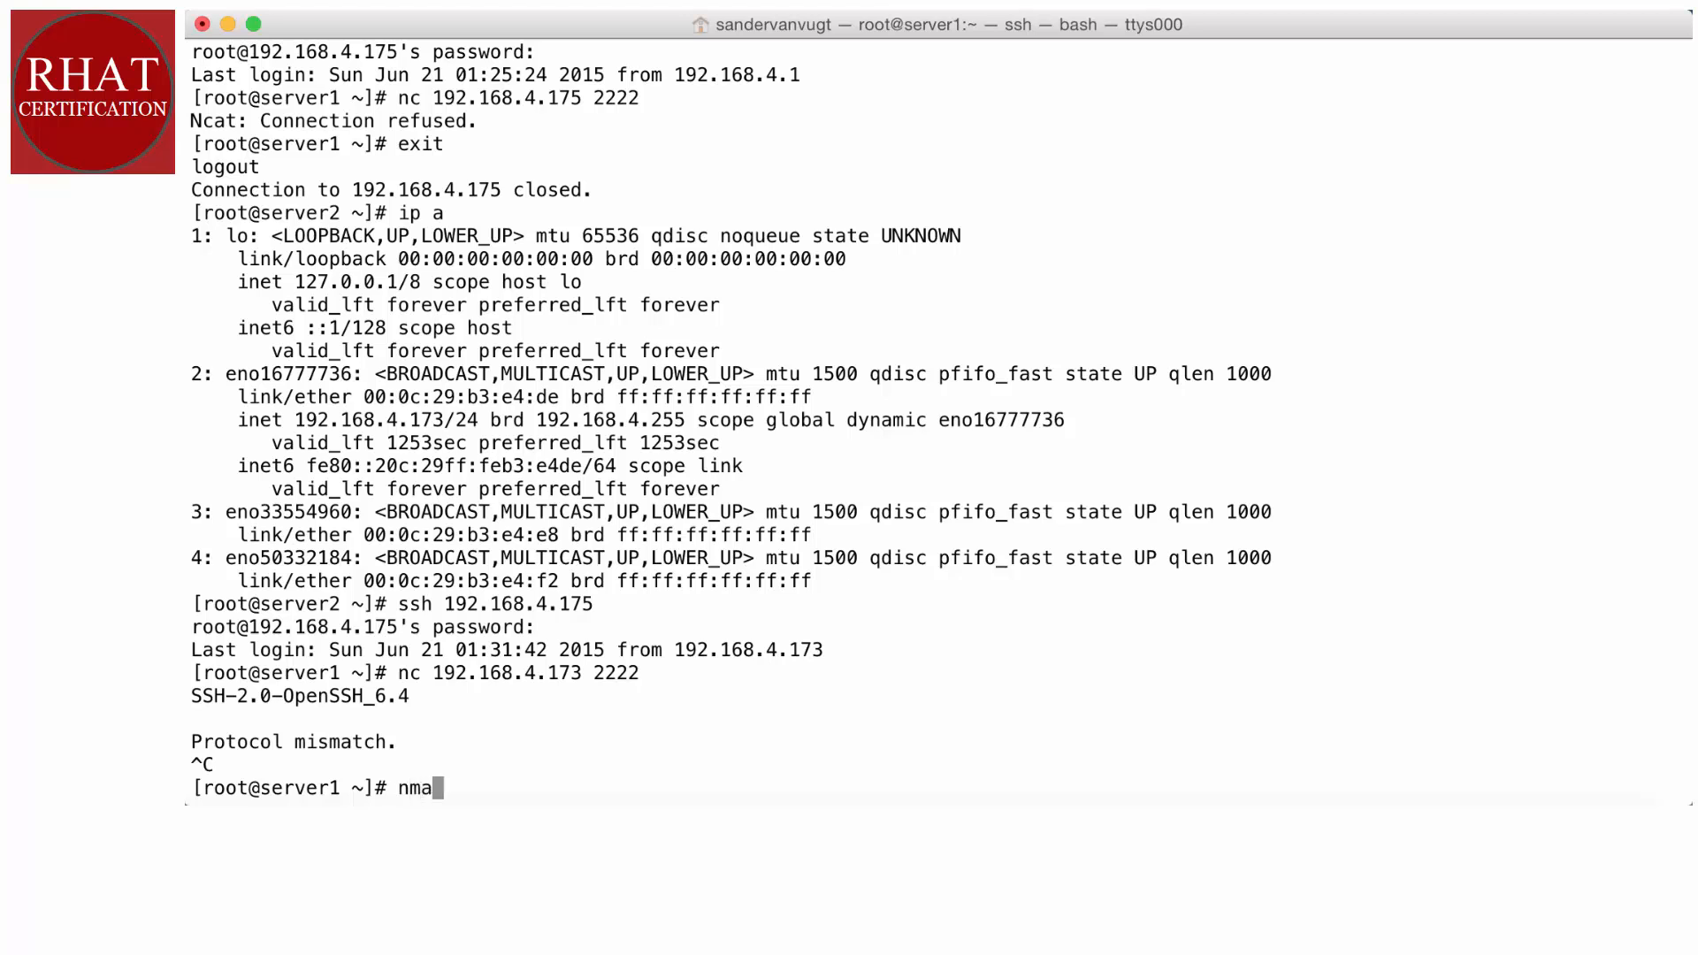
type("p 192.168.4.1")
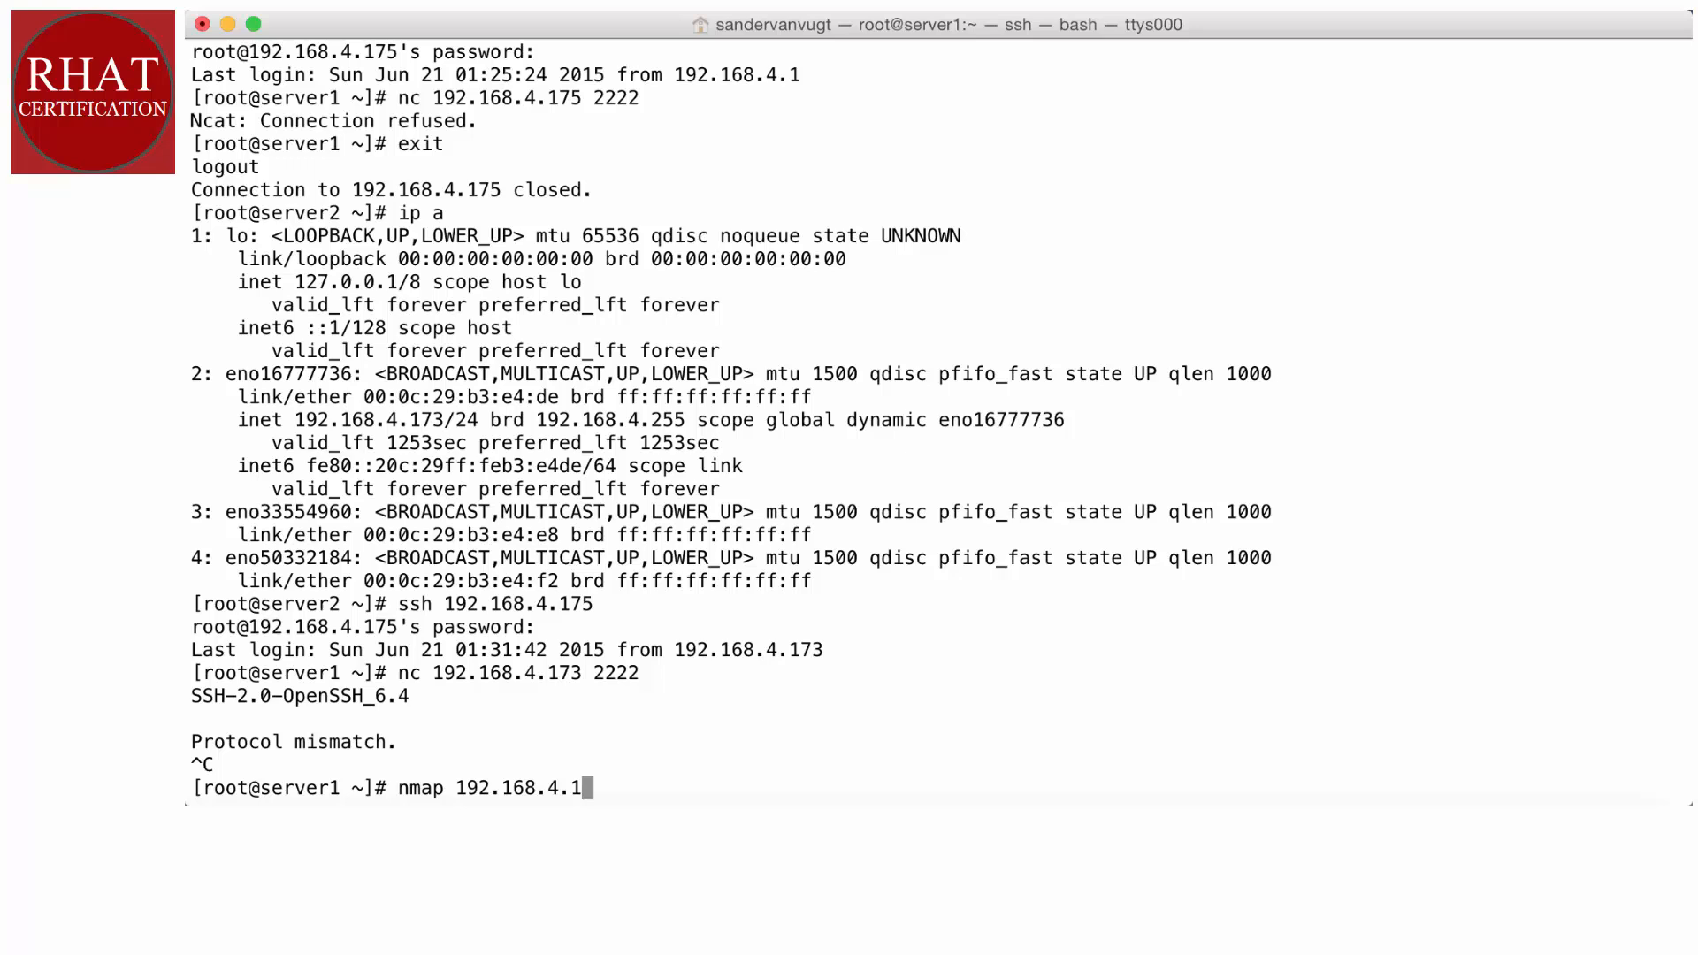
type("73")
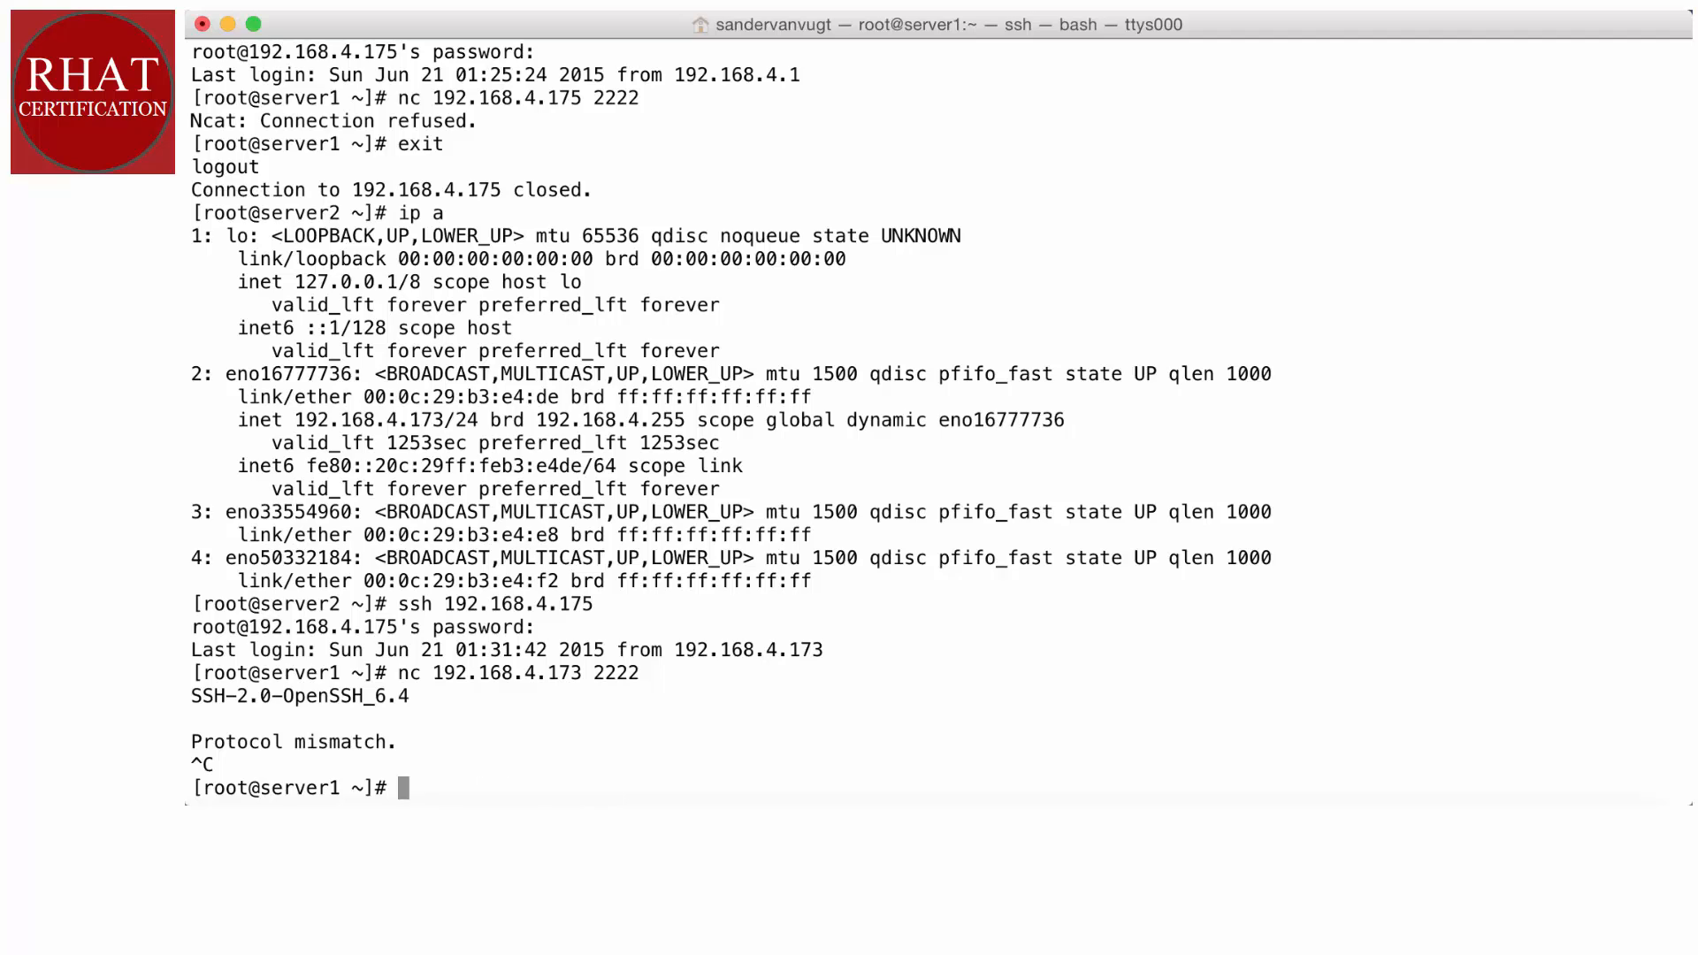
type("yum install")
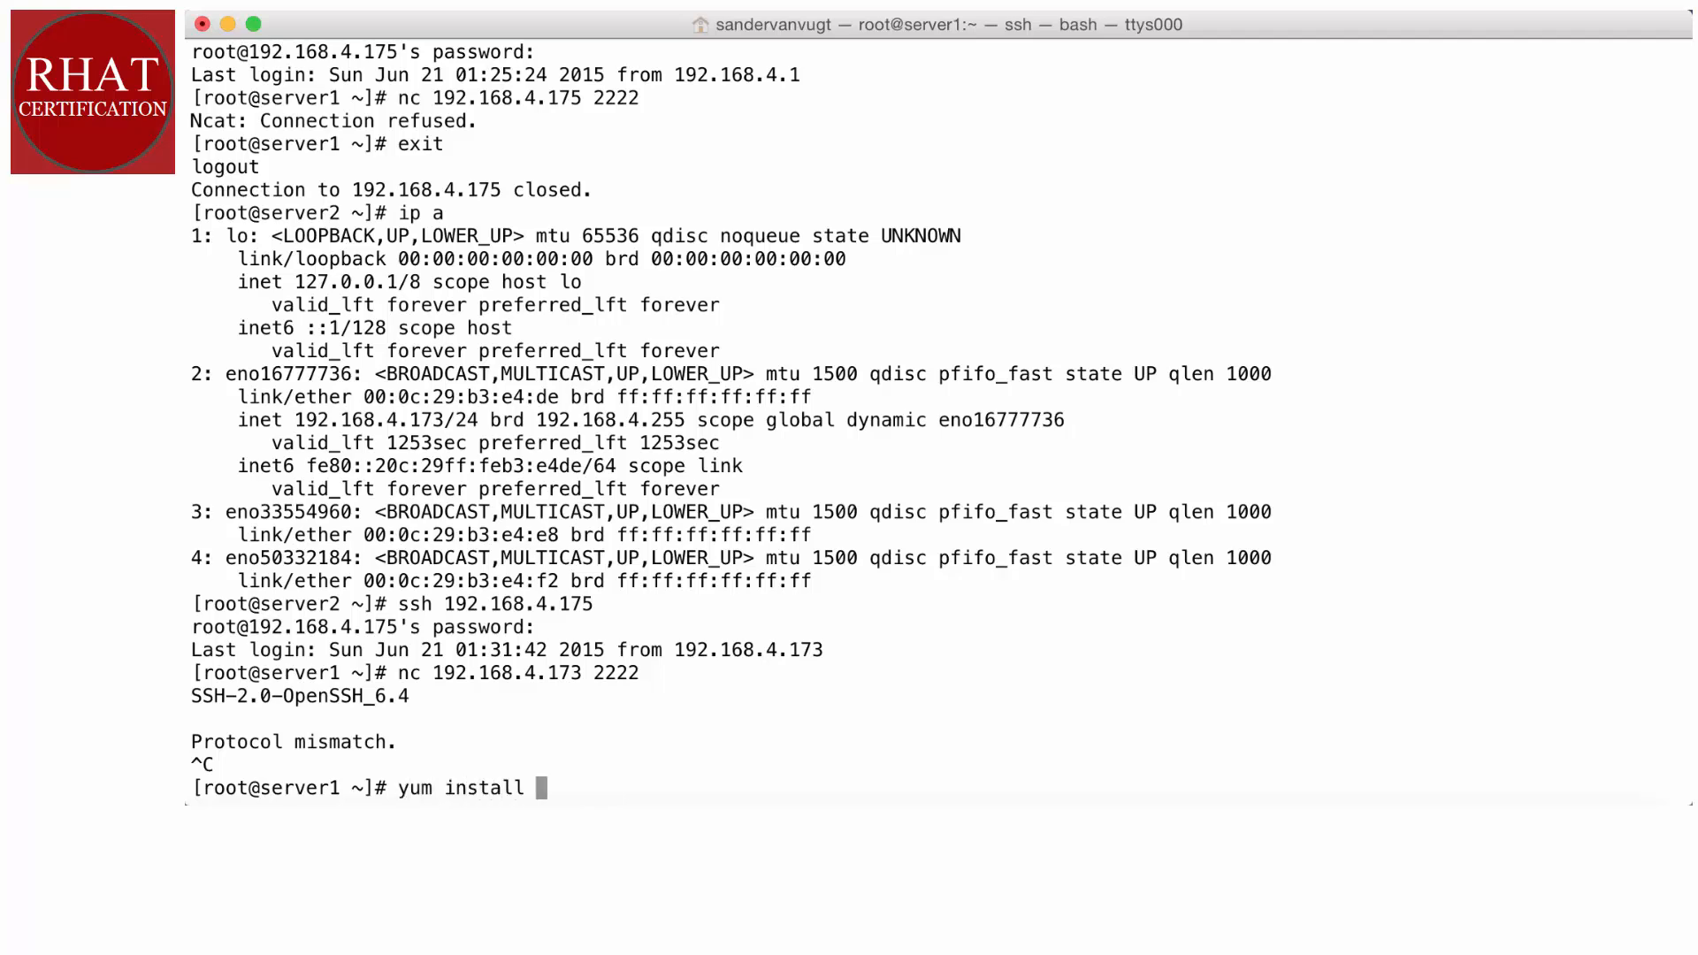
type("nmap")
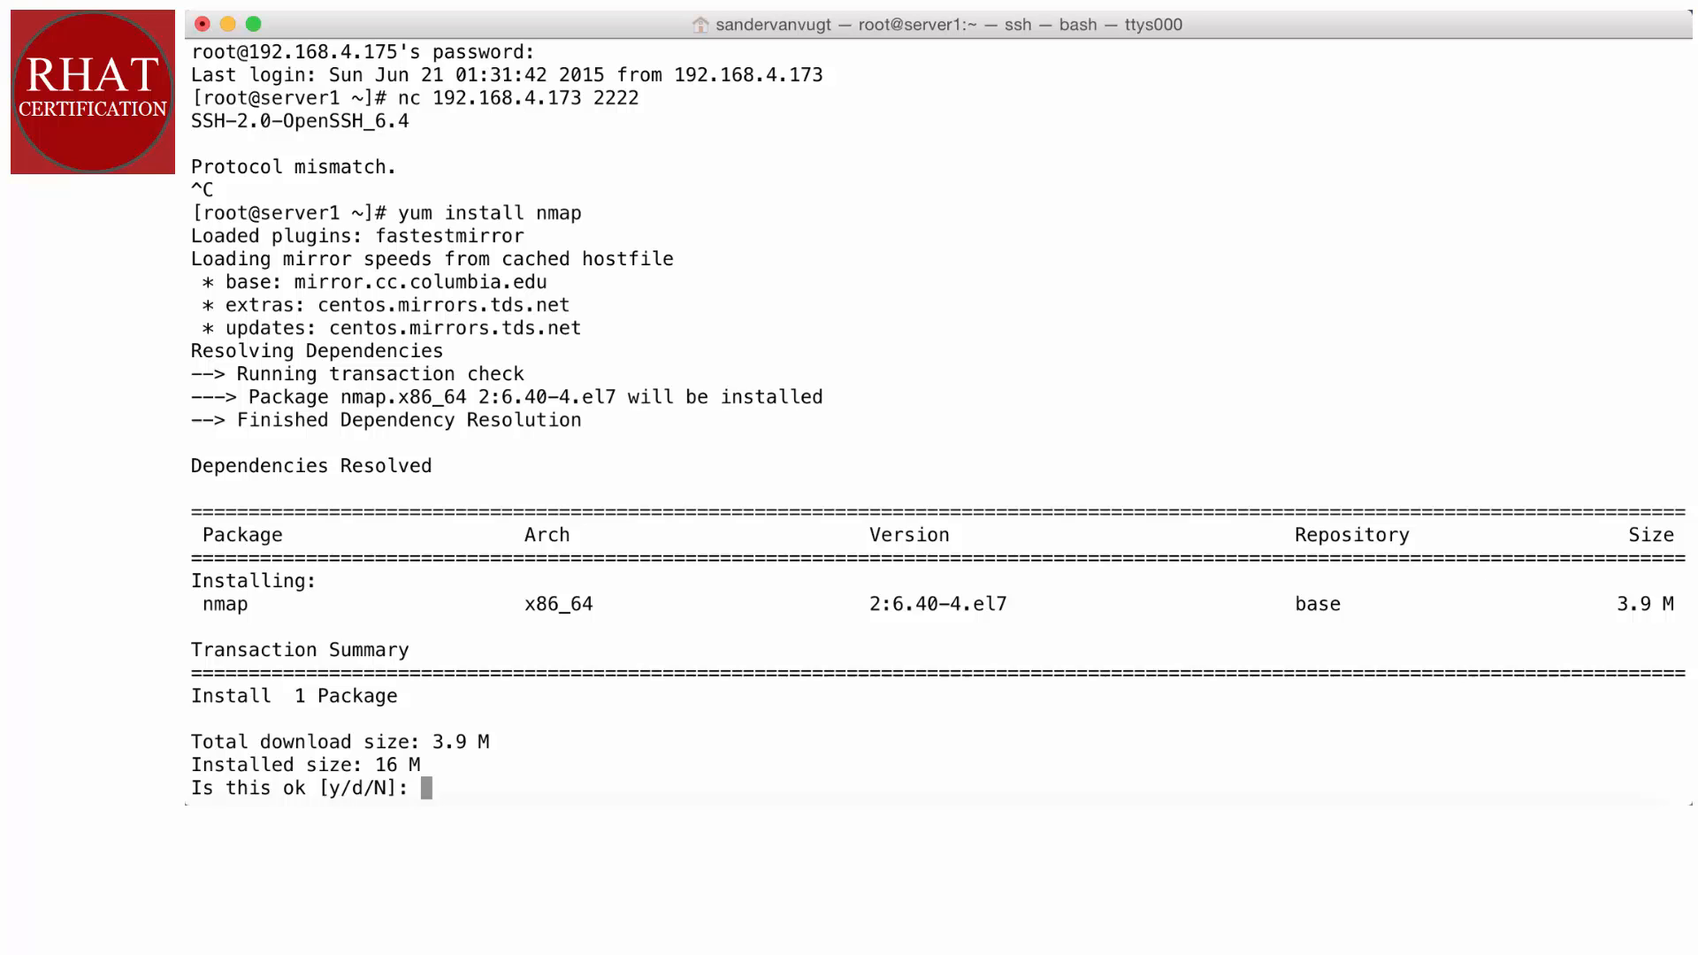
type("y")
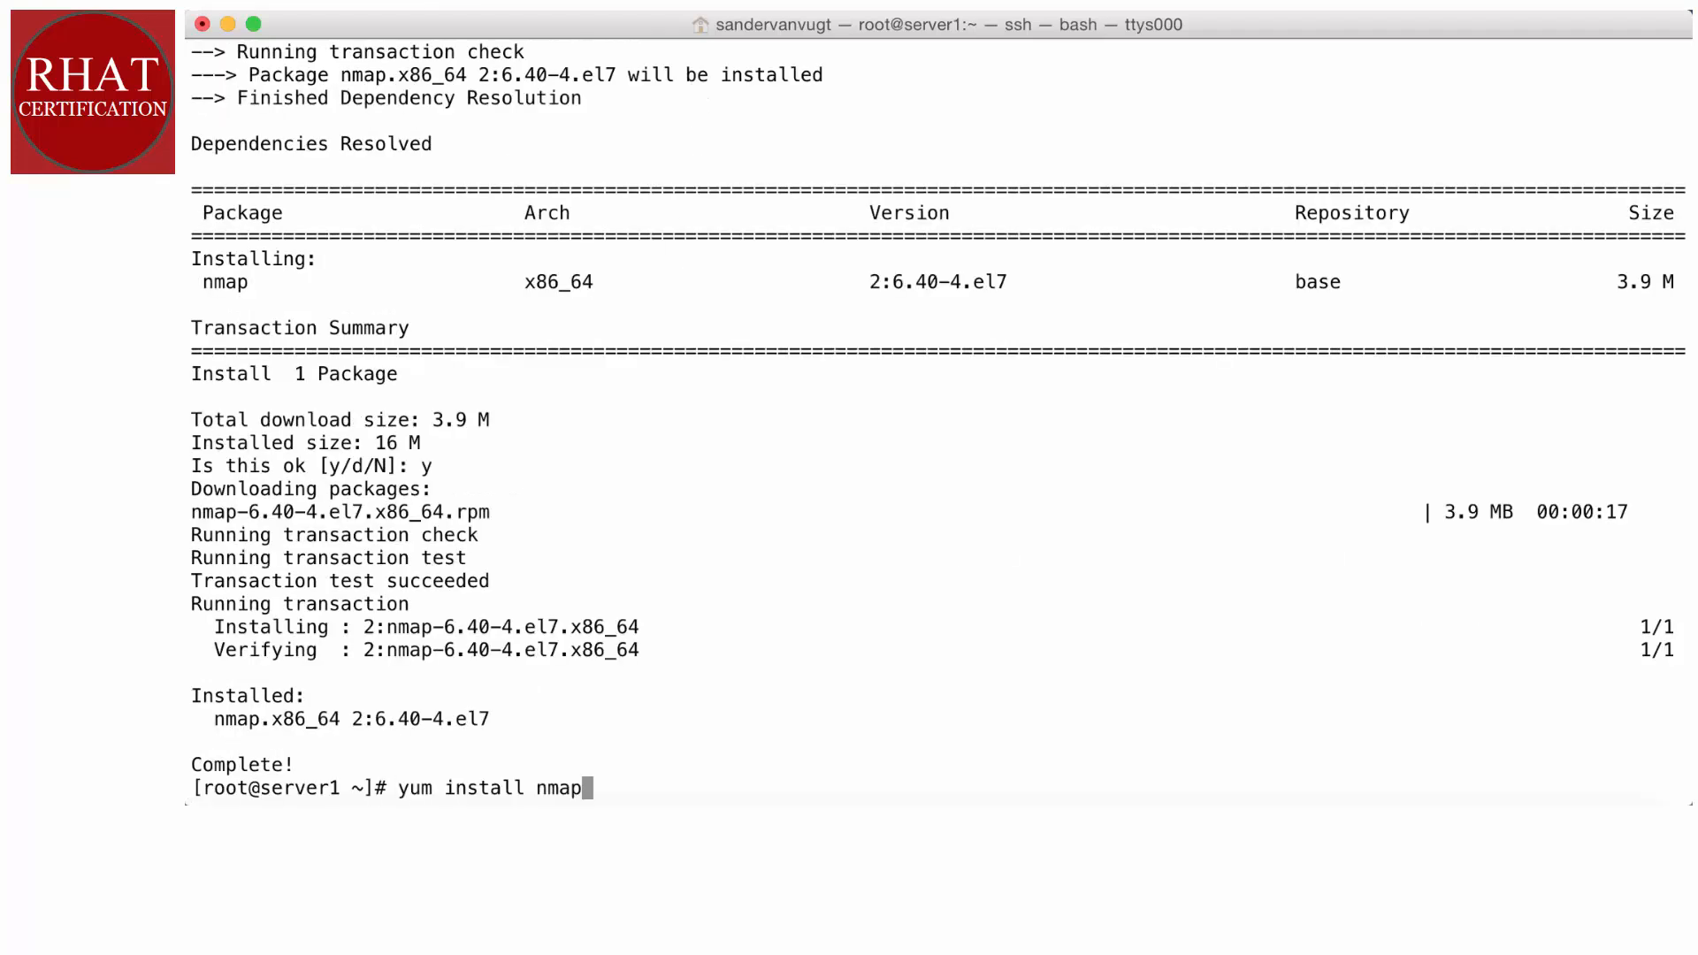
Enter an nmap scan command against server2 at 192.168.4.173.
type("nc 192.168.4.173 2222")
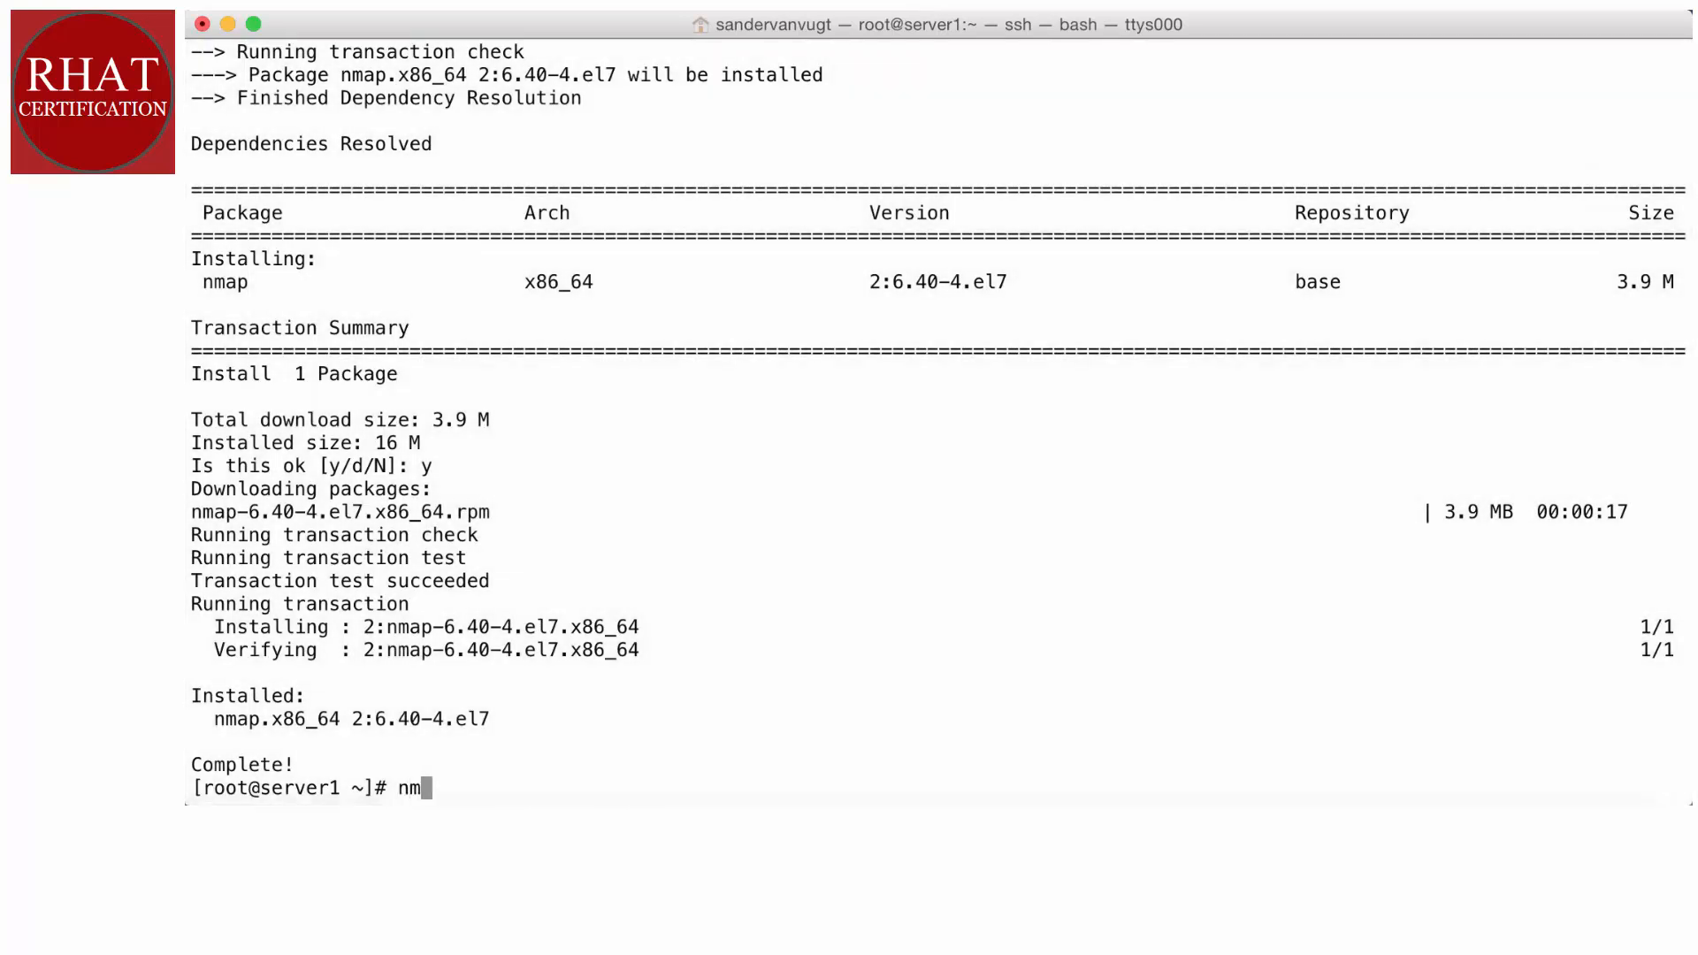
type("ap")
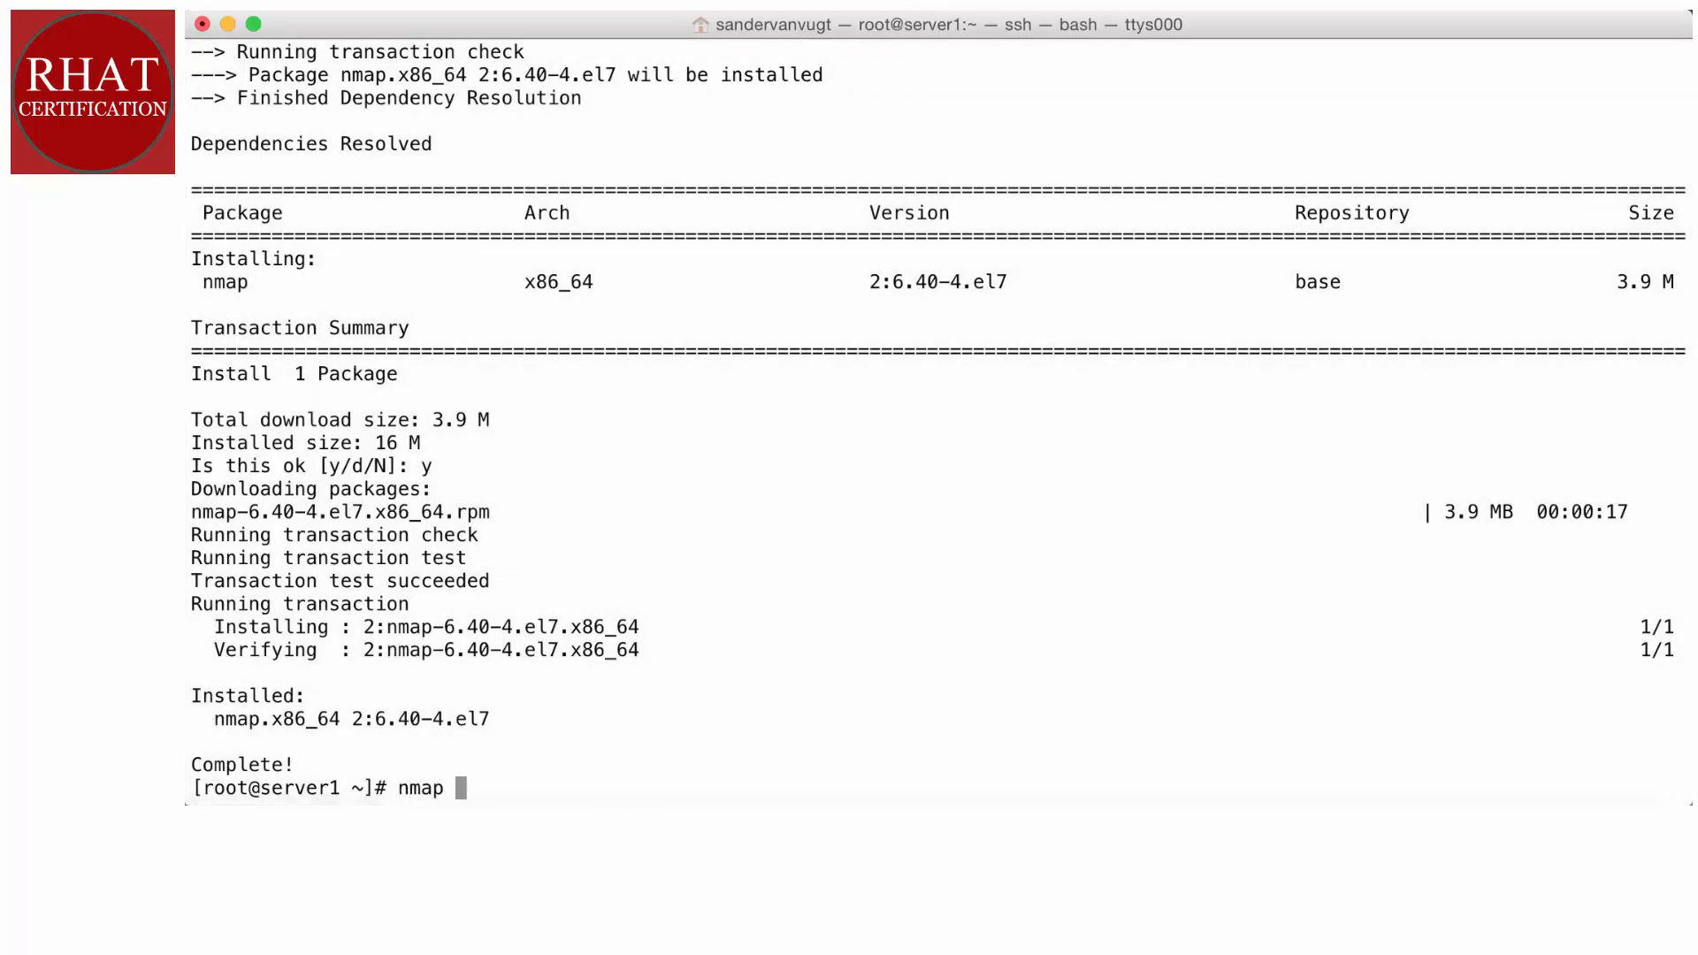
type("192.168")
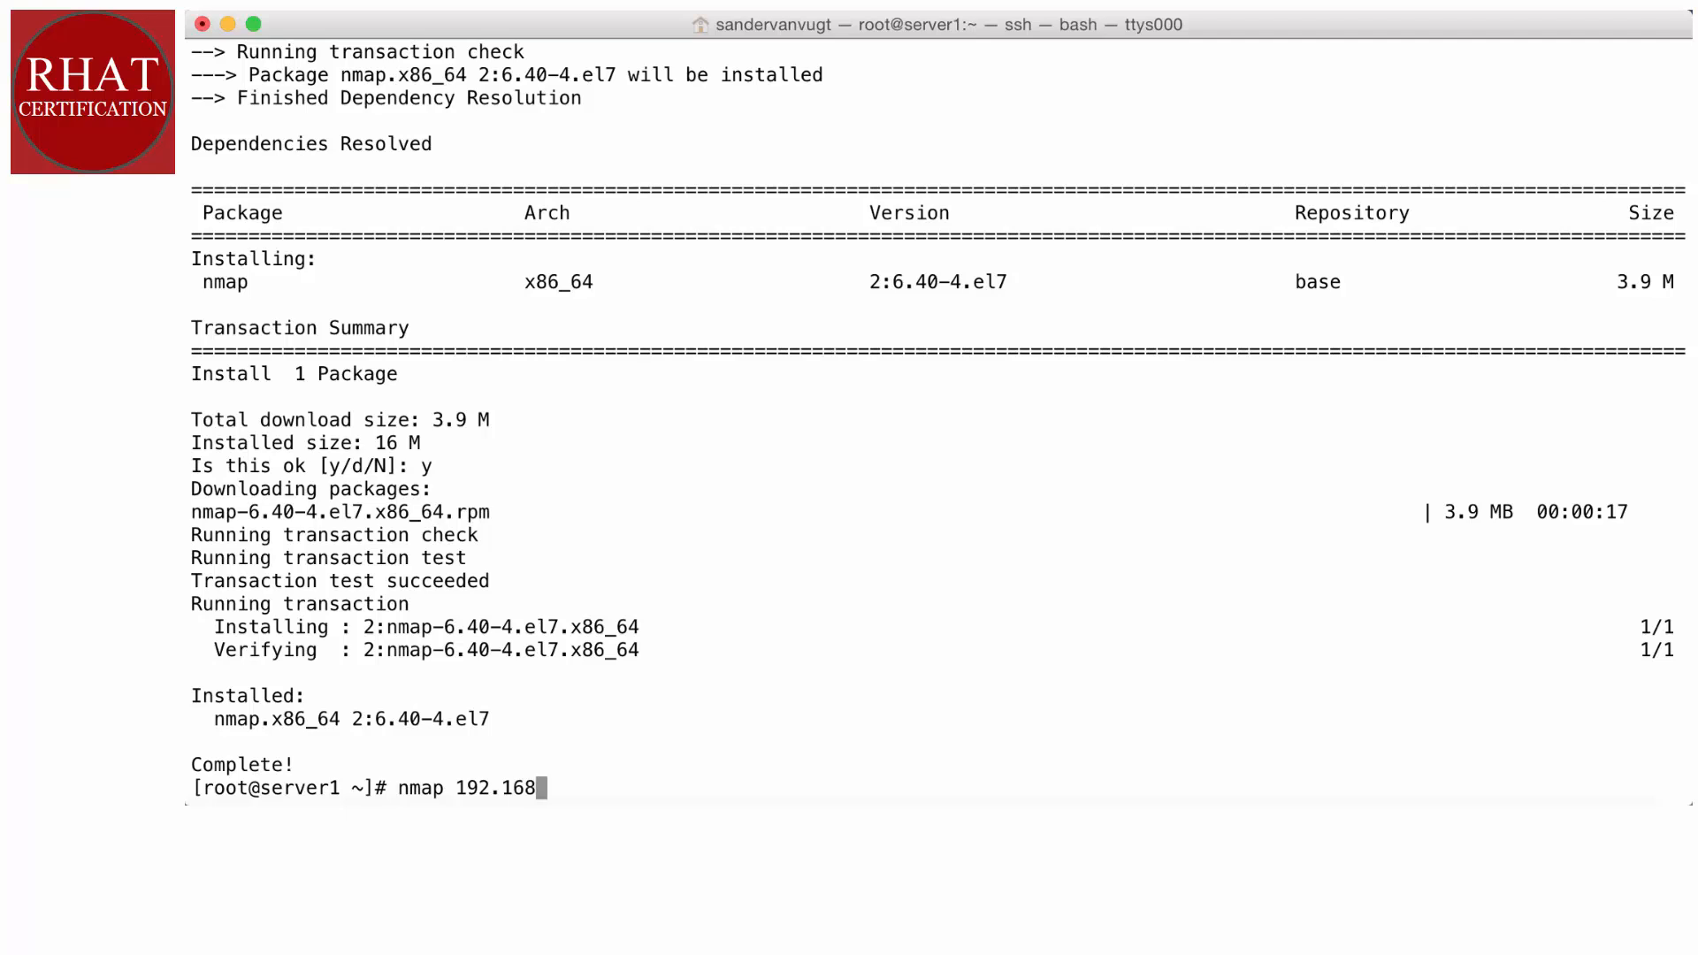
type(".4.173")
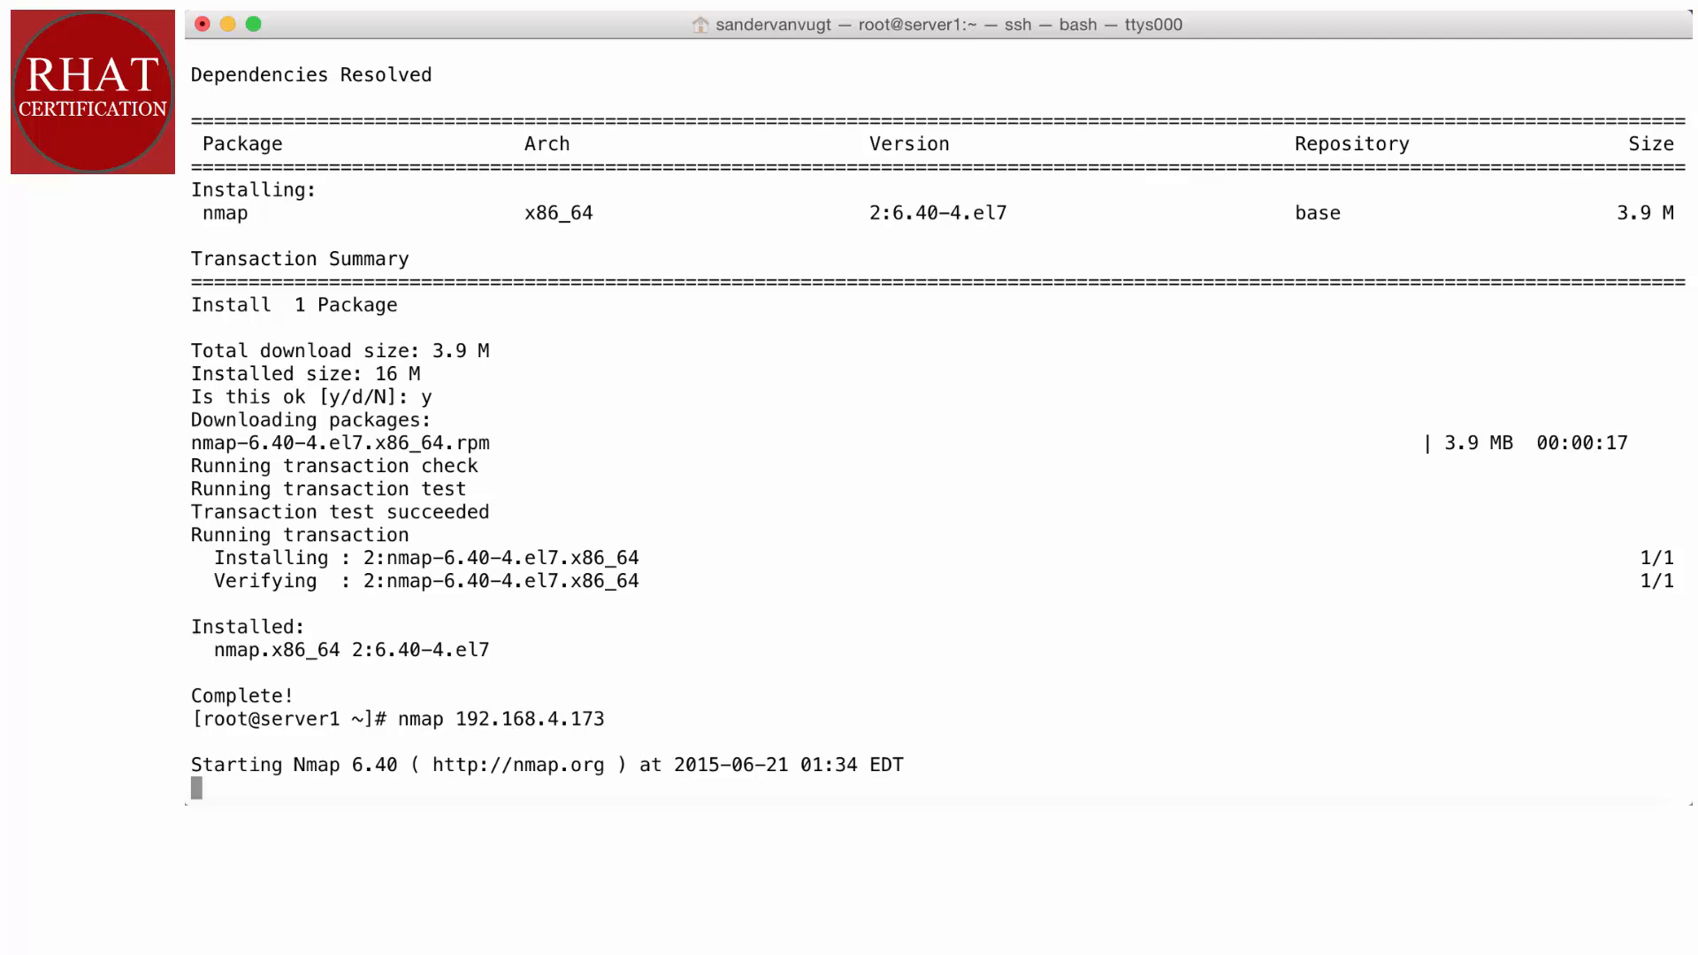
Run the nmap scan, highlight open port 2222/tcp, then exit server1.
key("Return")
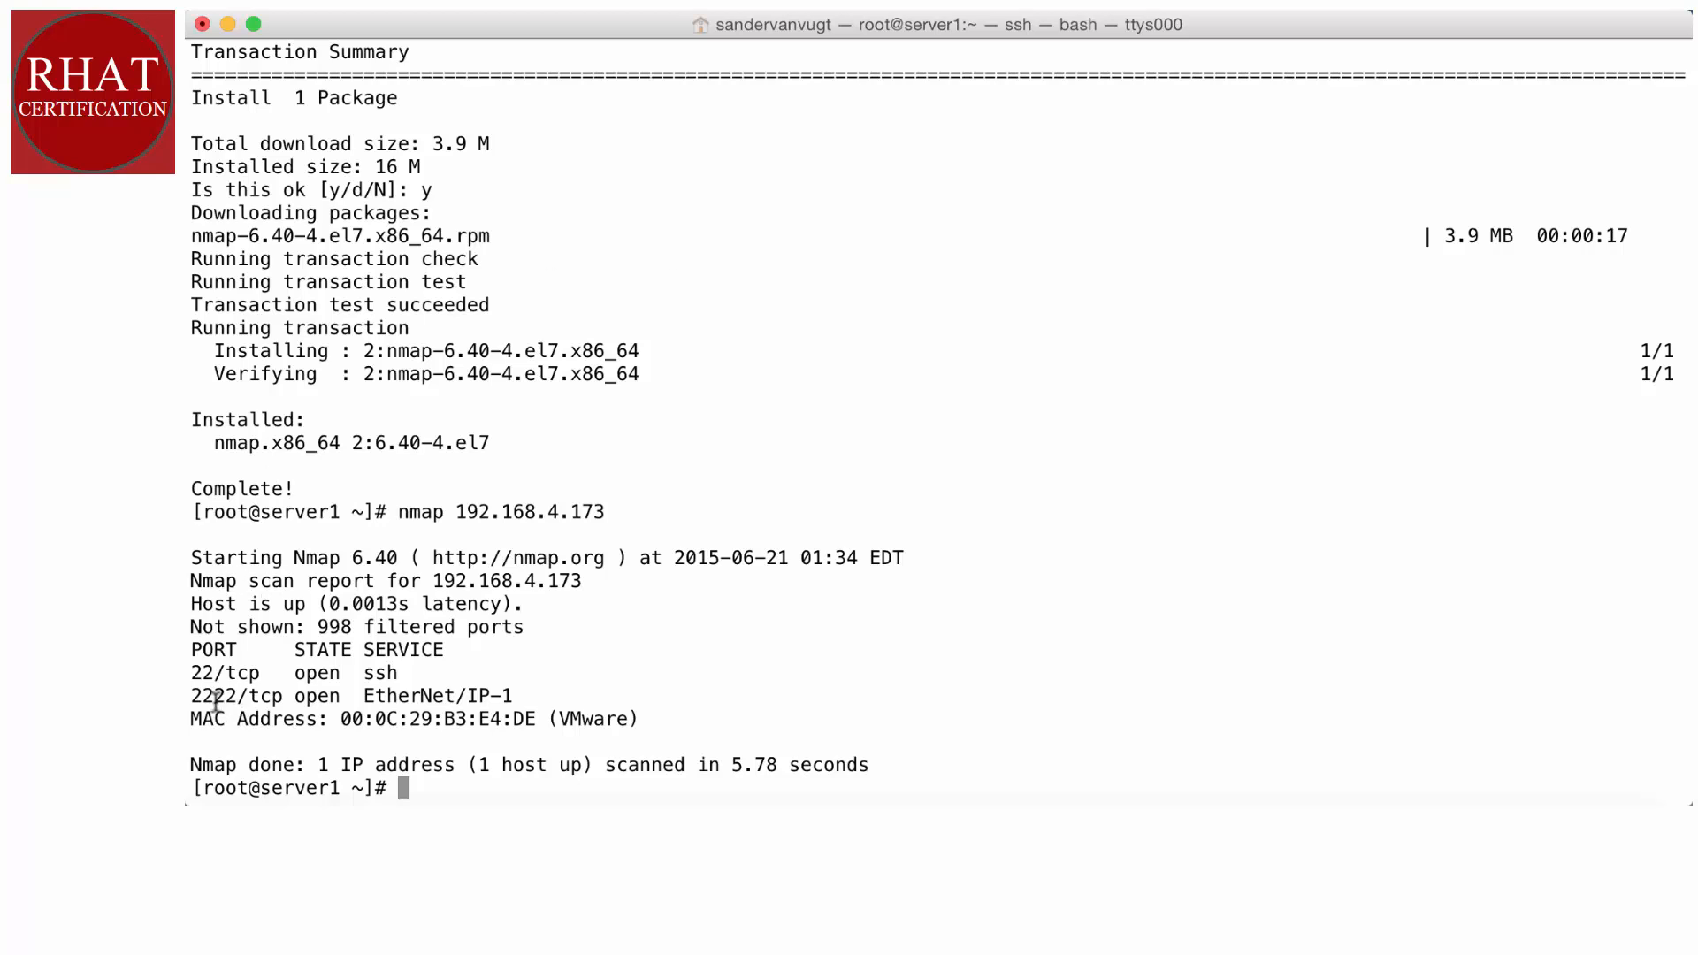
double_click(214, 696)
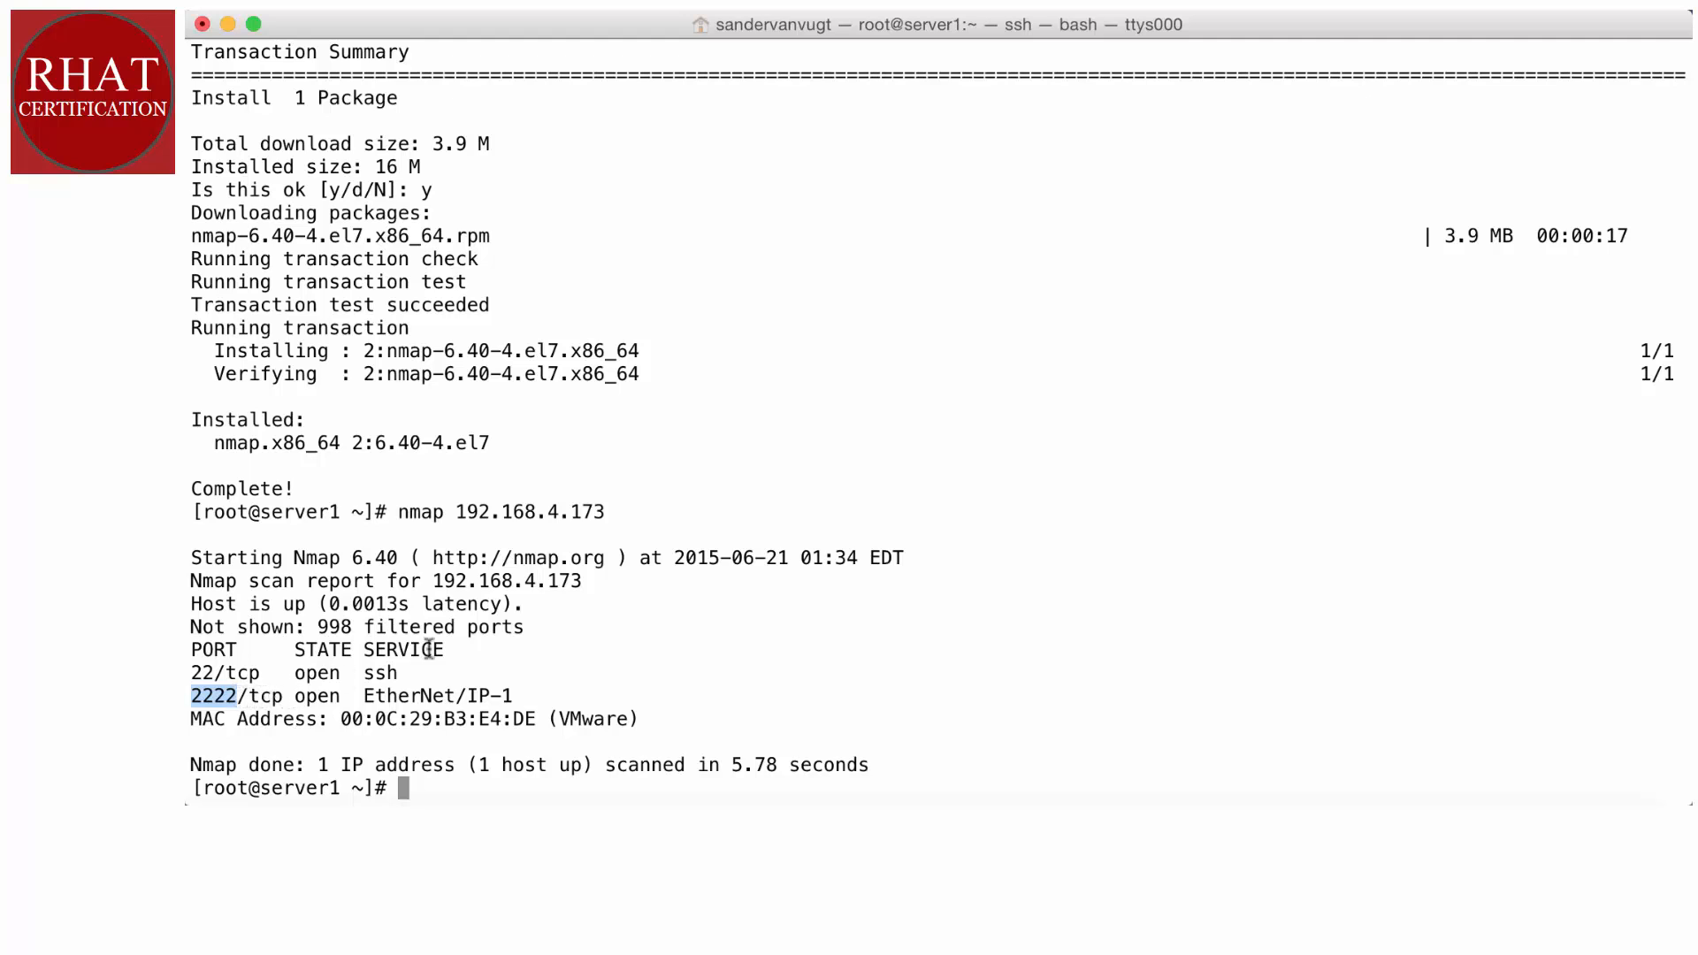
type("exit")
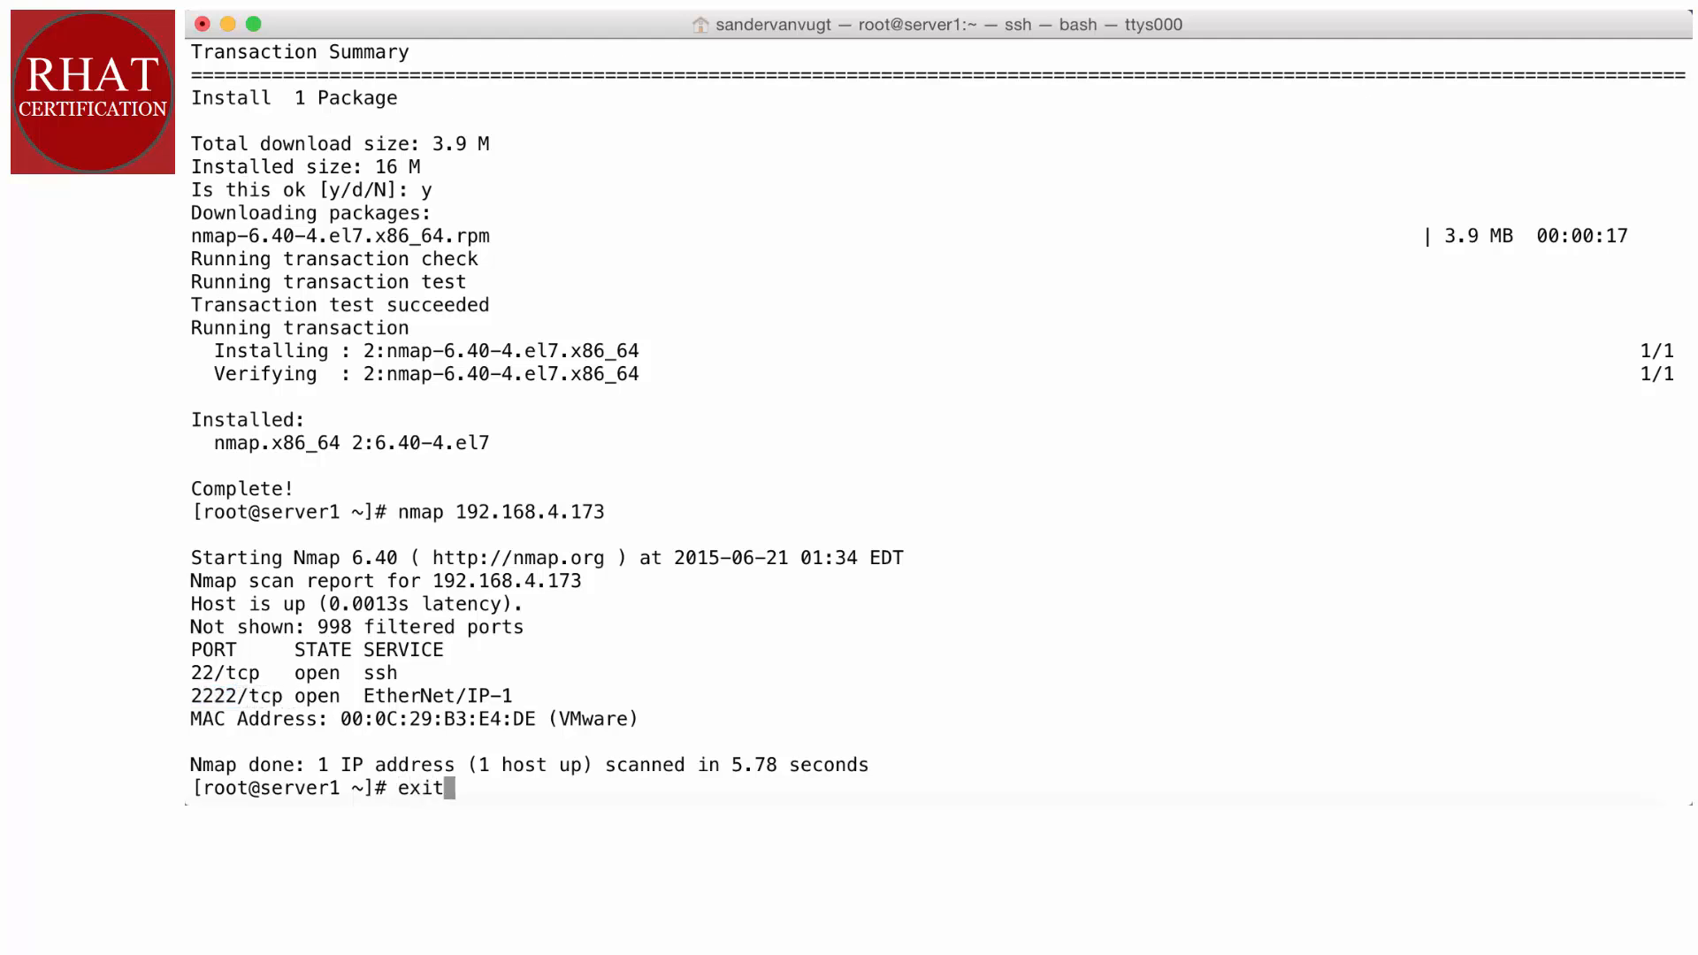
key("Return")
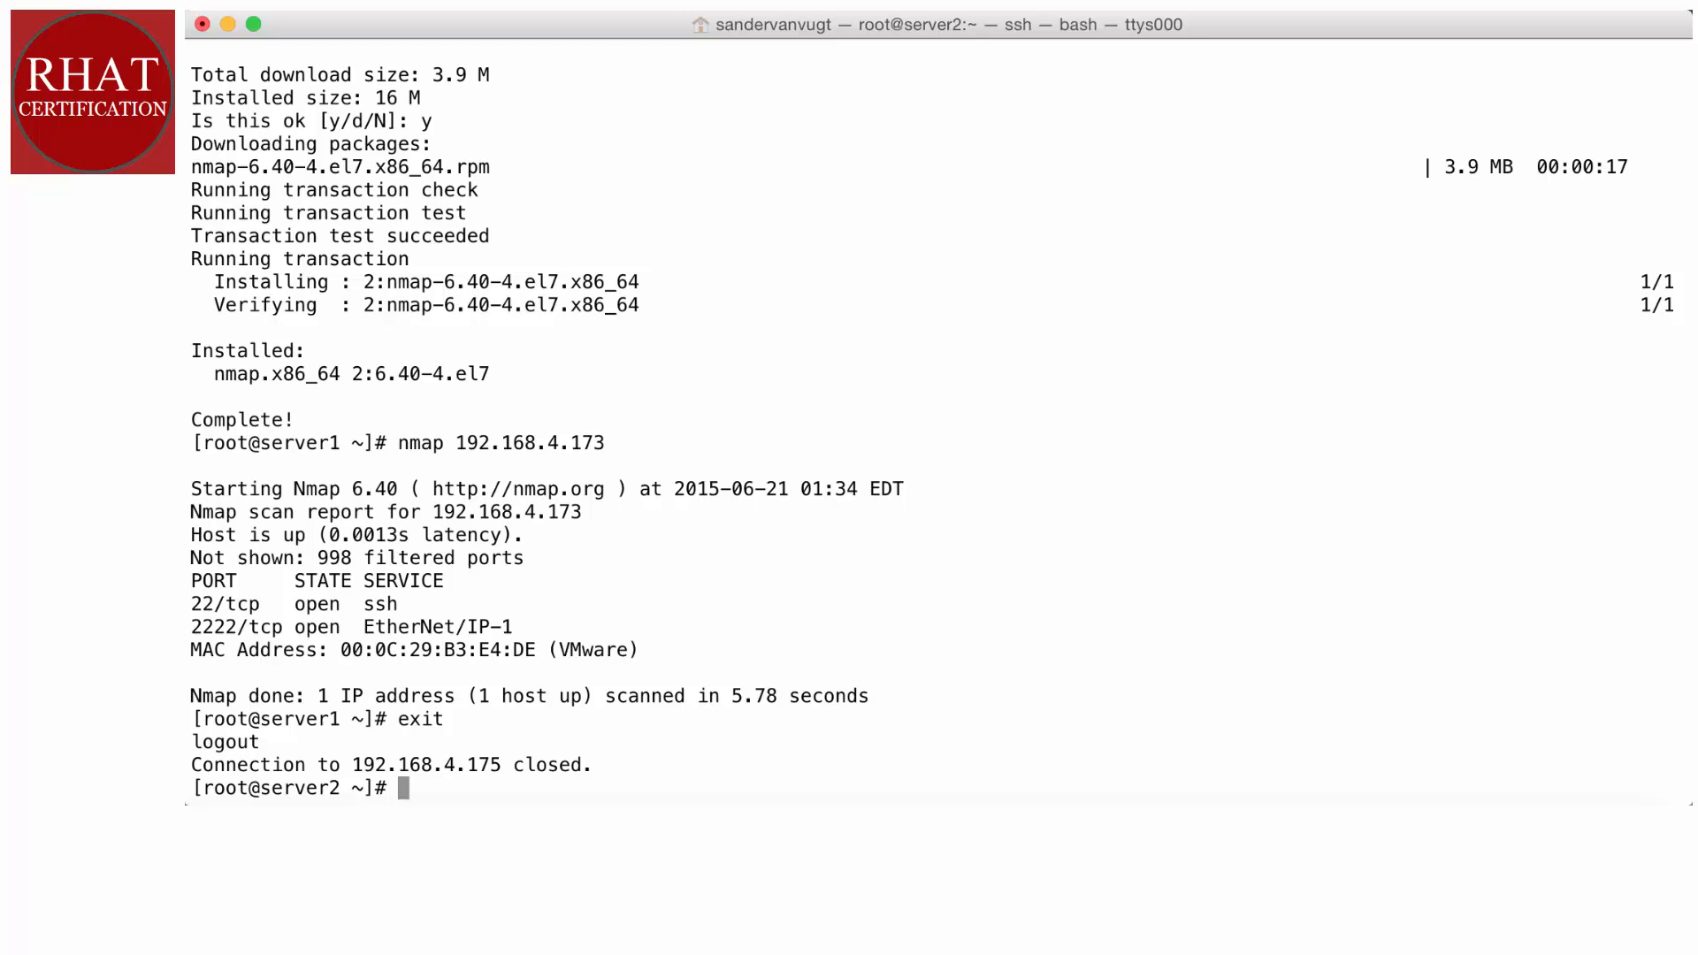
Run yum install nc nmap on server2, then type nc localhost 2222.
type("yum inst")
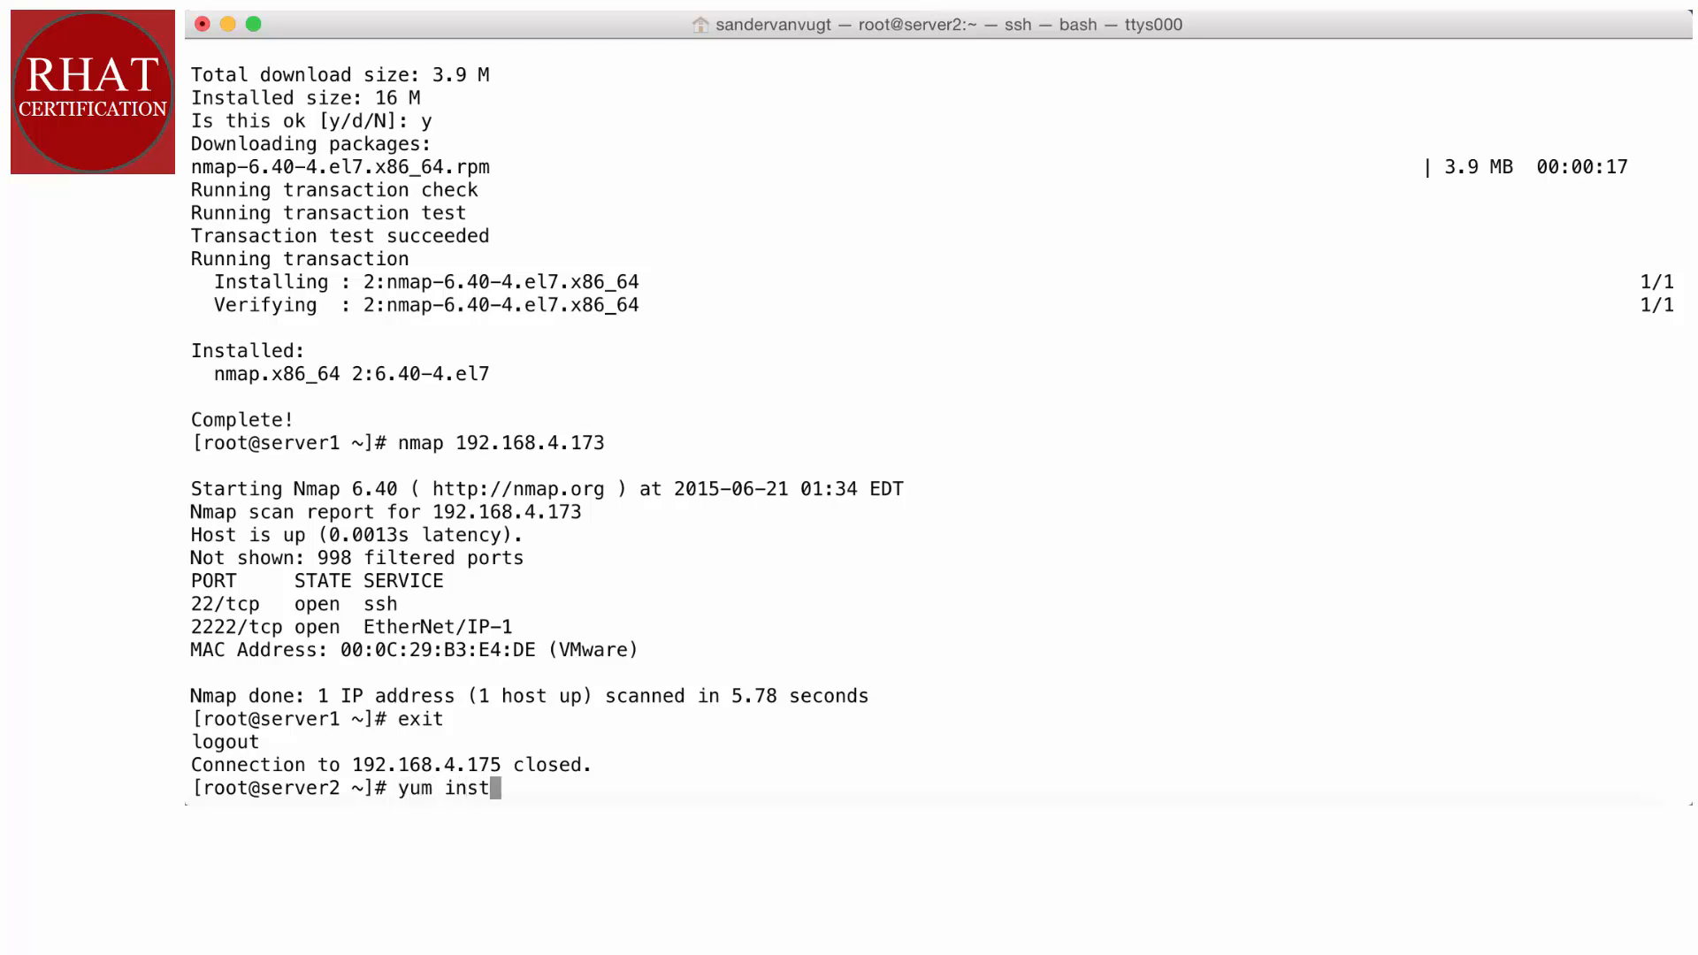
type("all nc nmap")
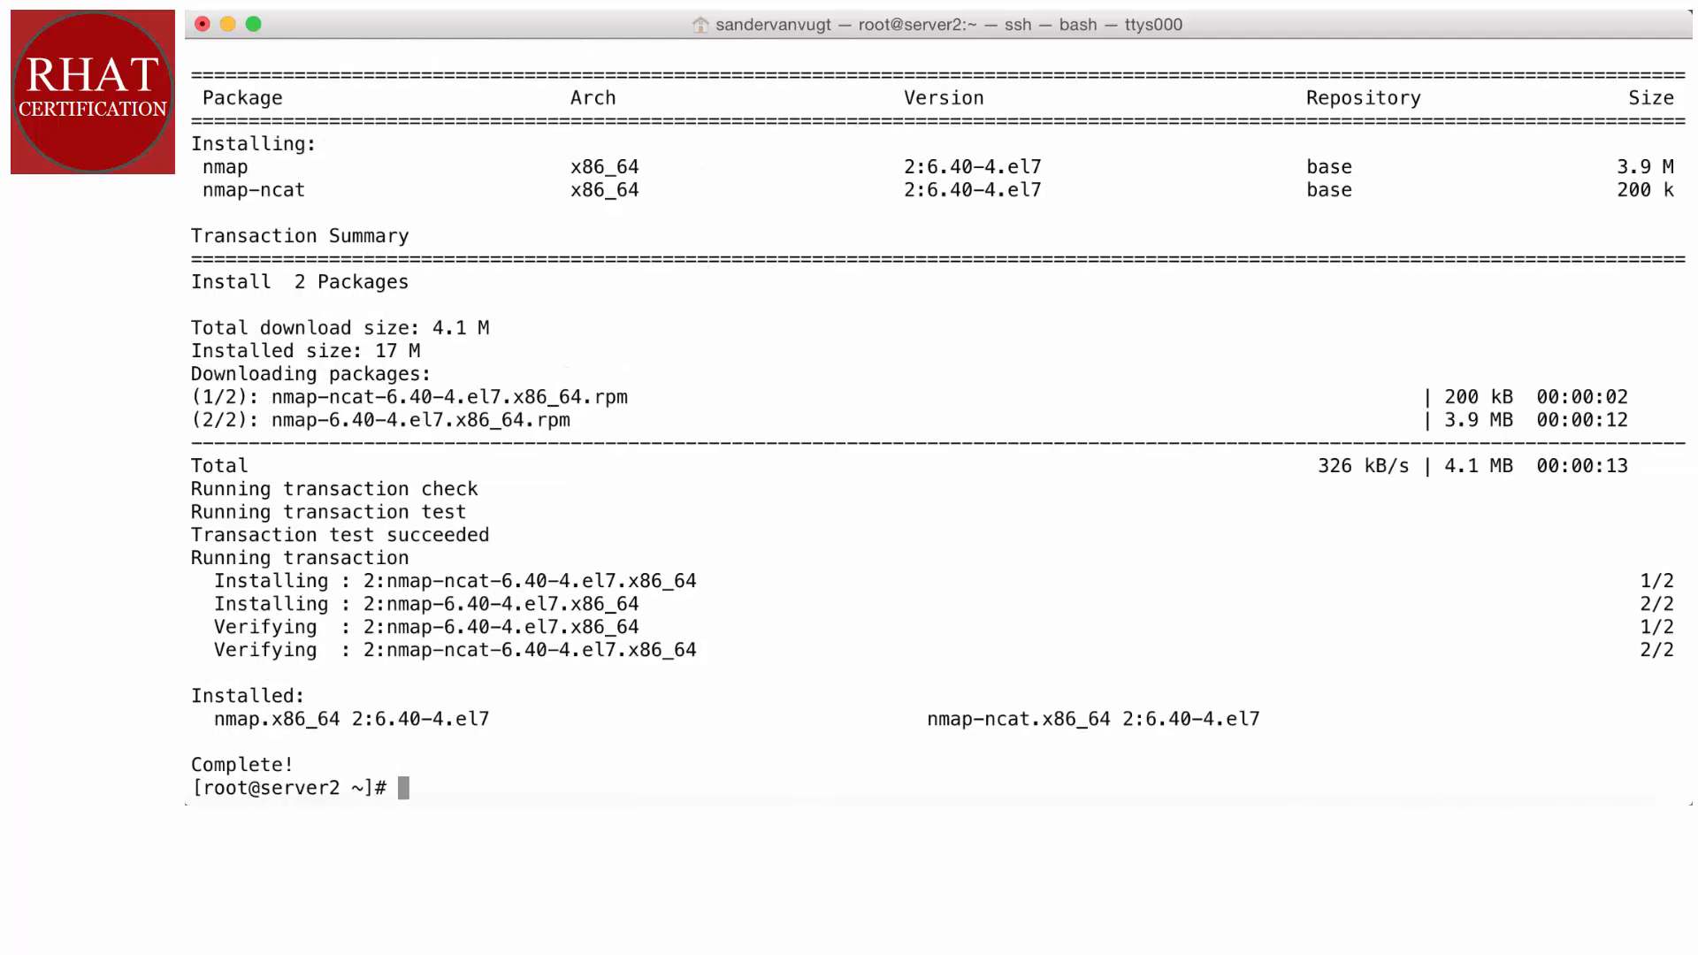
type("nc localhost")
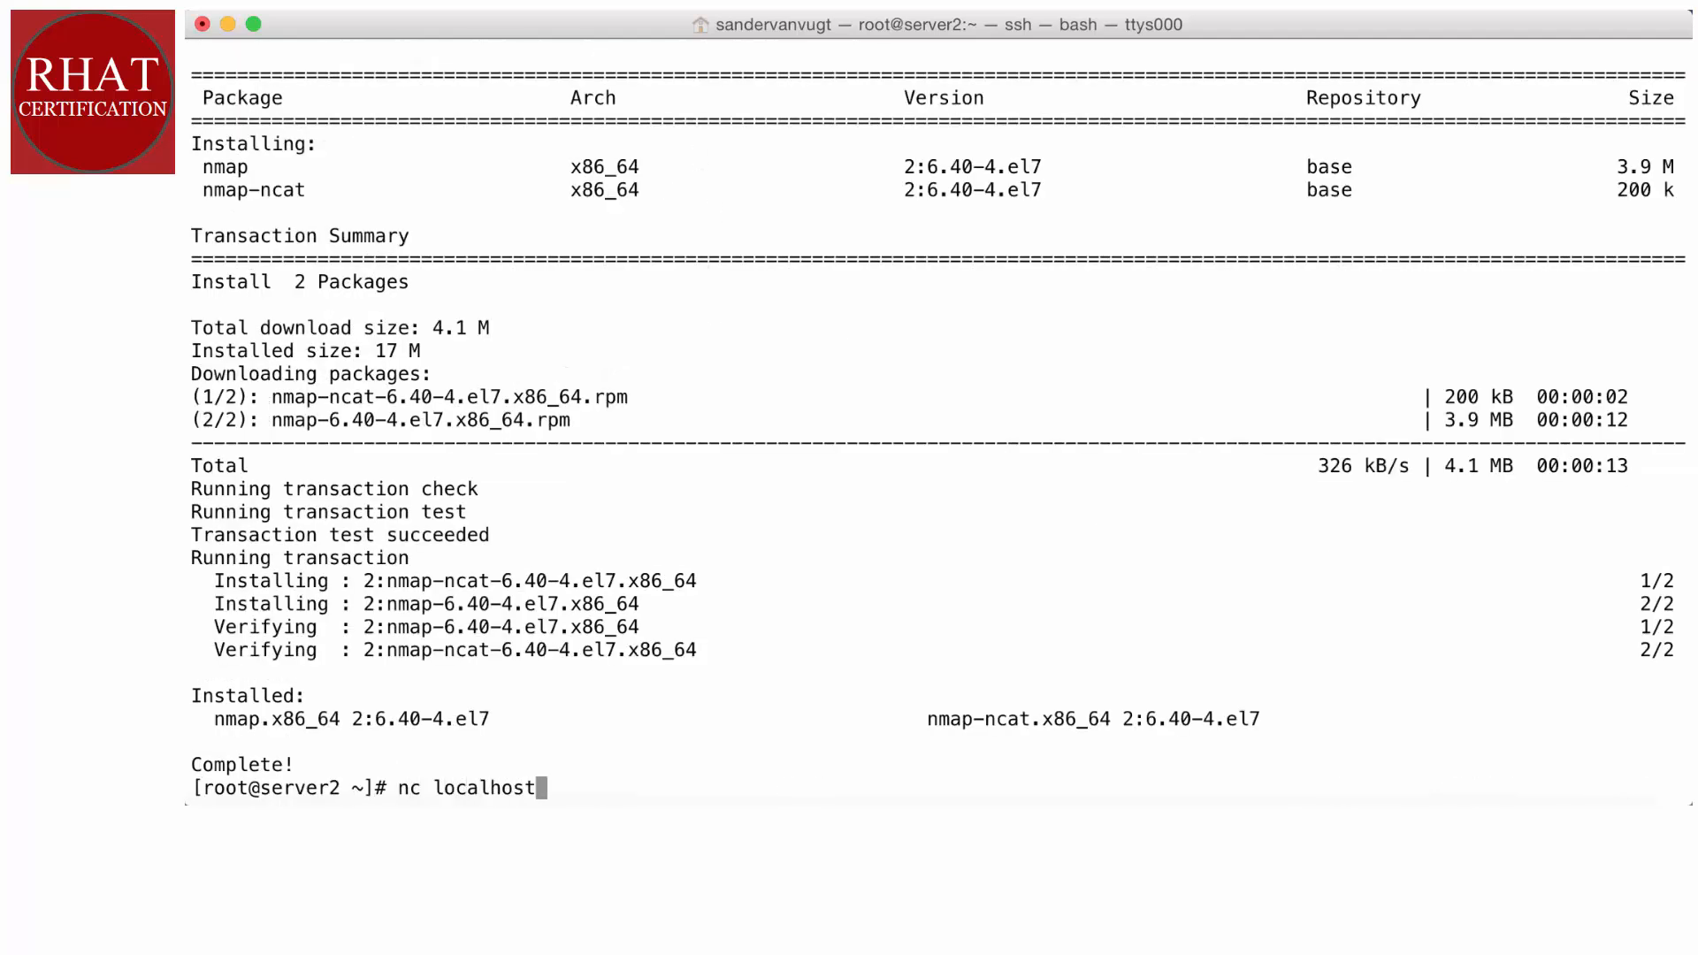
type("2222")
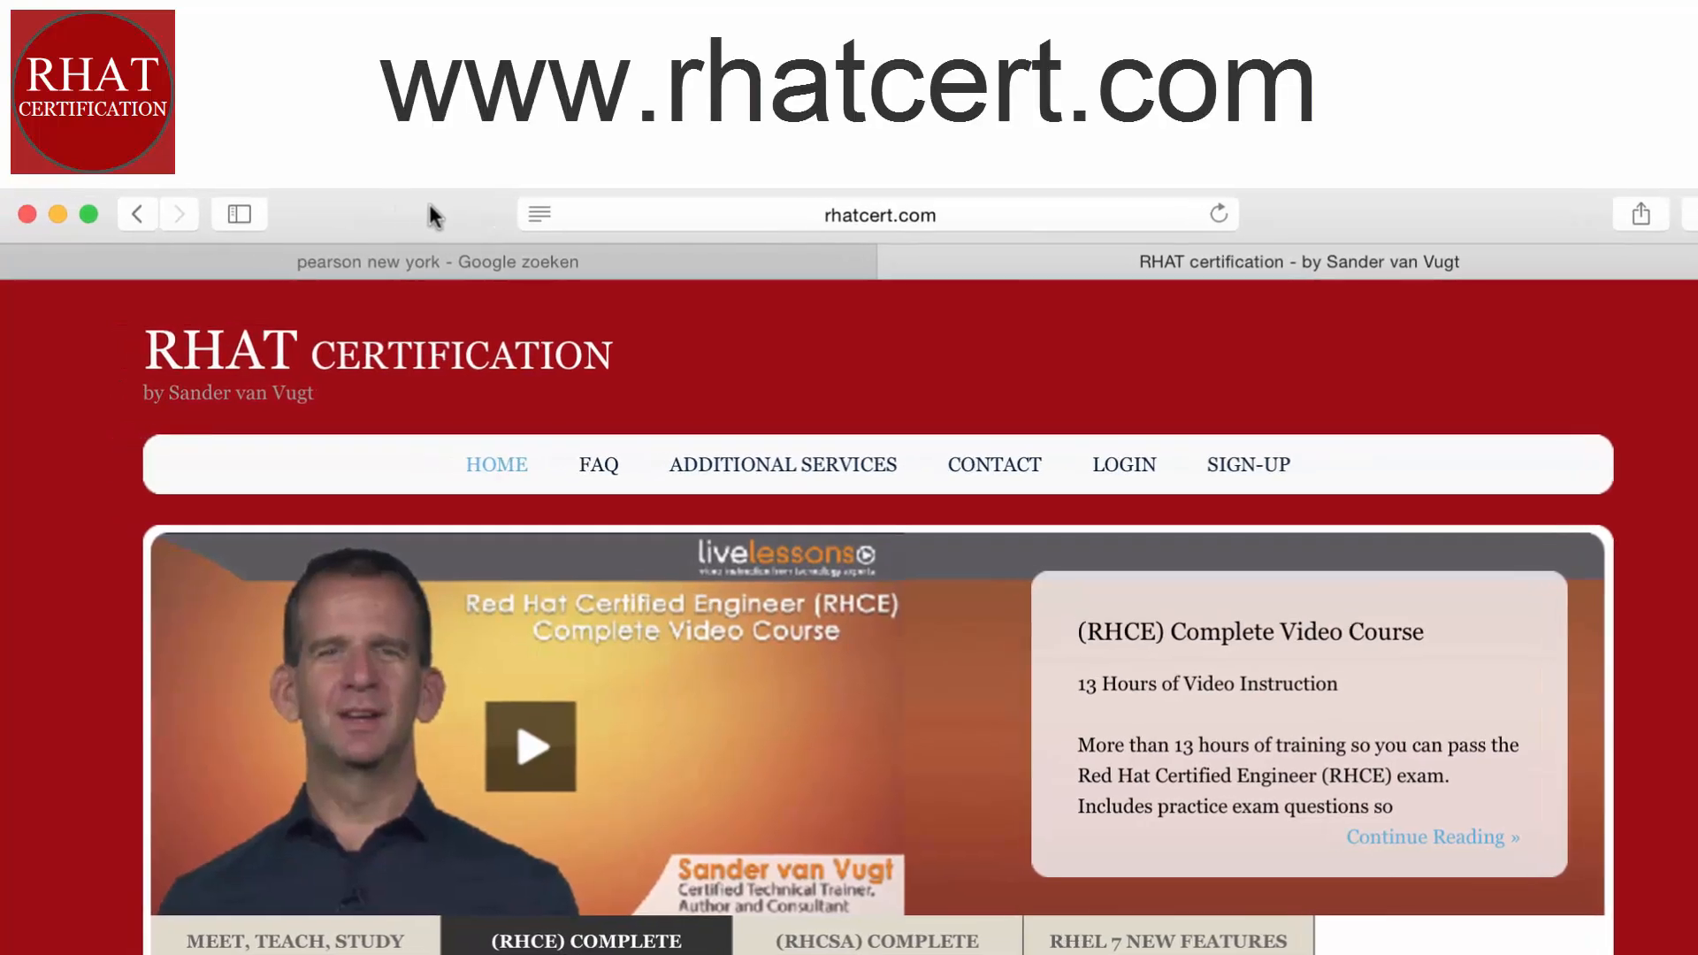
Switch the rhatcert.com carousel from RHCSA to the RHEL 7 New Features course.
left_click(875, 941)
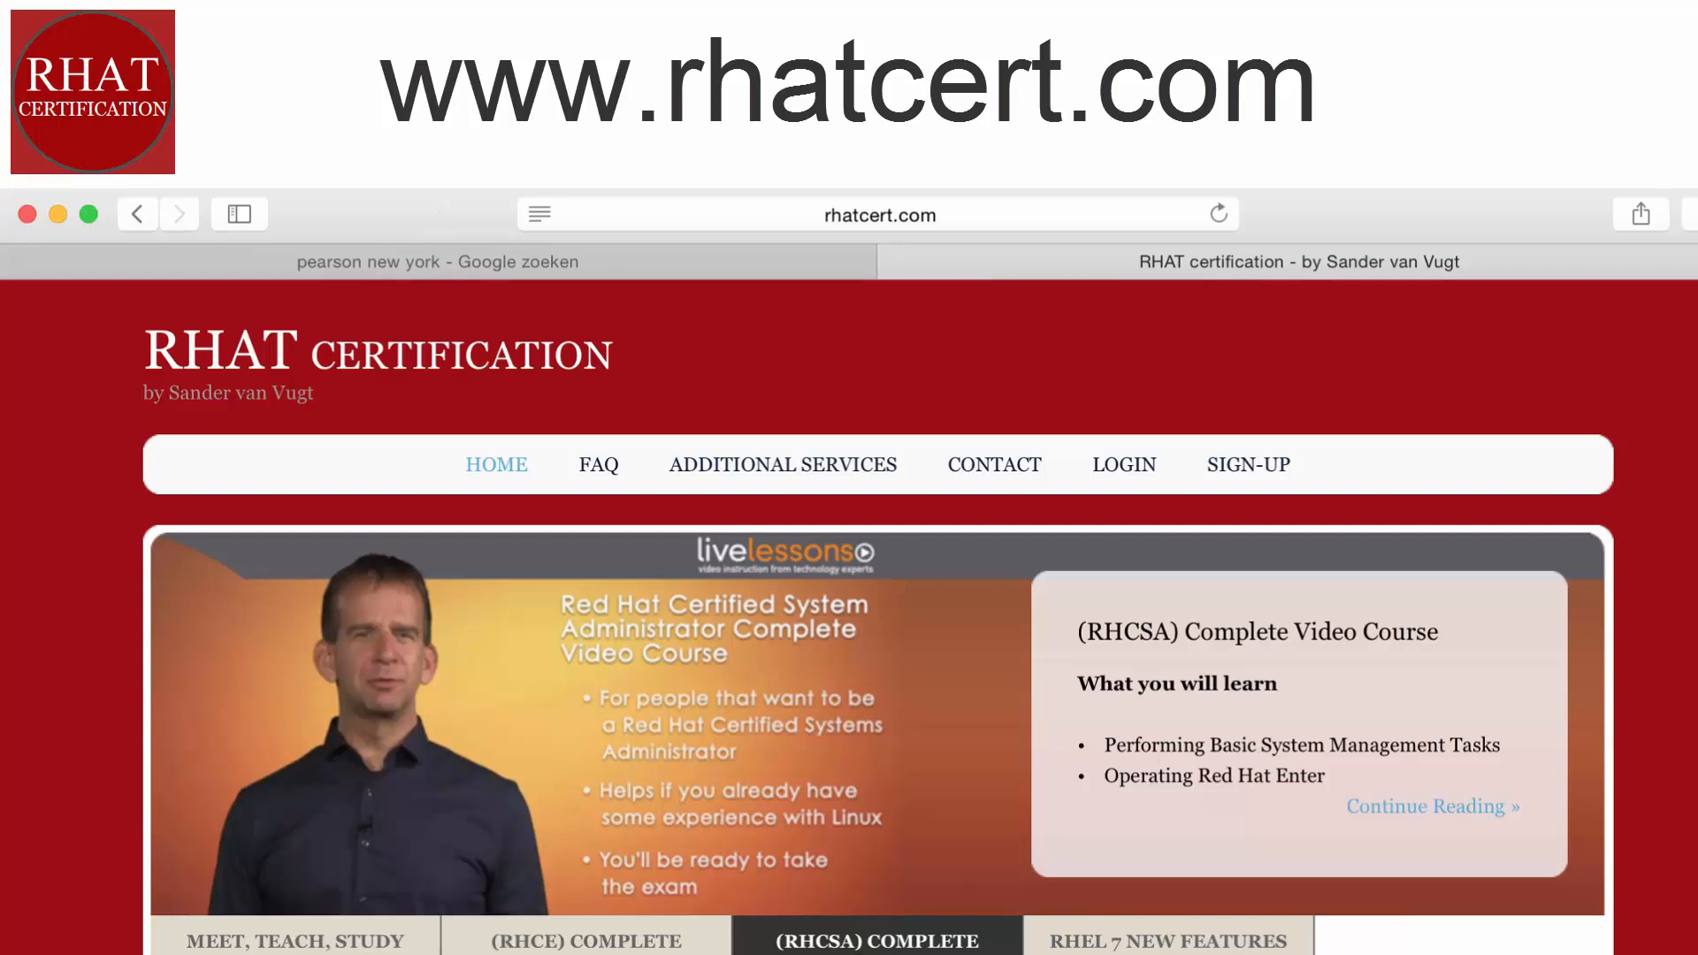
left_click(1166, 940)
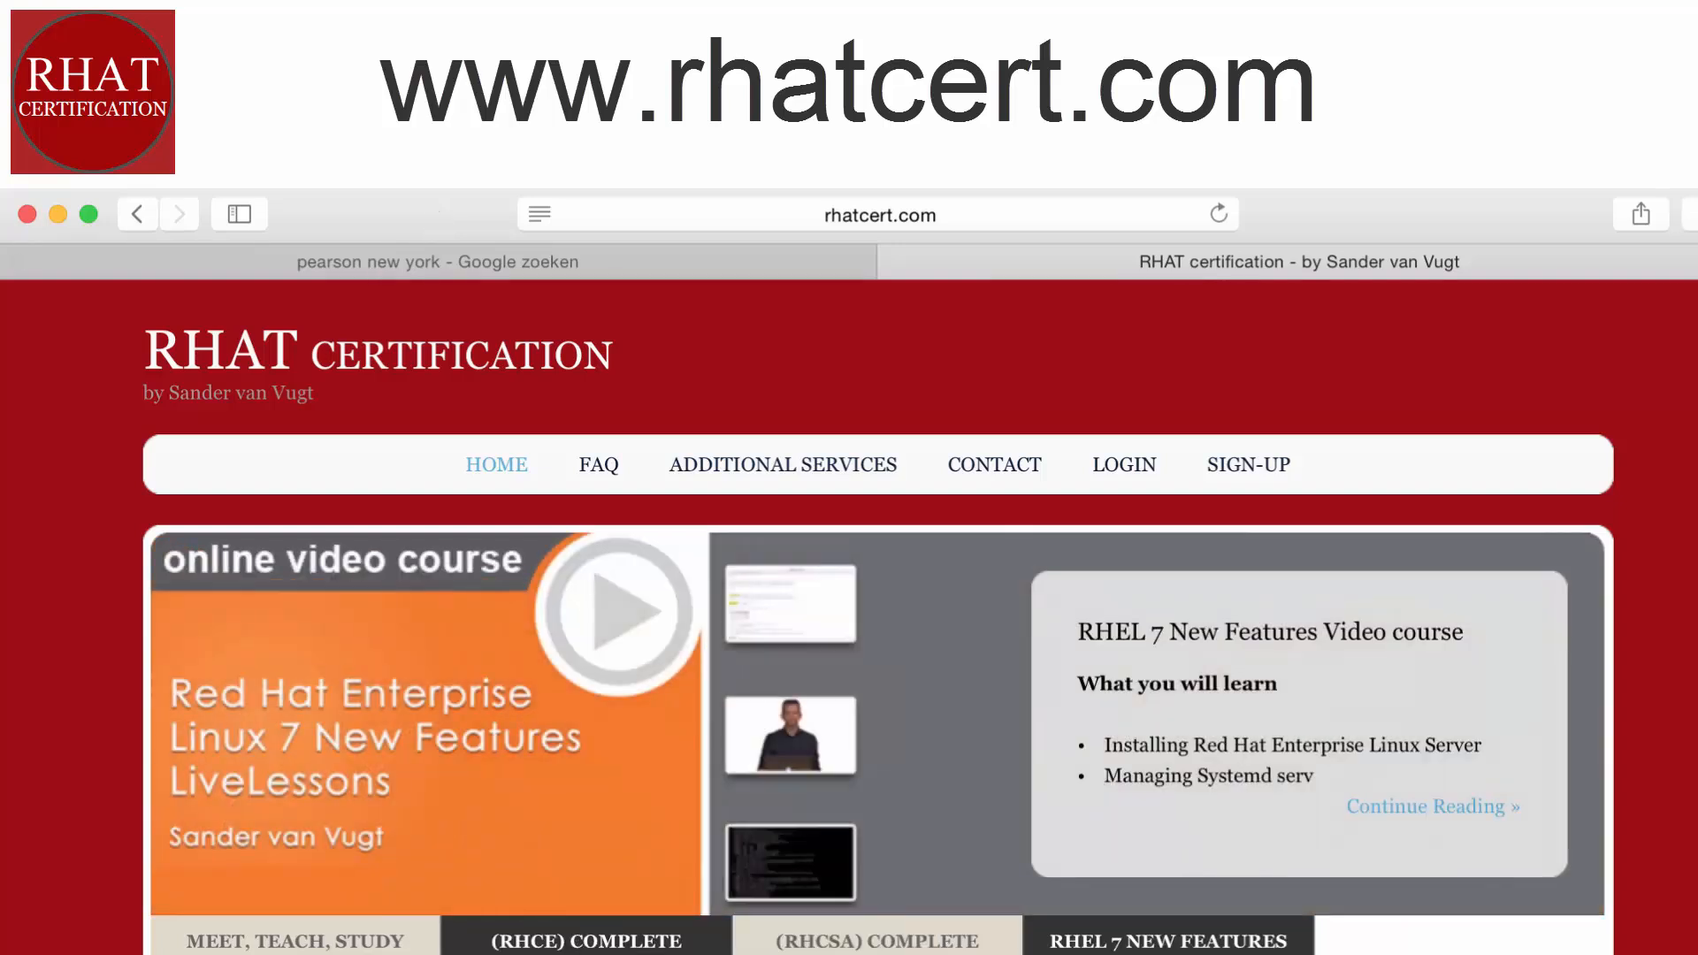